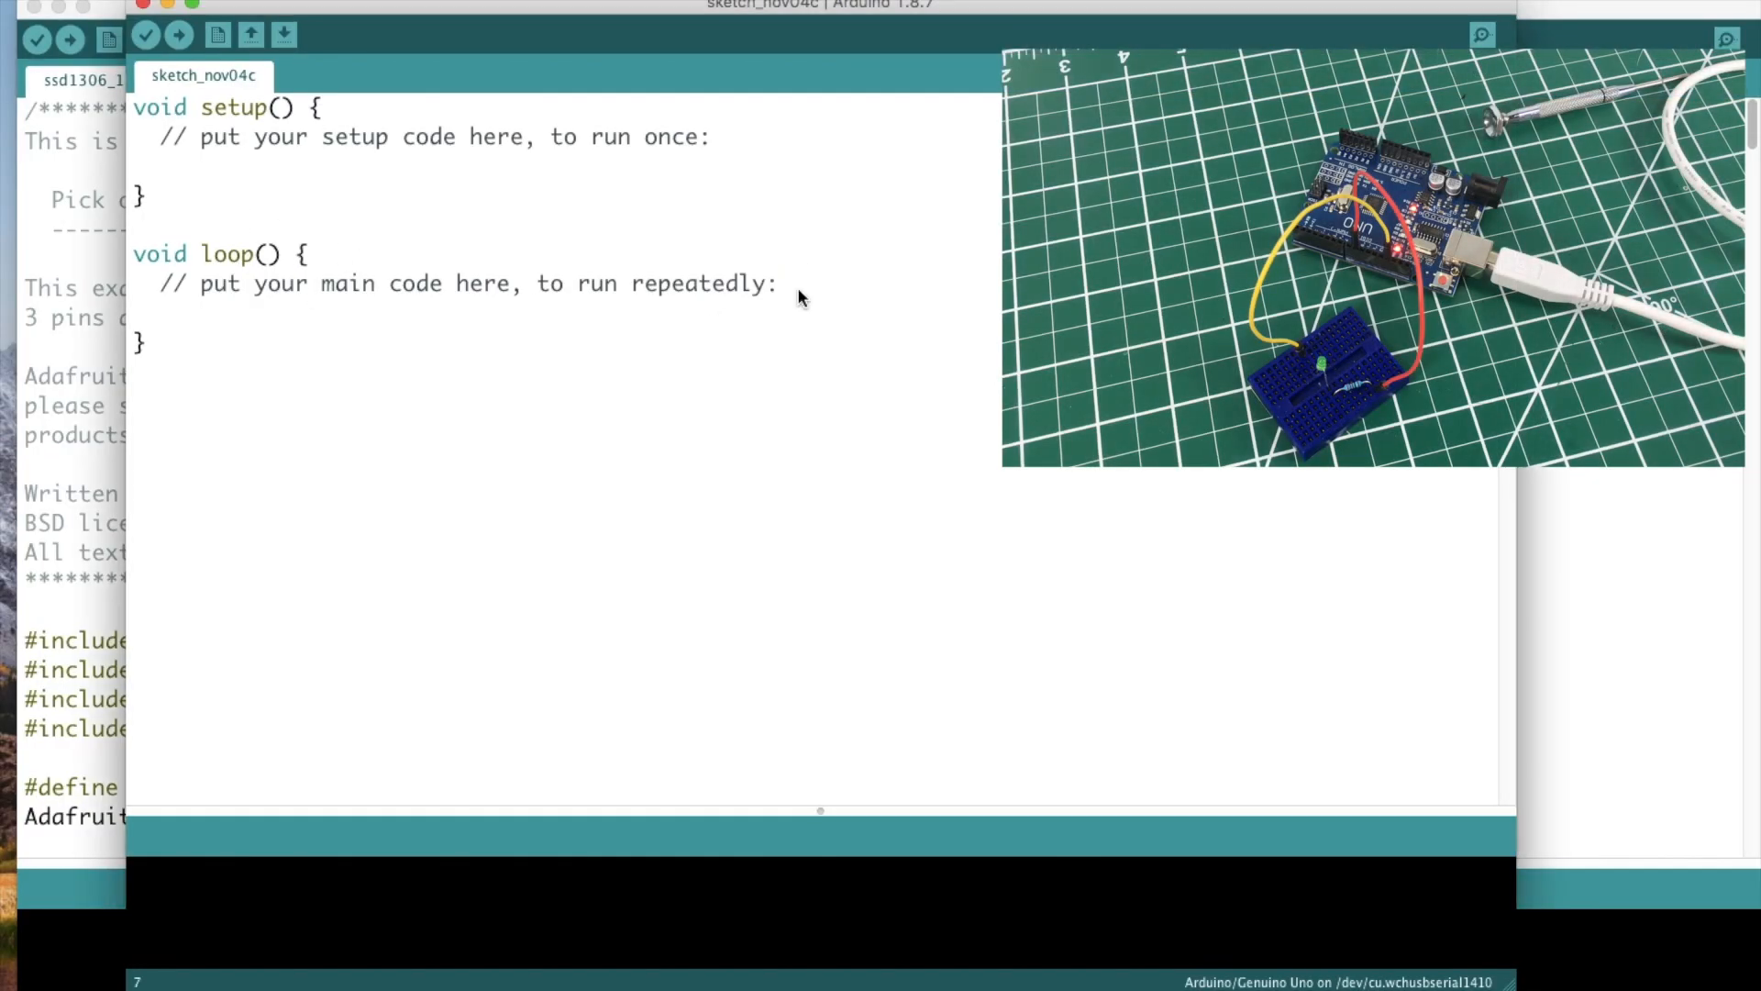
# Step: Write the loop header for(int i=0;i<=255;i++) inside loop()
pyautogui.press('Return')
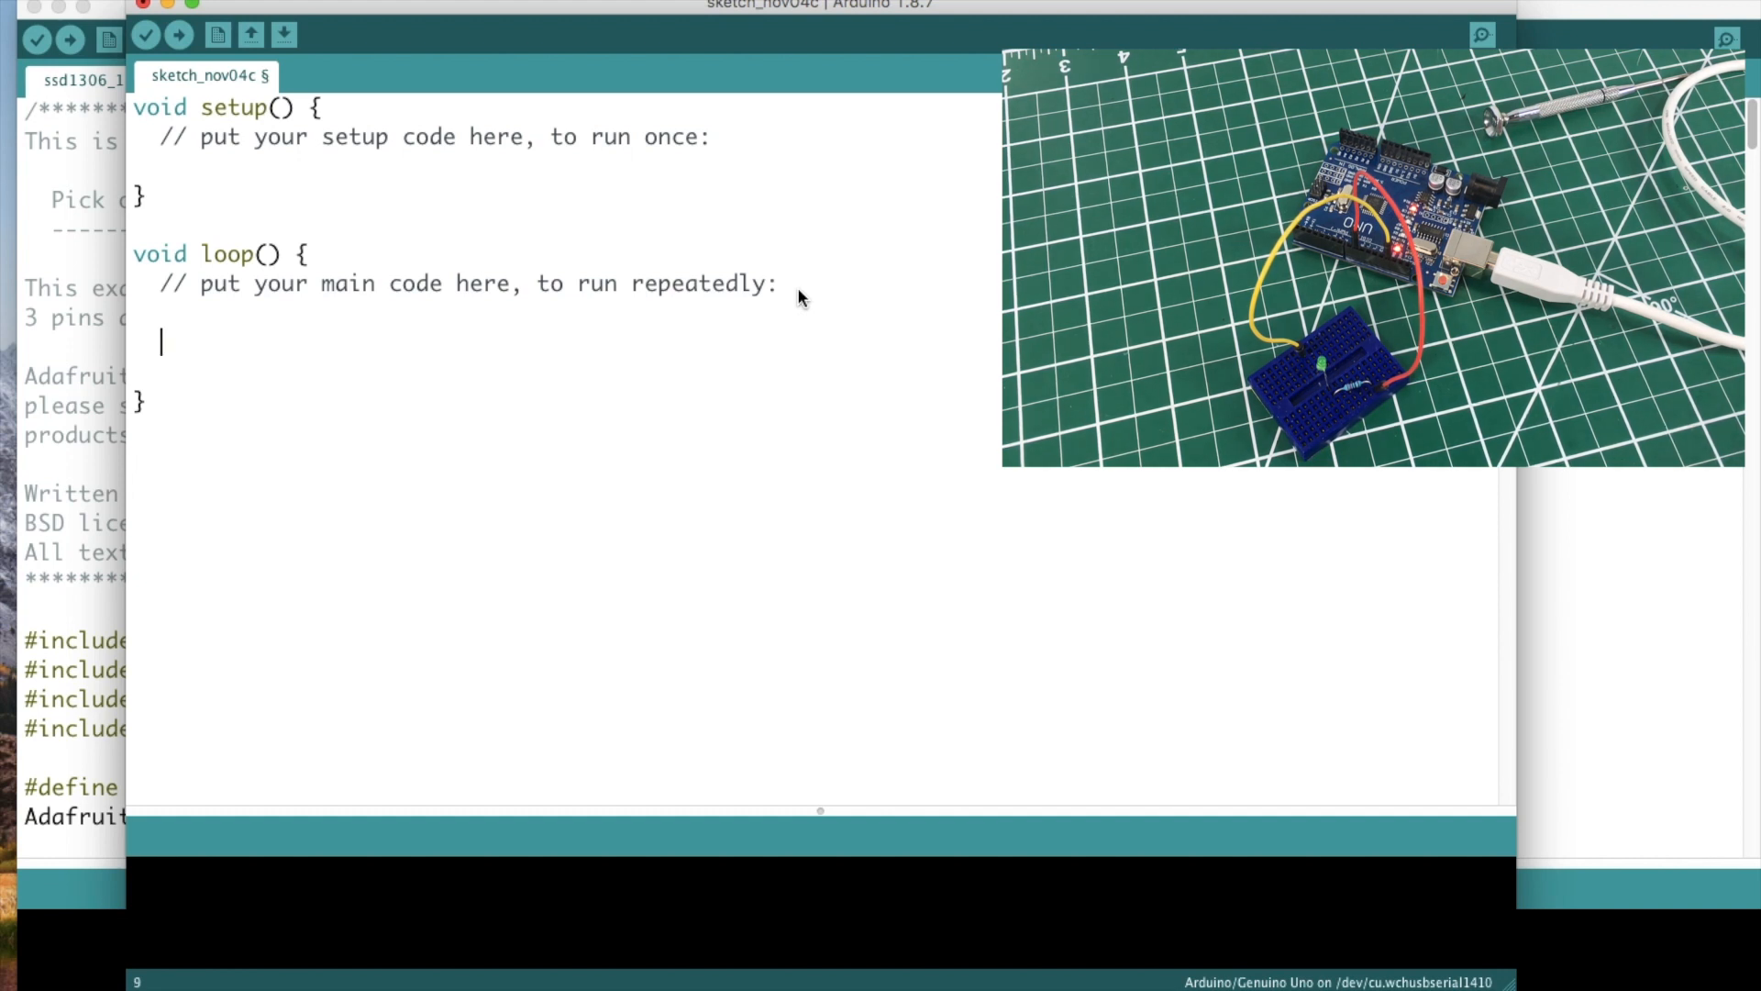
pyautogui.write('for')
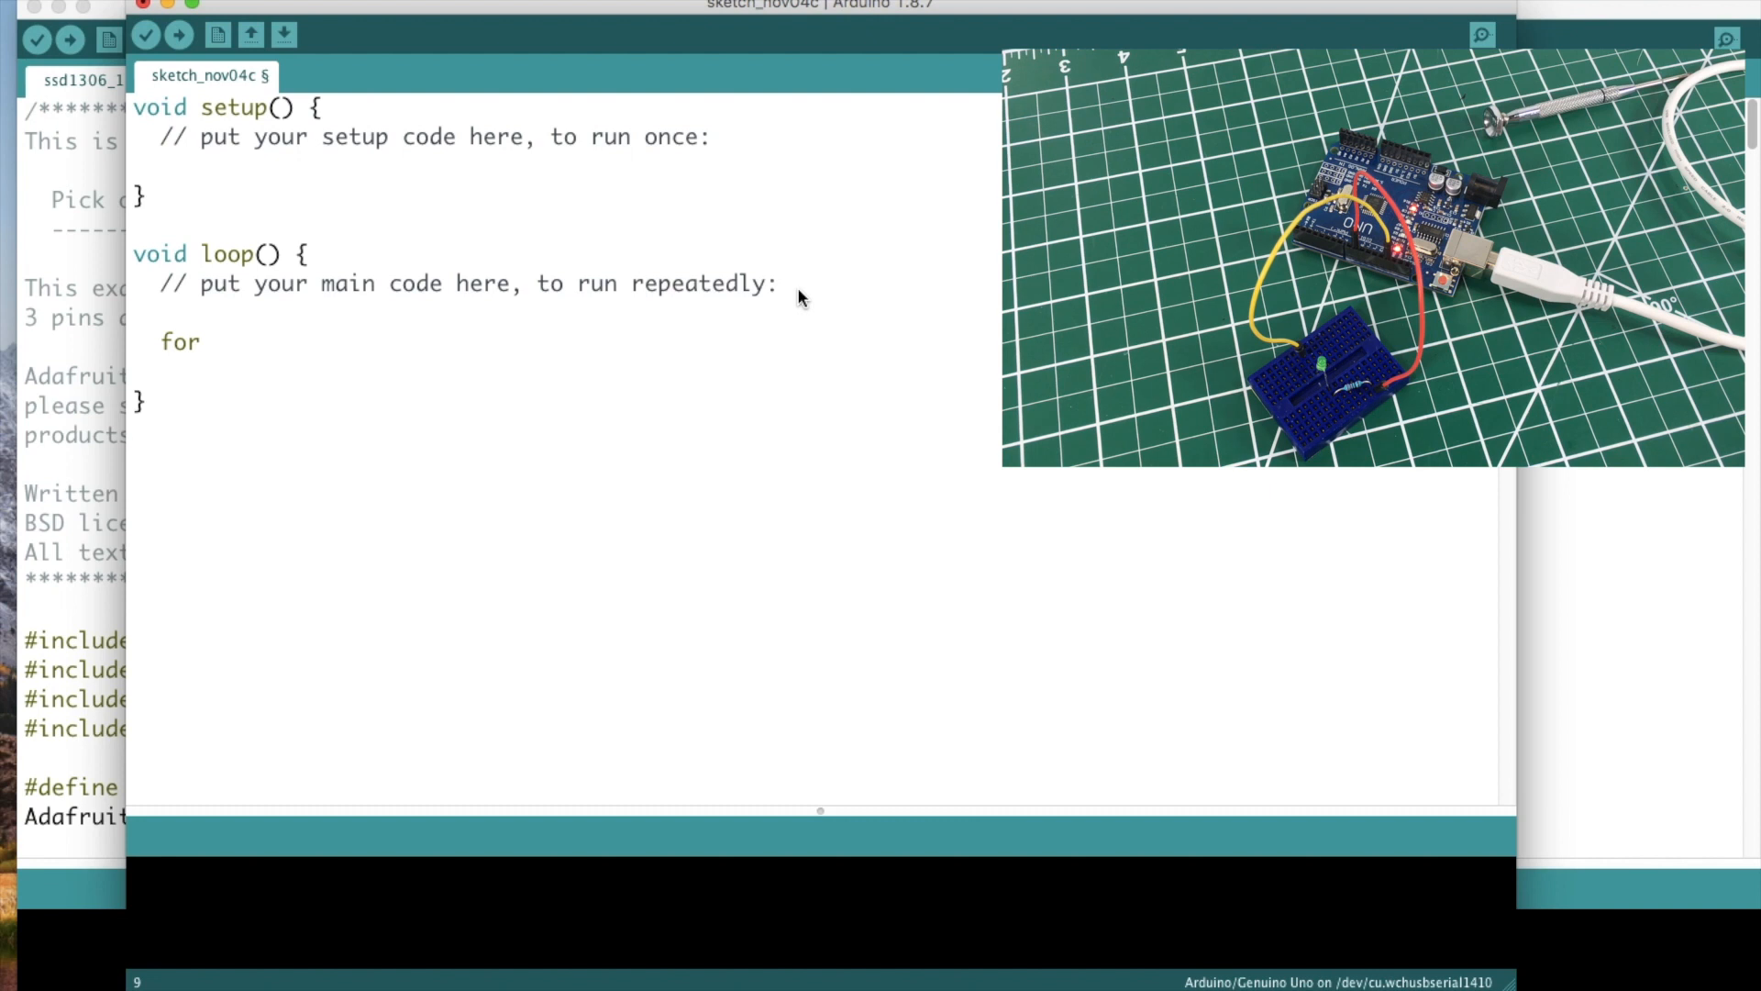
pyautogui.write('(int')
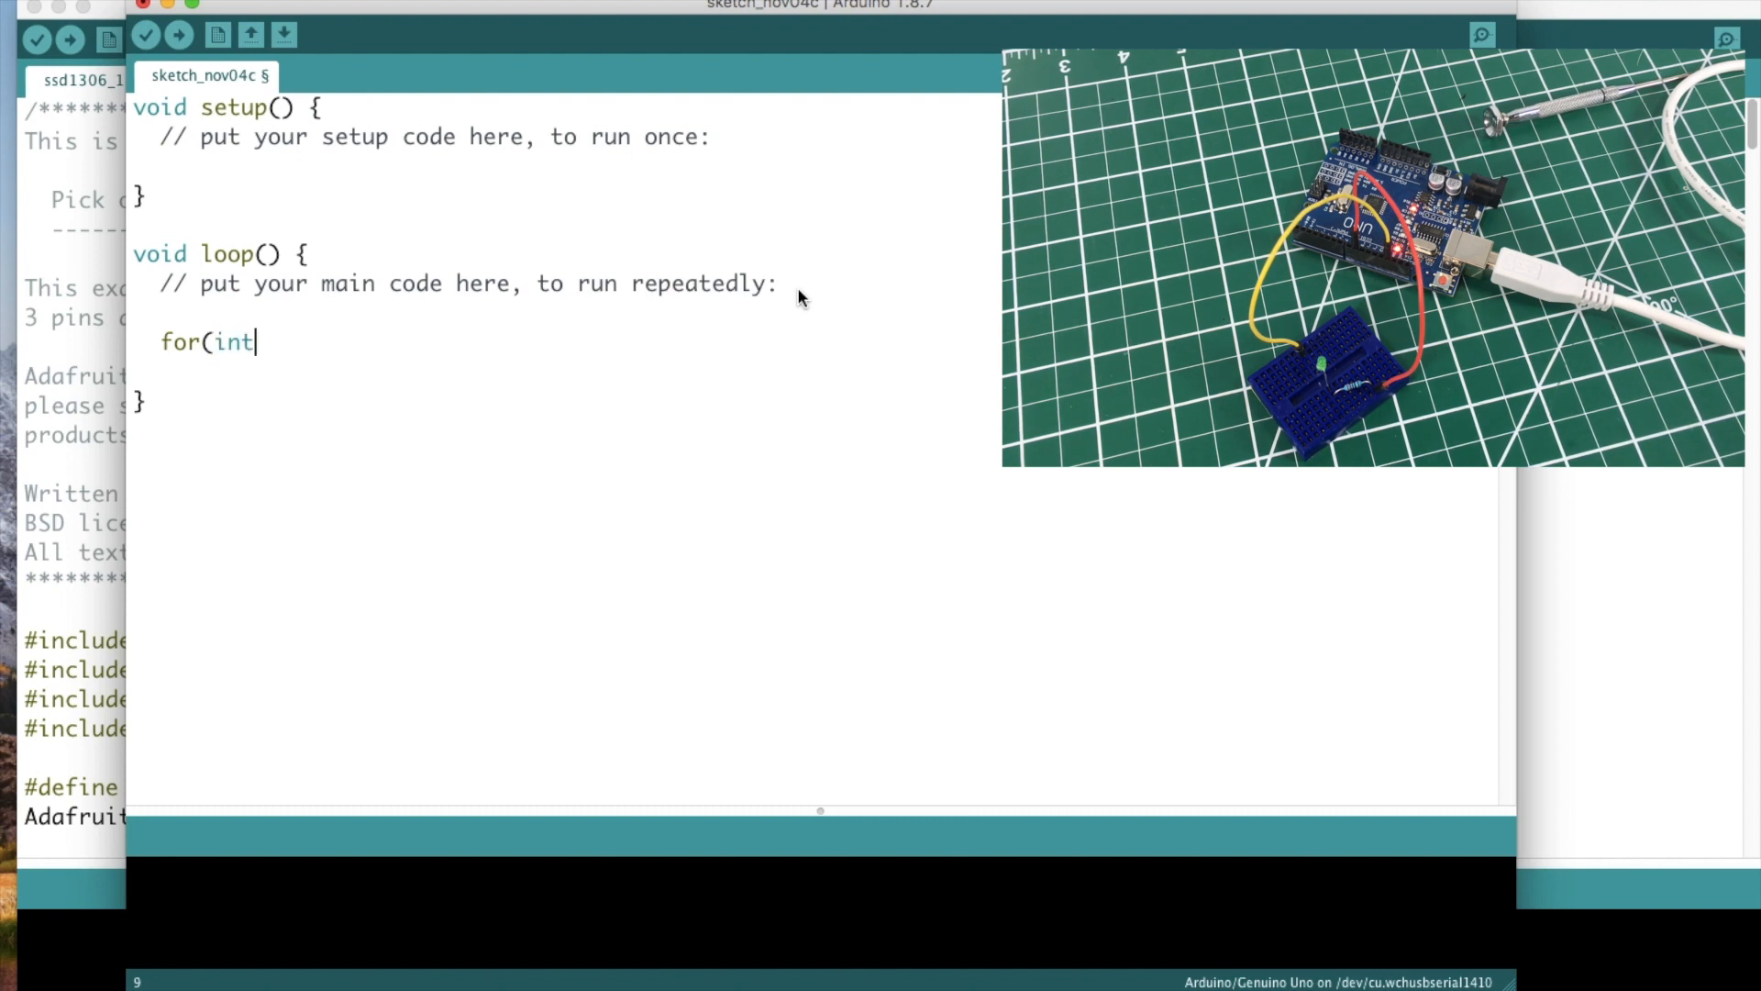
pyautogui.write('i=')
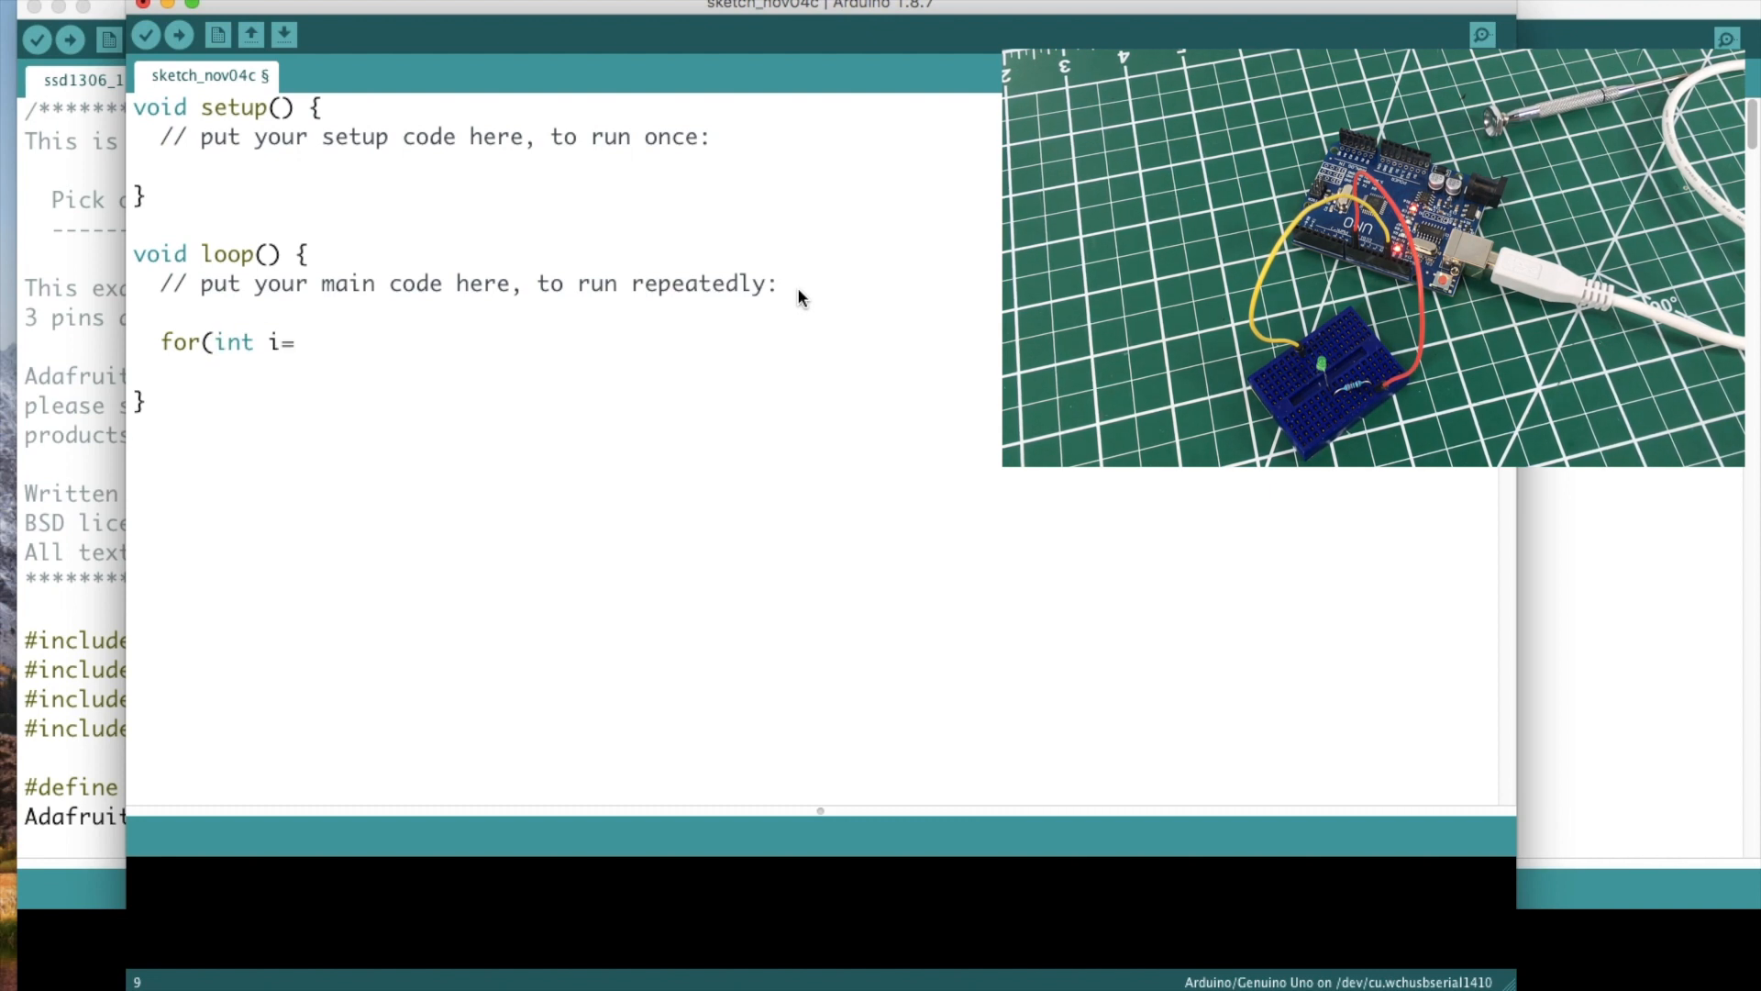
pyautogui.write('0;i')
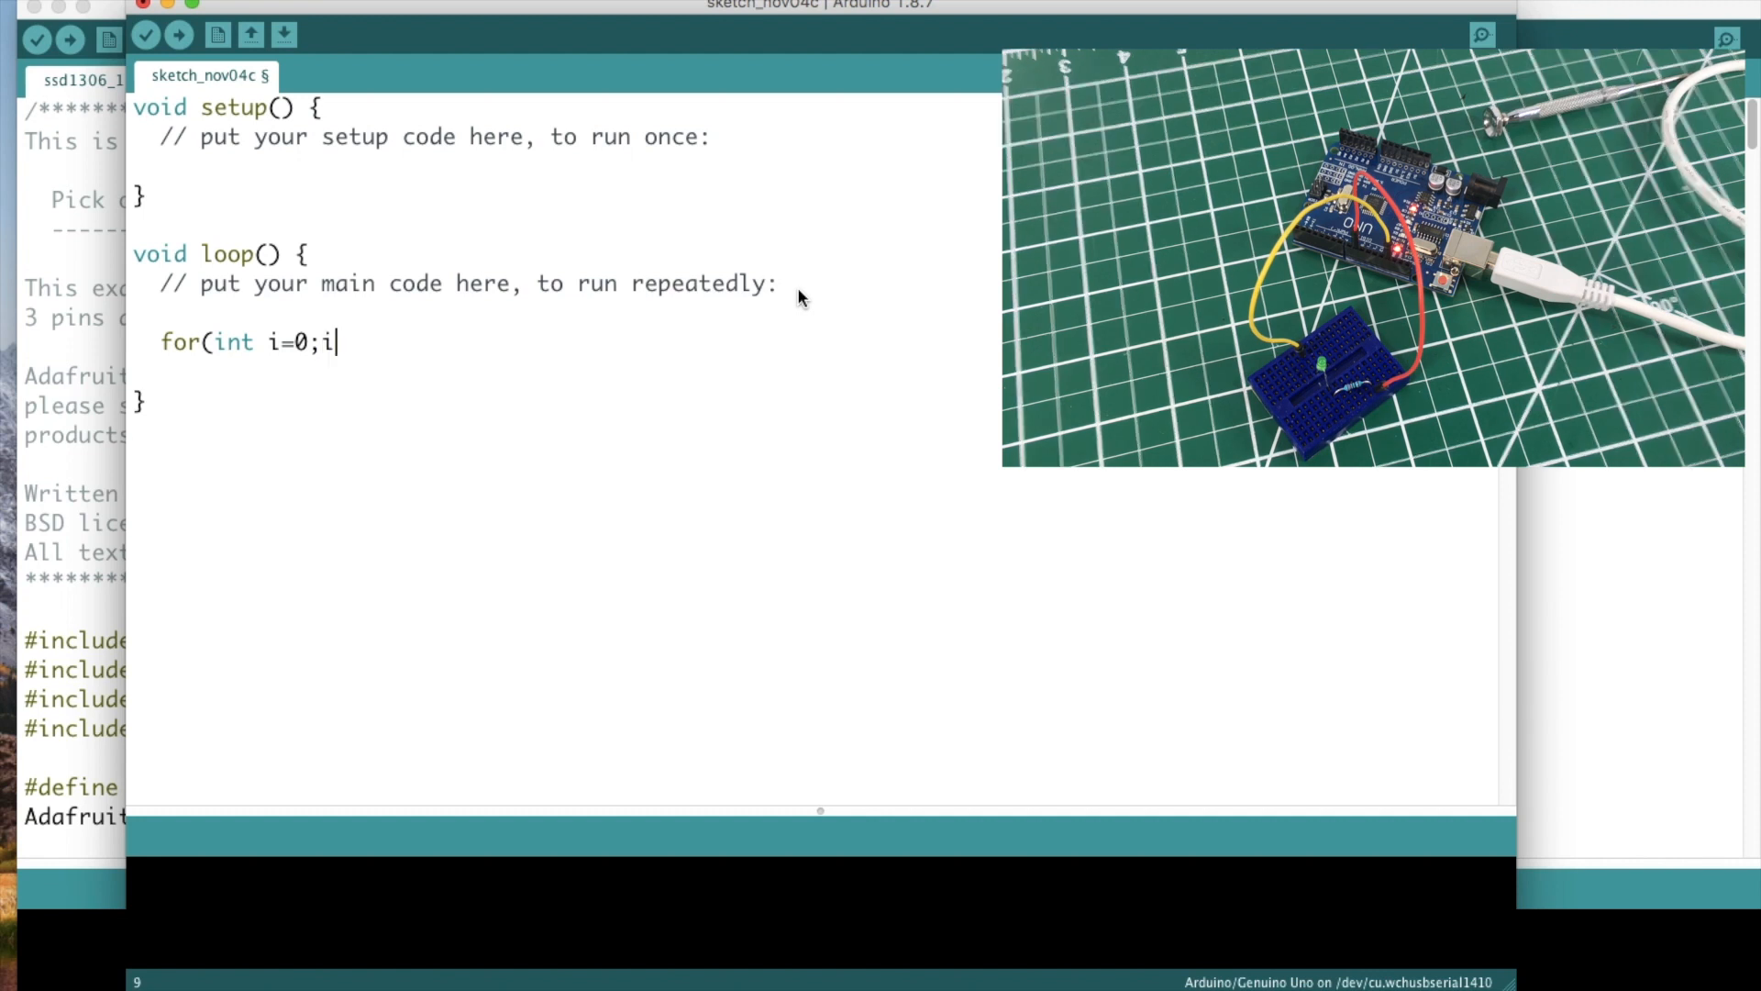
pyautogui.write(',')
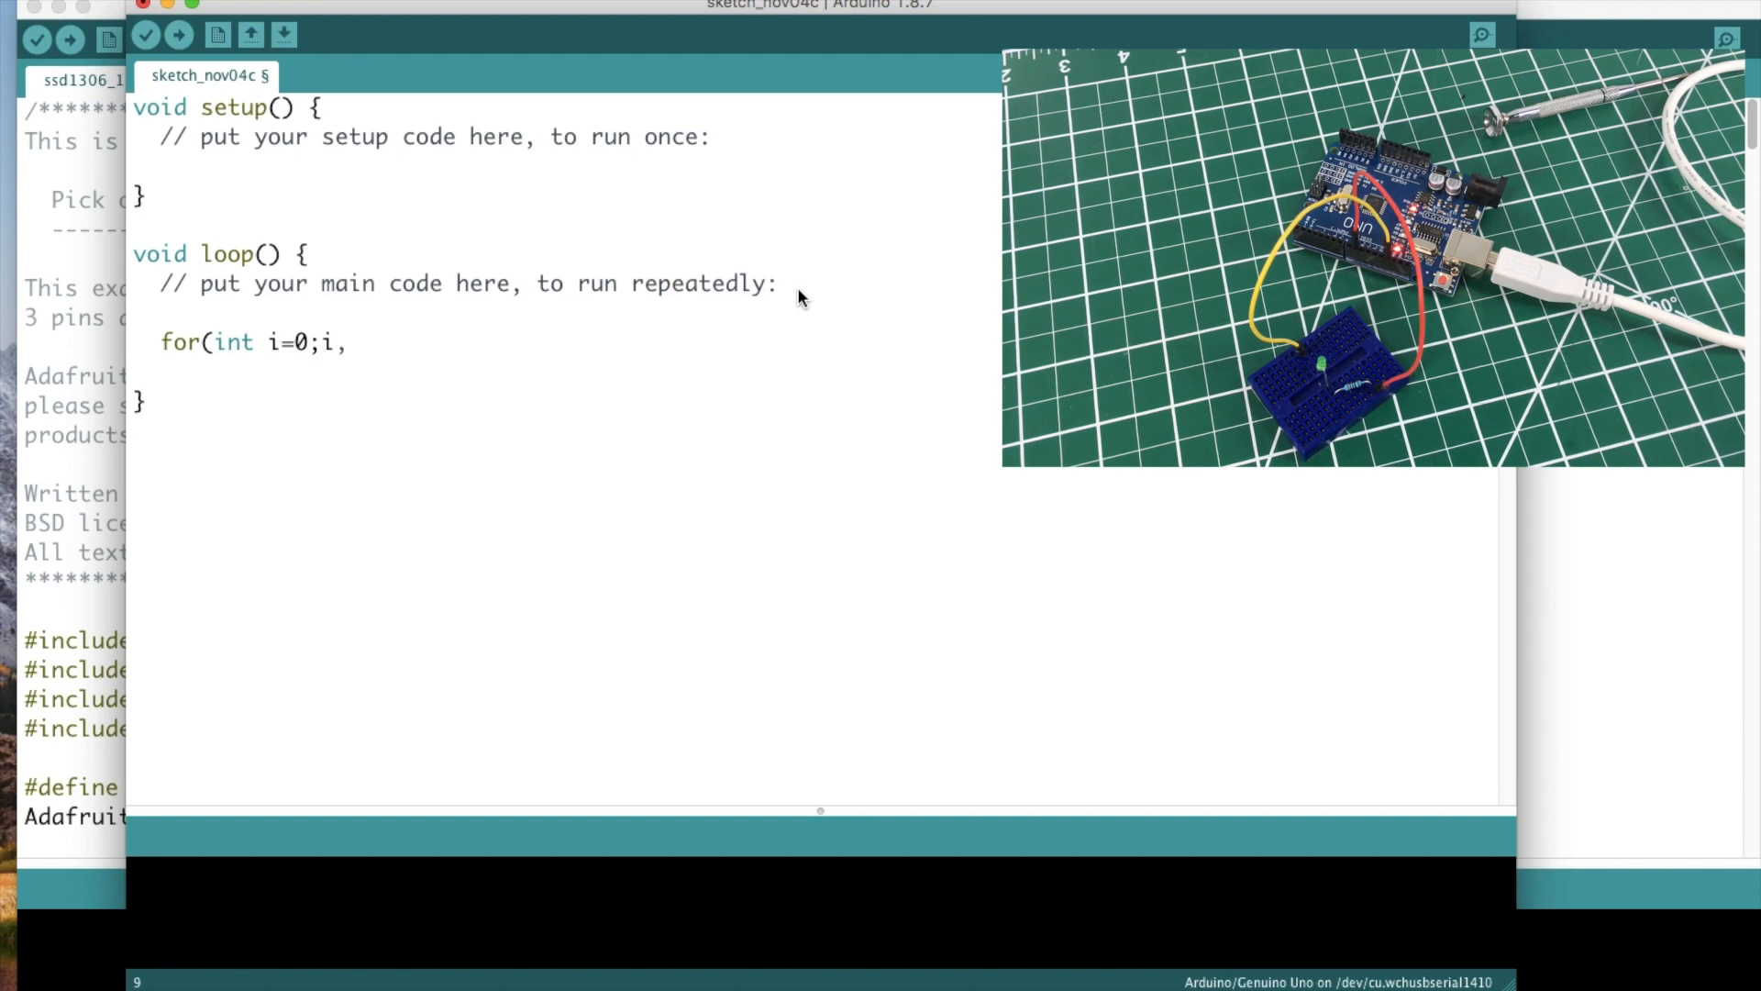
pyautogui.write('<=')
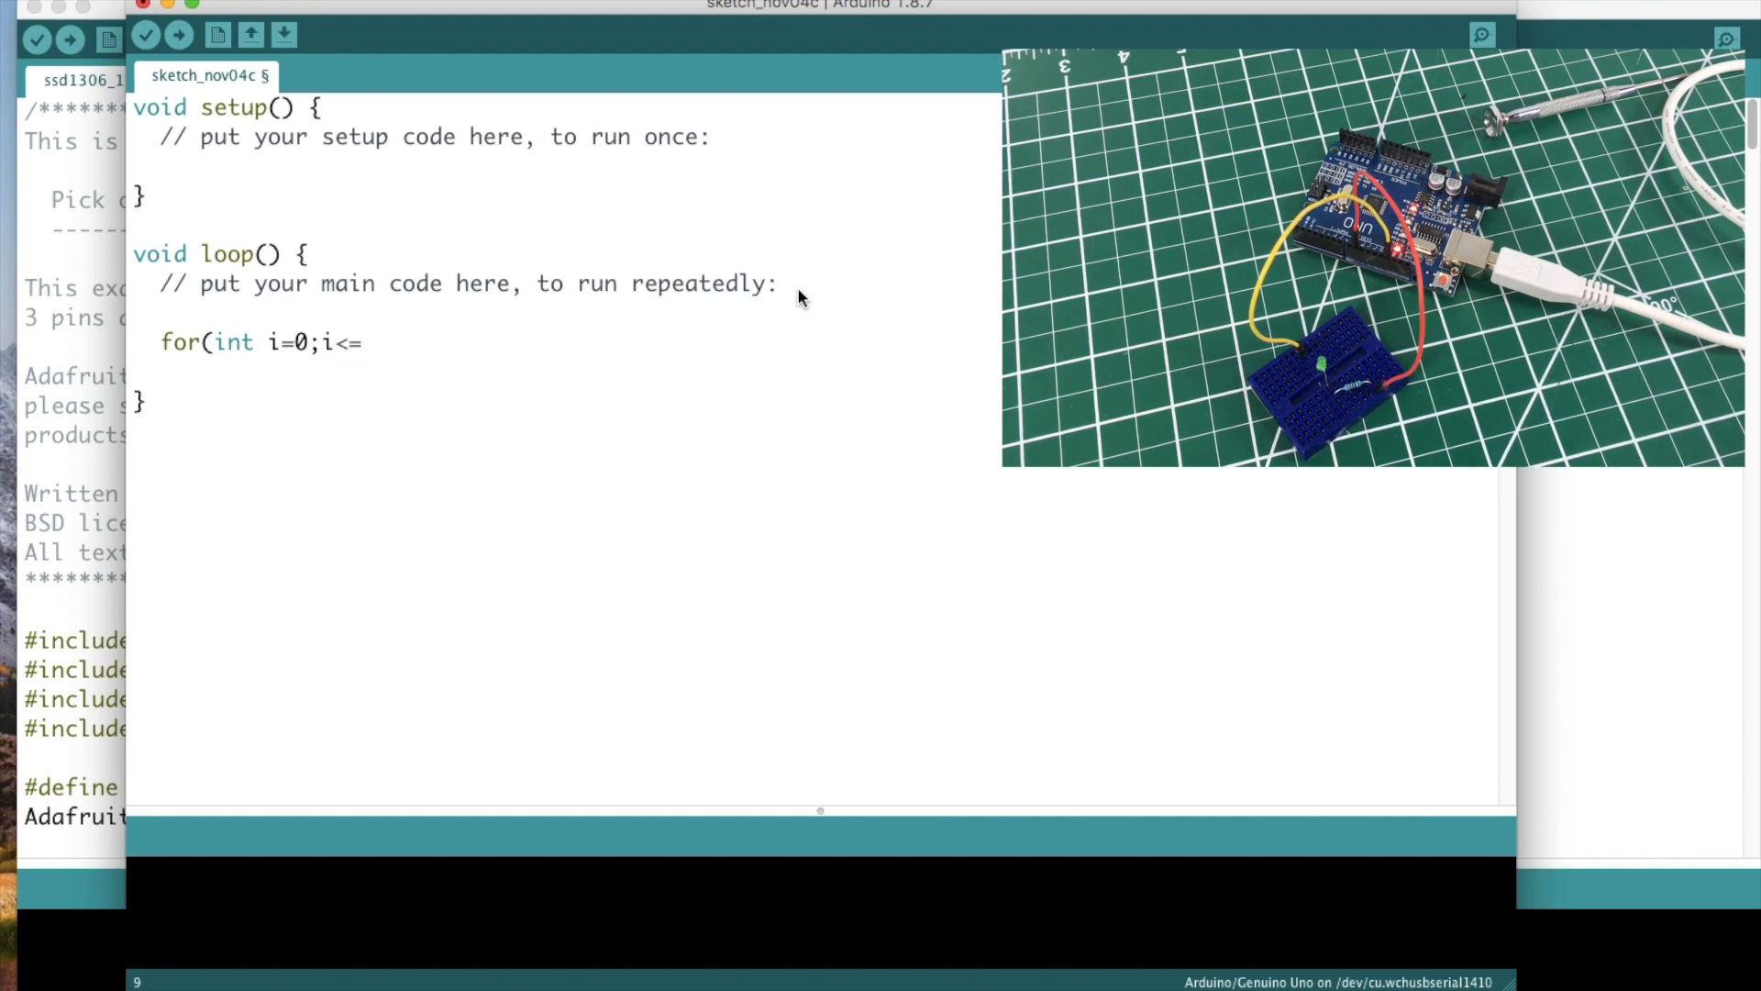
pyautogui.write('255')
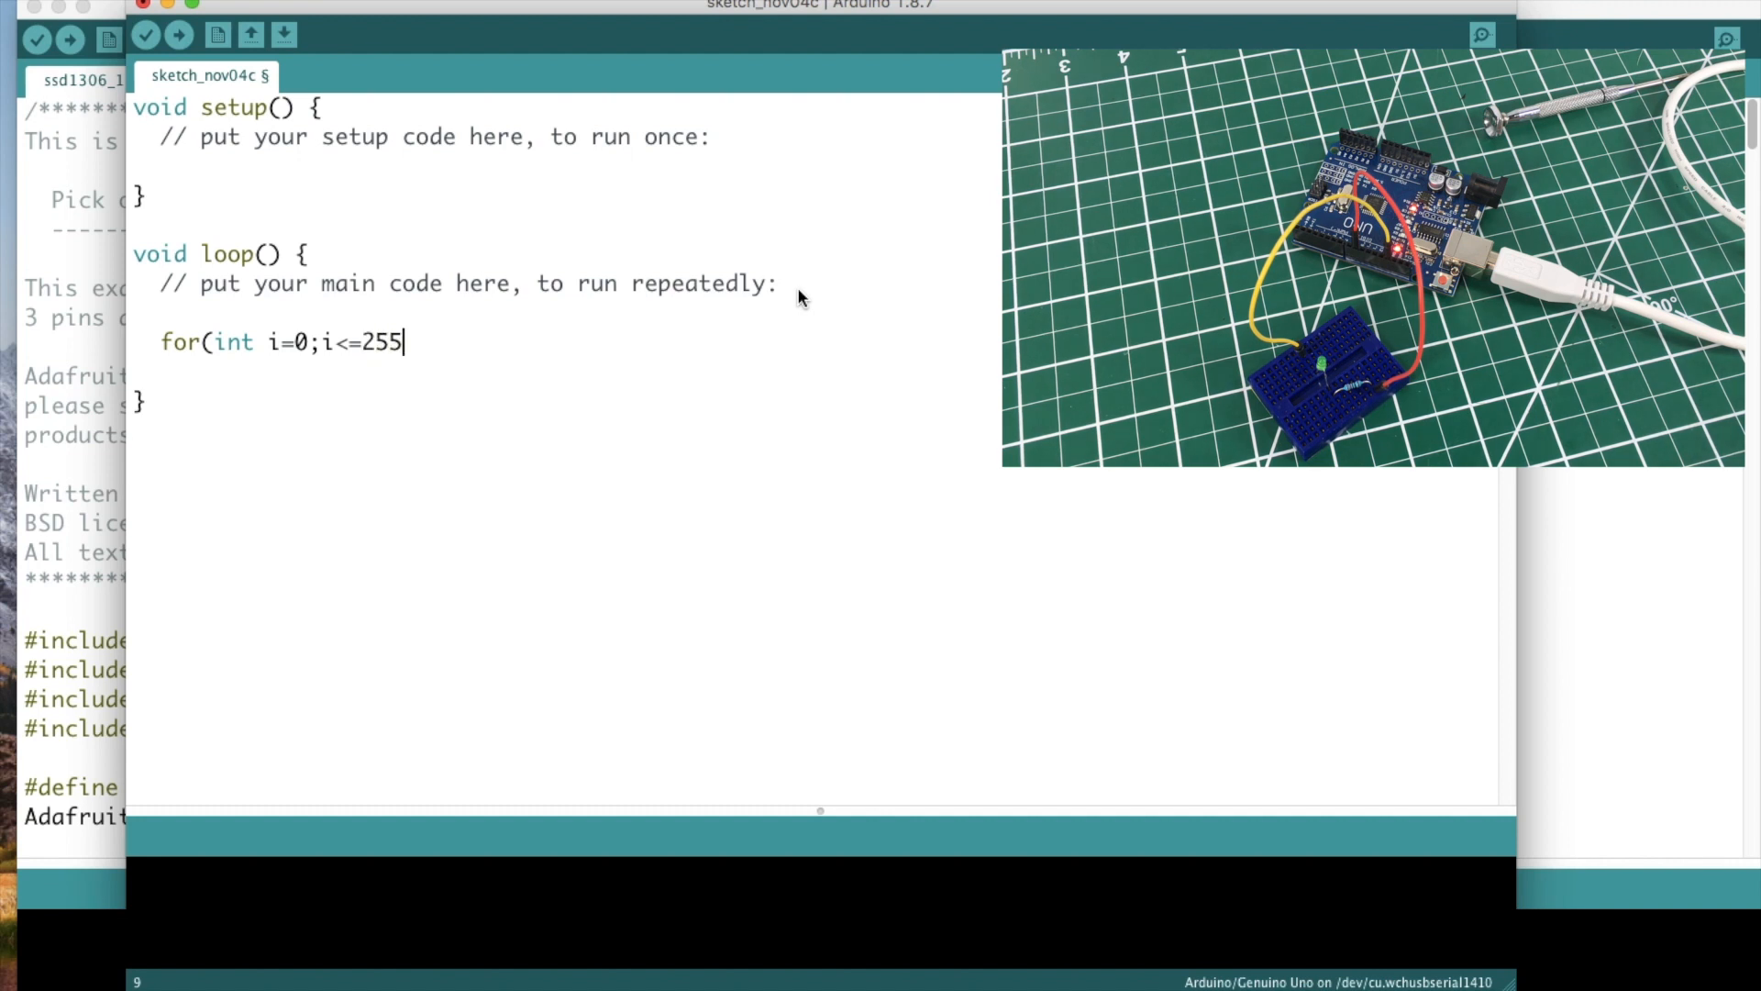
pyautogui.write(';')
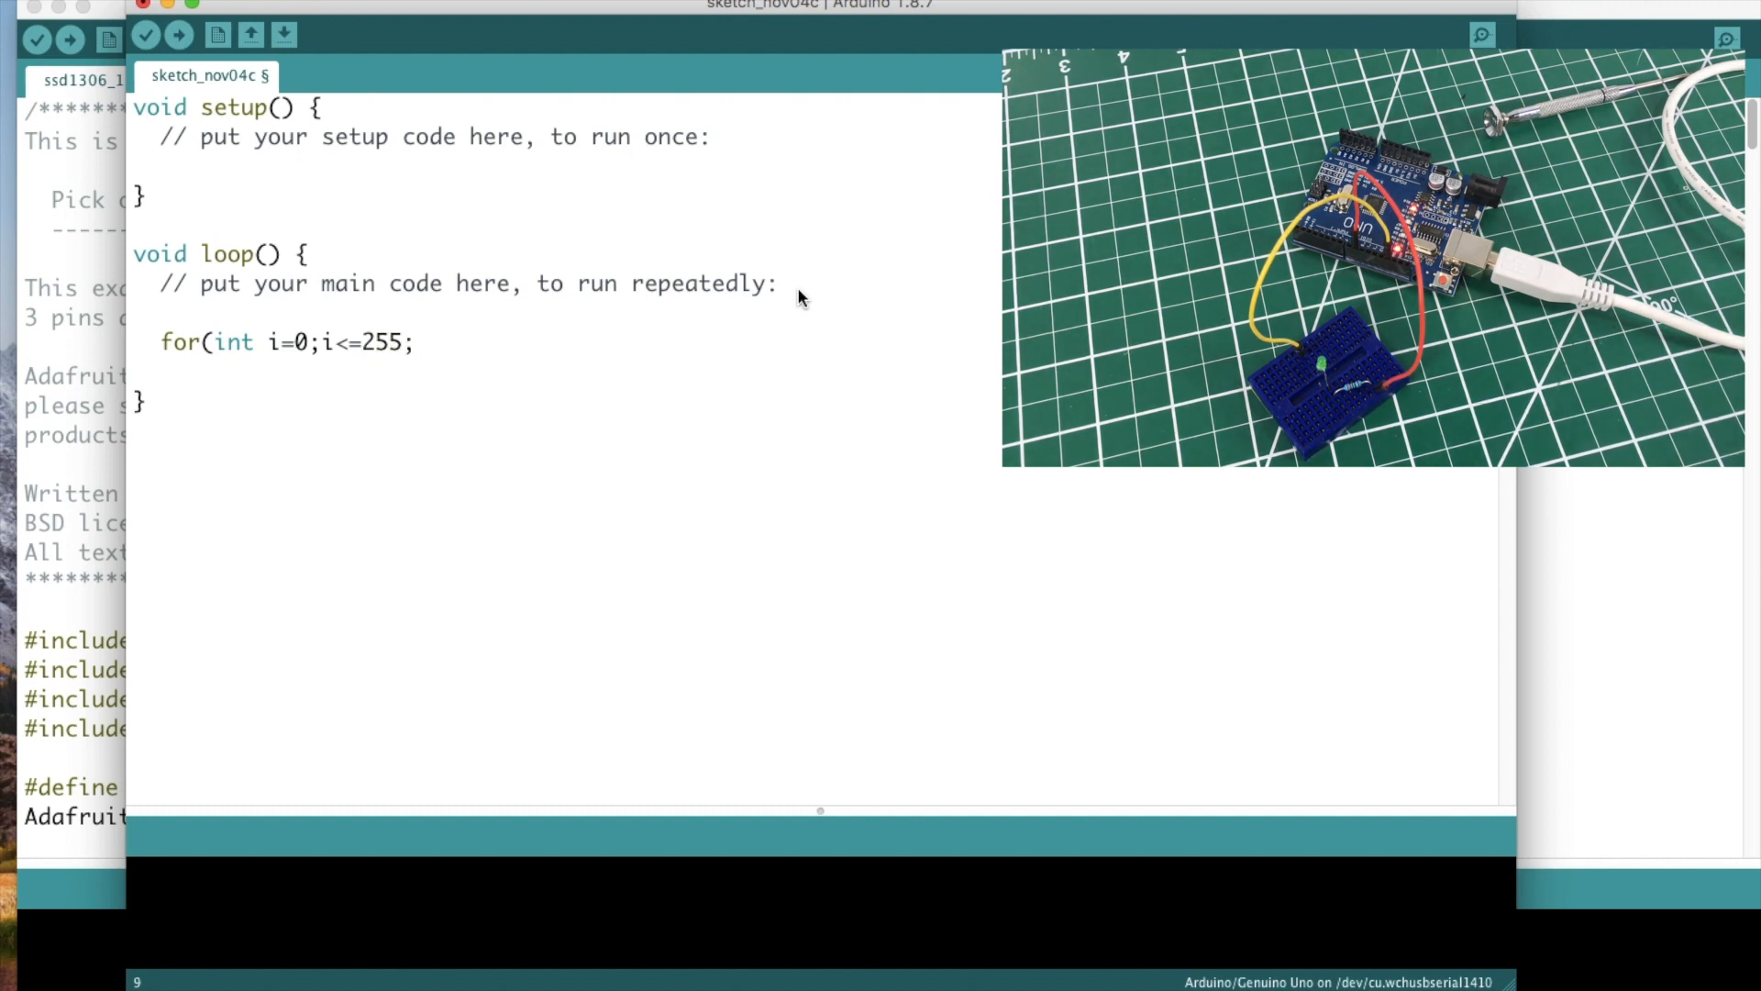
pyautogui.click(416, 341)
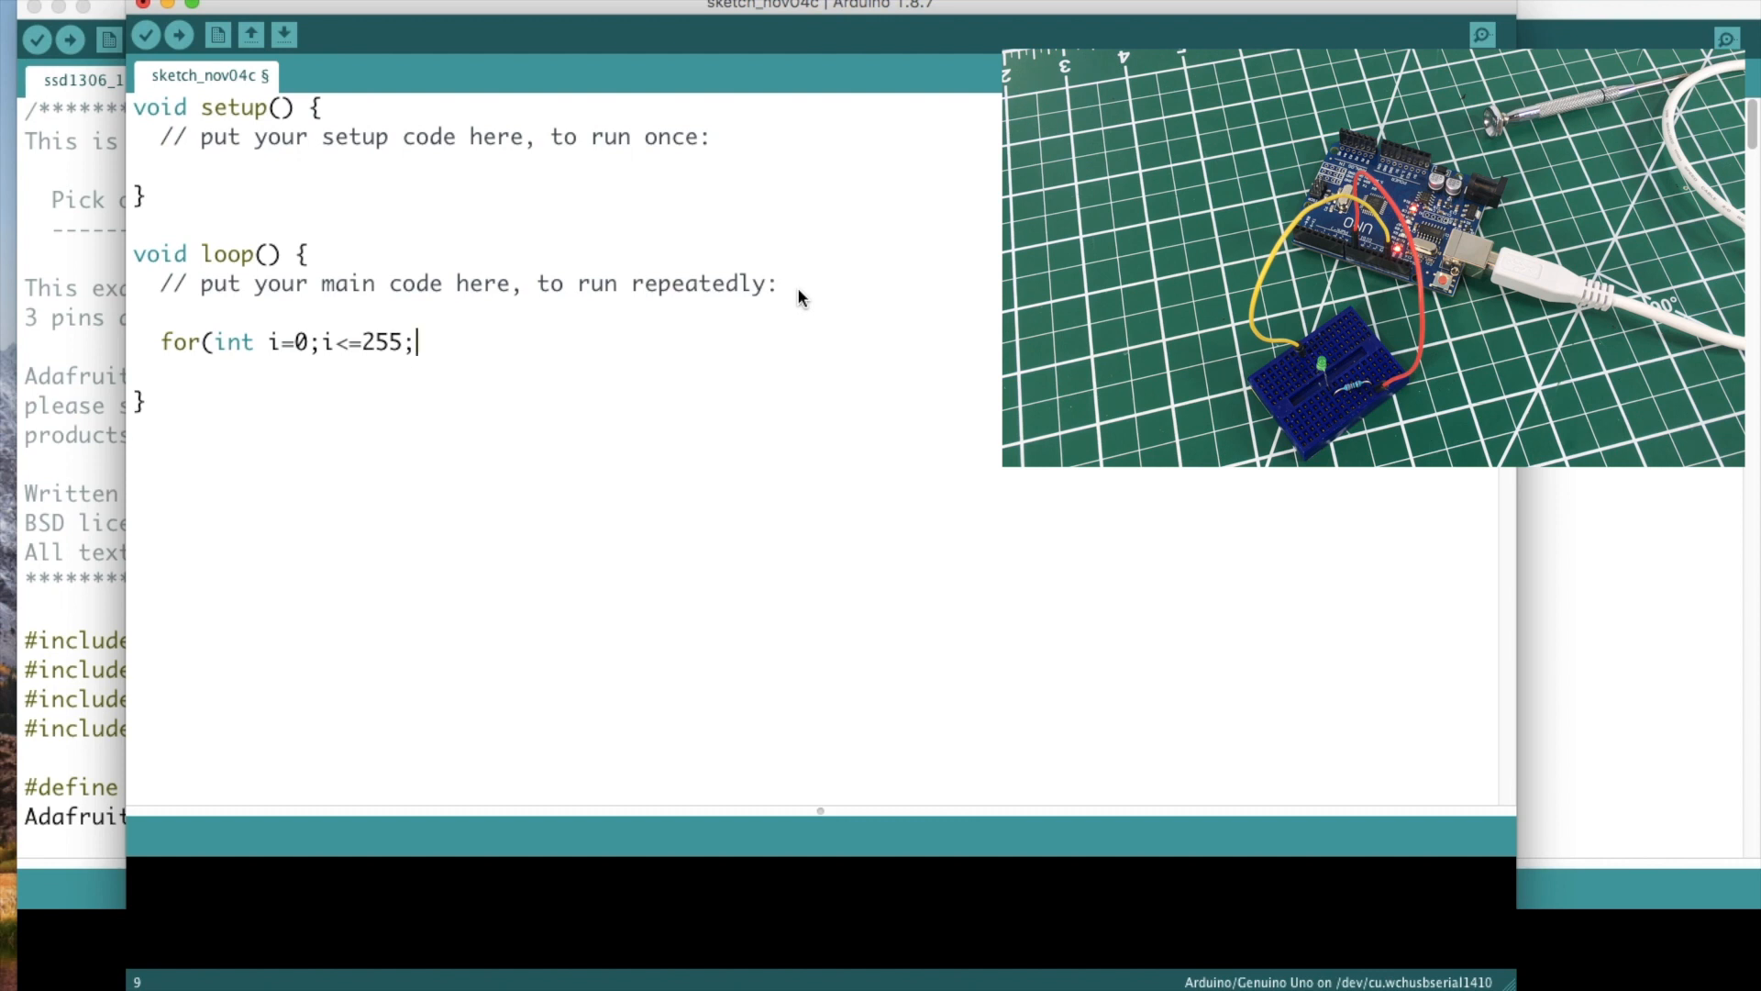
pyautogui.write('i')
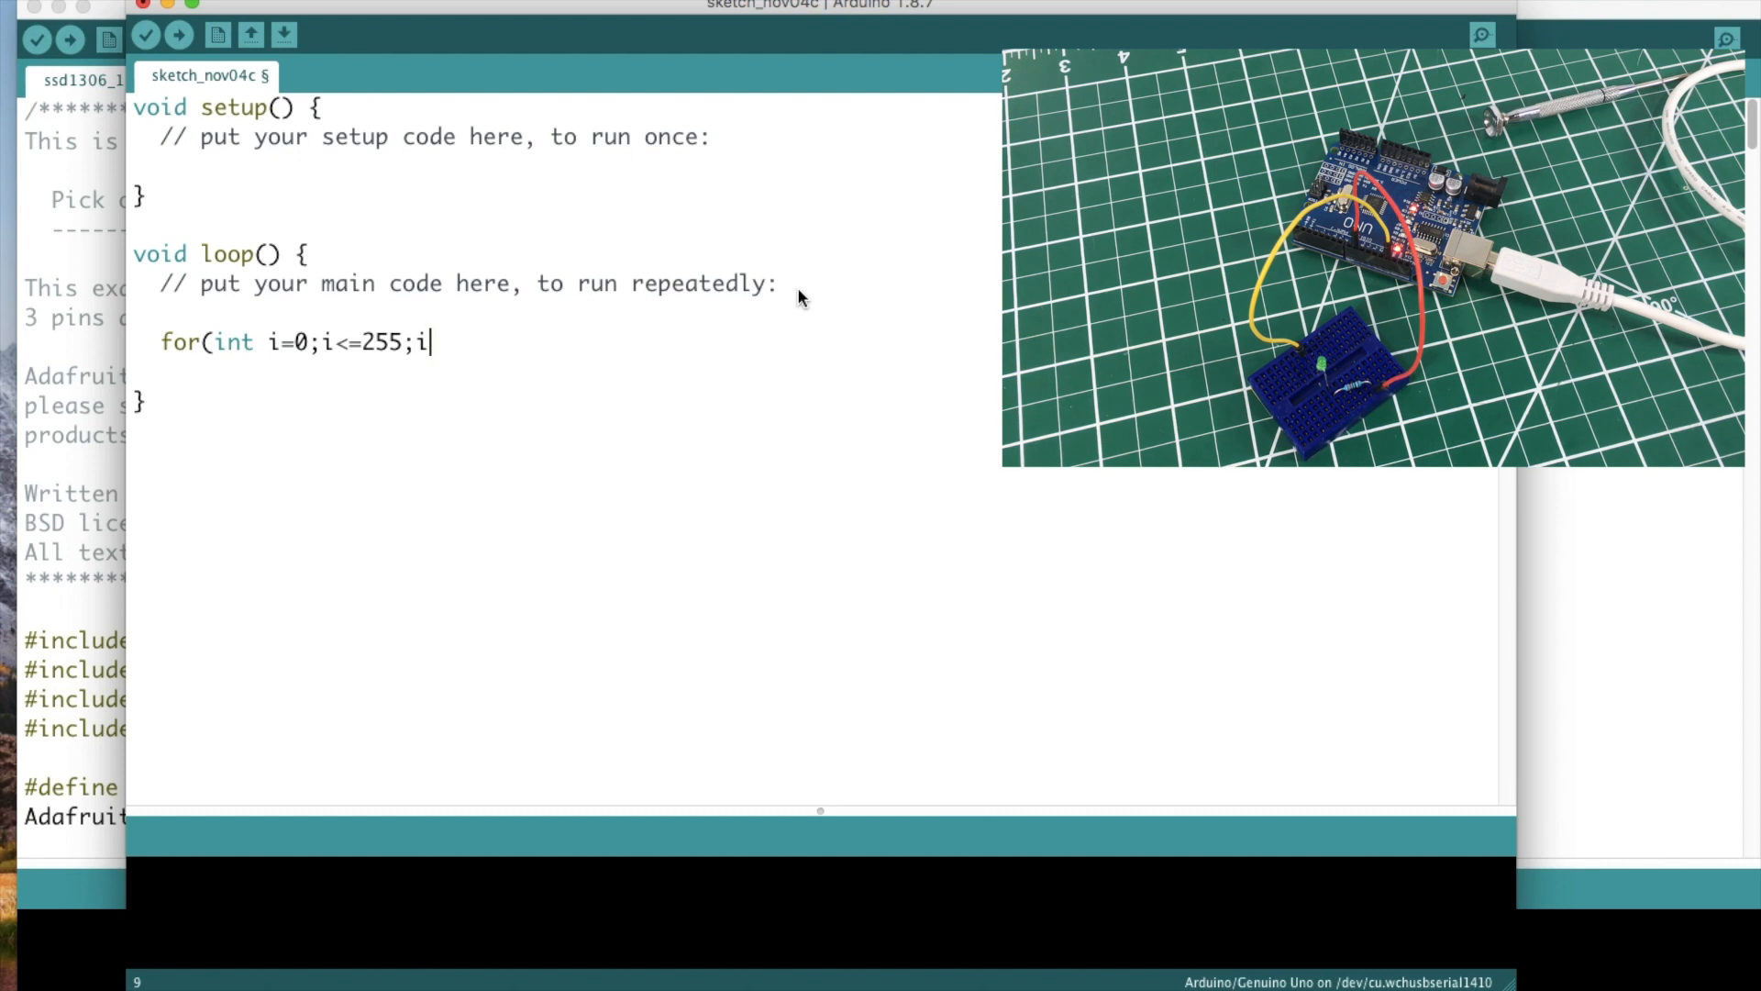
pyautogui.write('++)')
pyautogui.click(561, 372)
pyautogui.write('{')
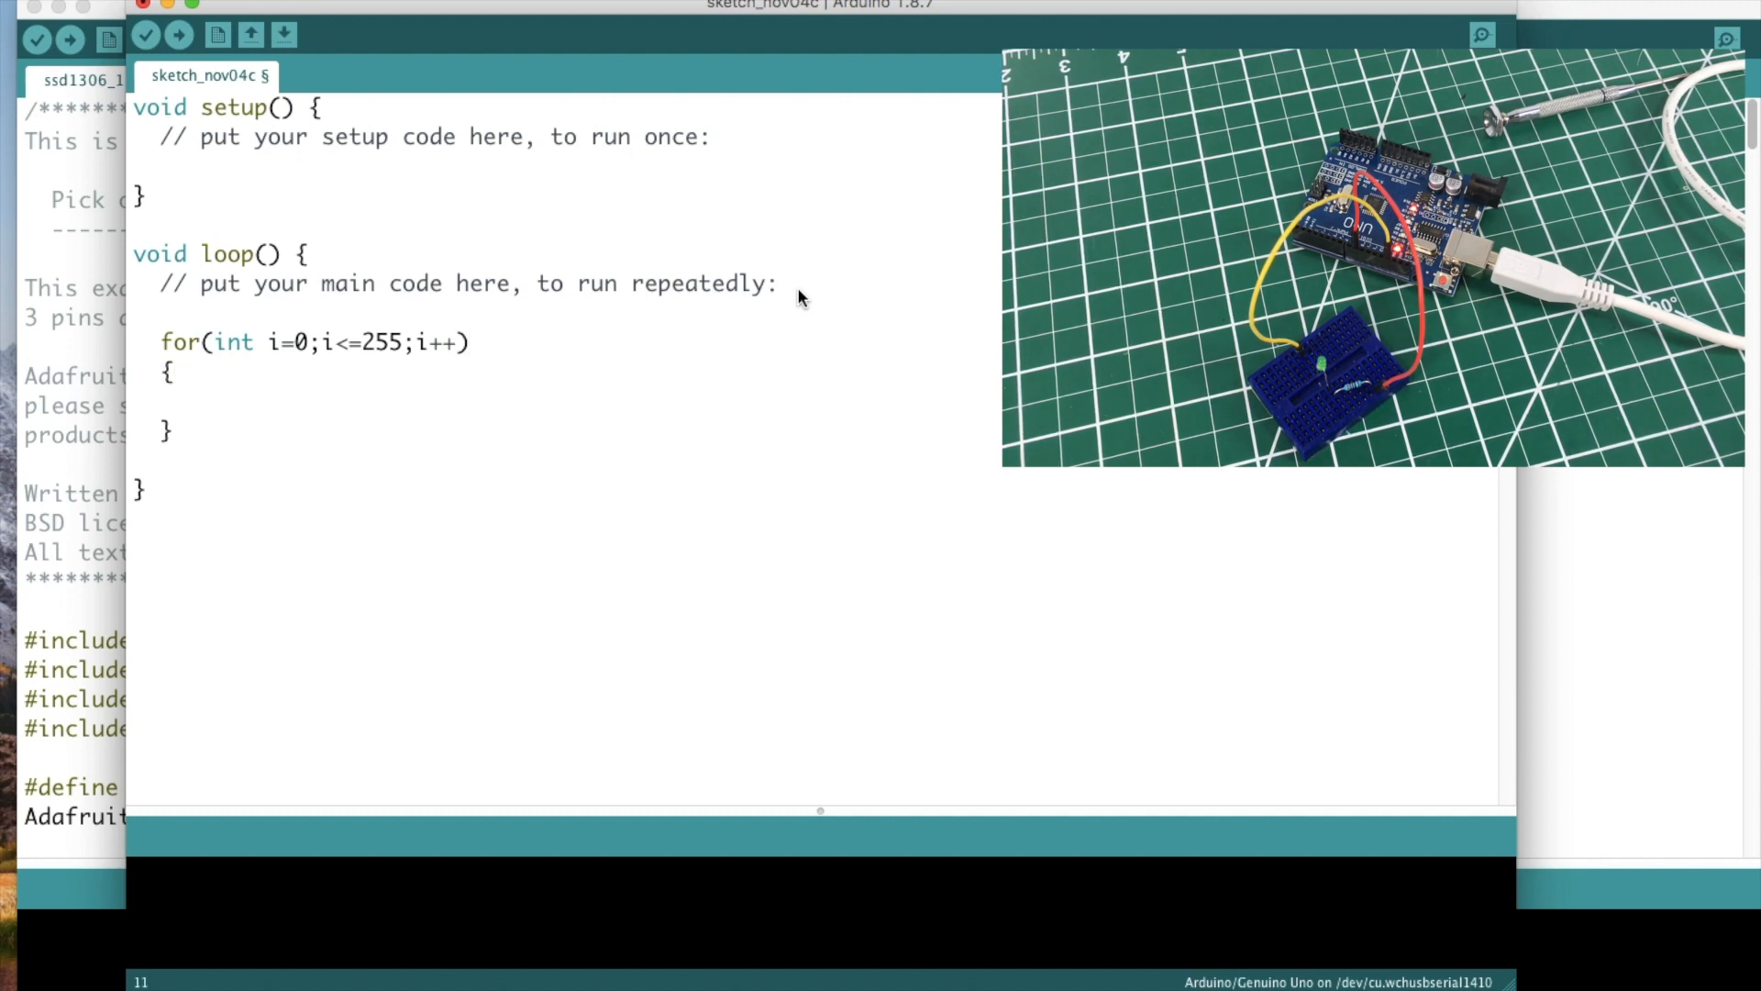
# Step: Fill the for loop body with analogWrite(9,i); followed by delay(2);
pyautogui.write('analogWr')
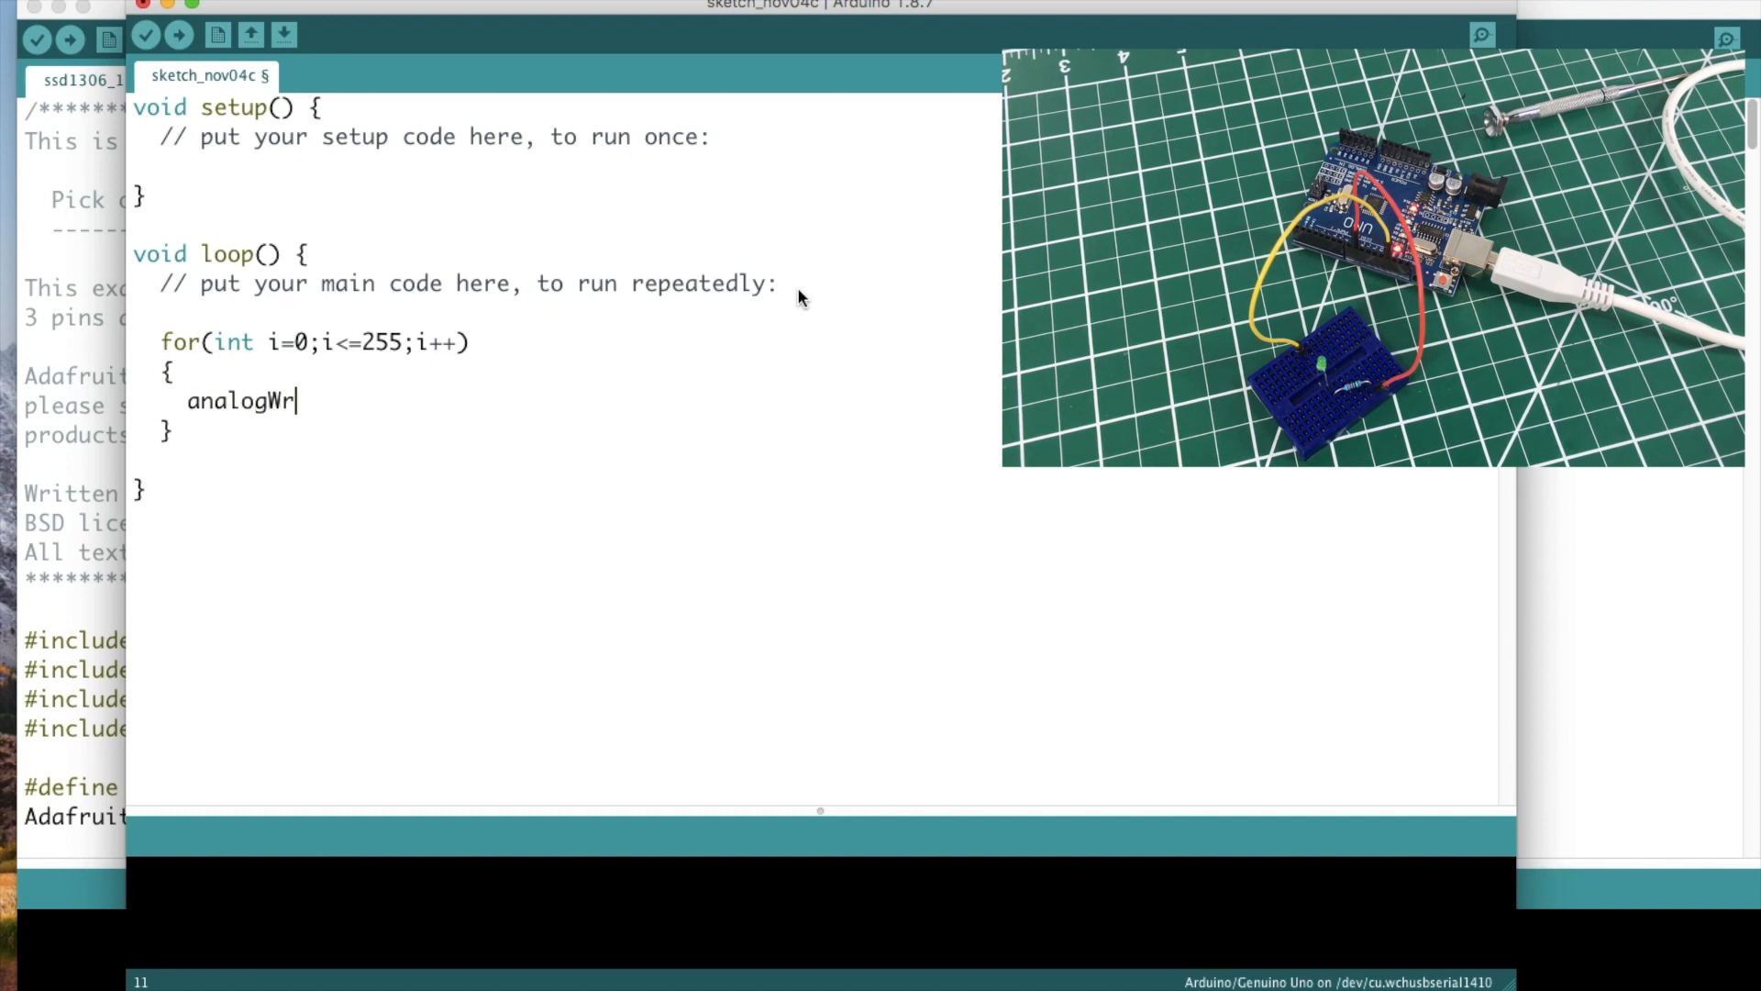
pyautogui.write('ite(')
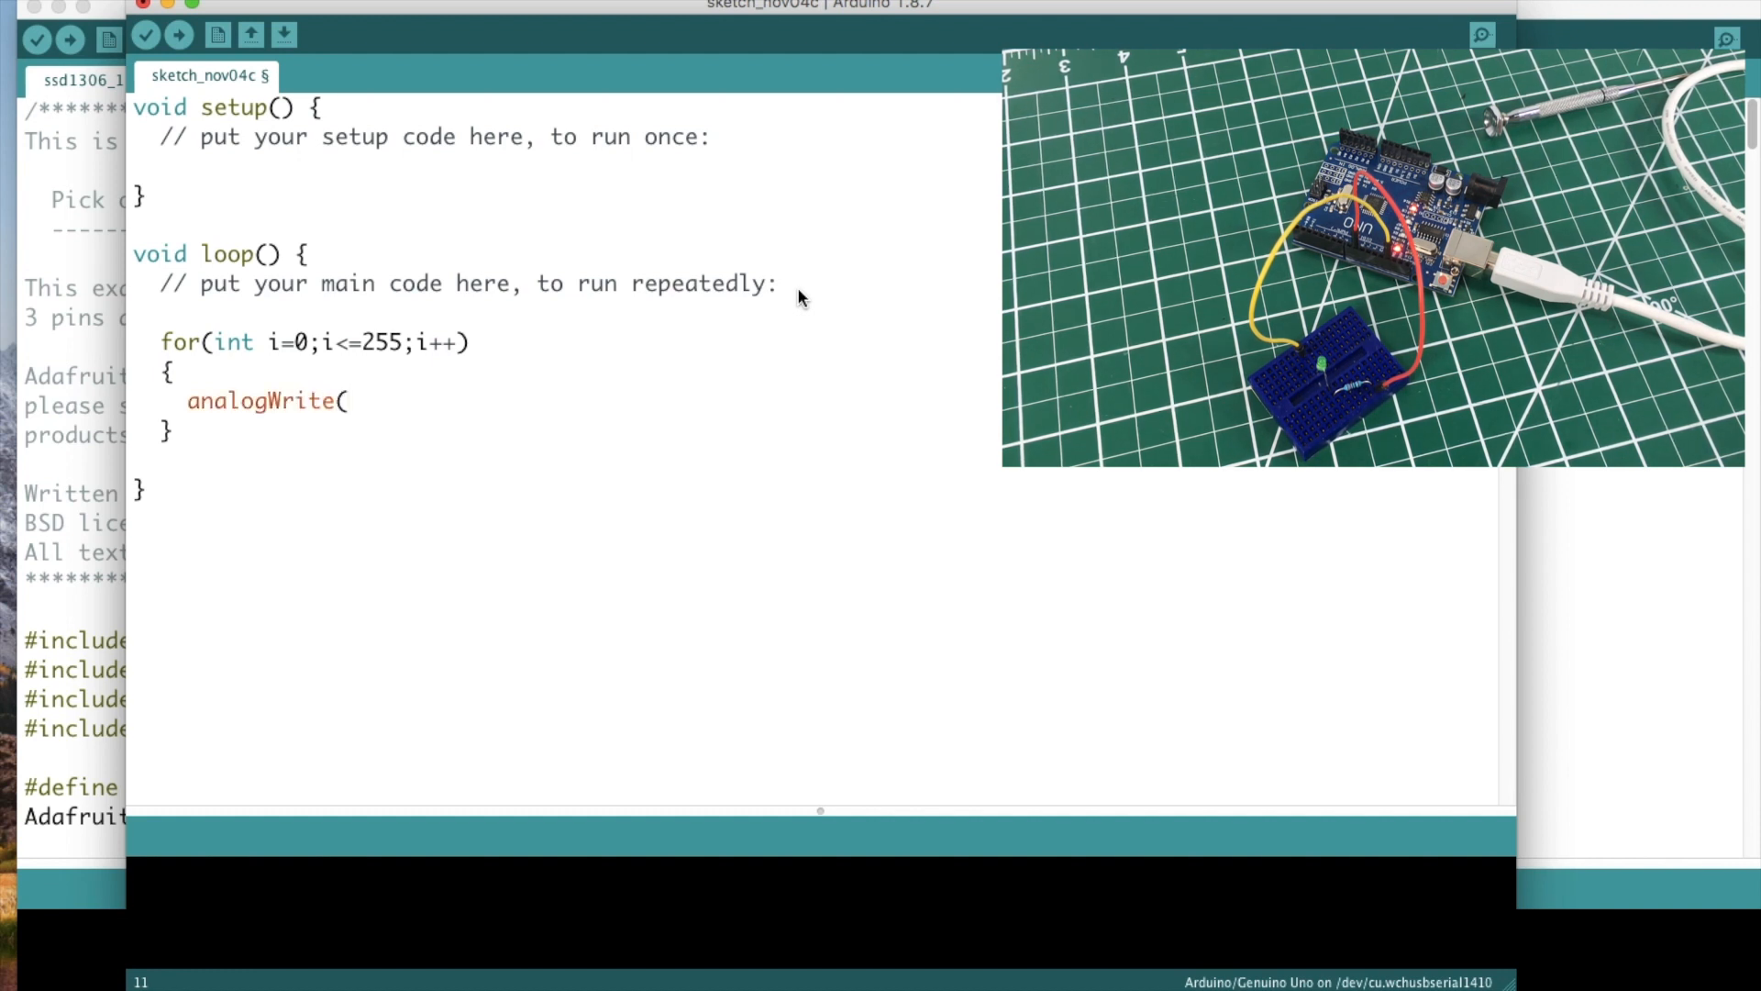
pyautogui.write('9,')
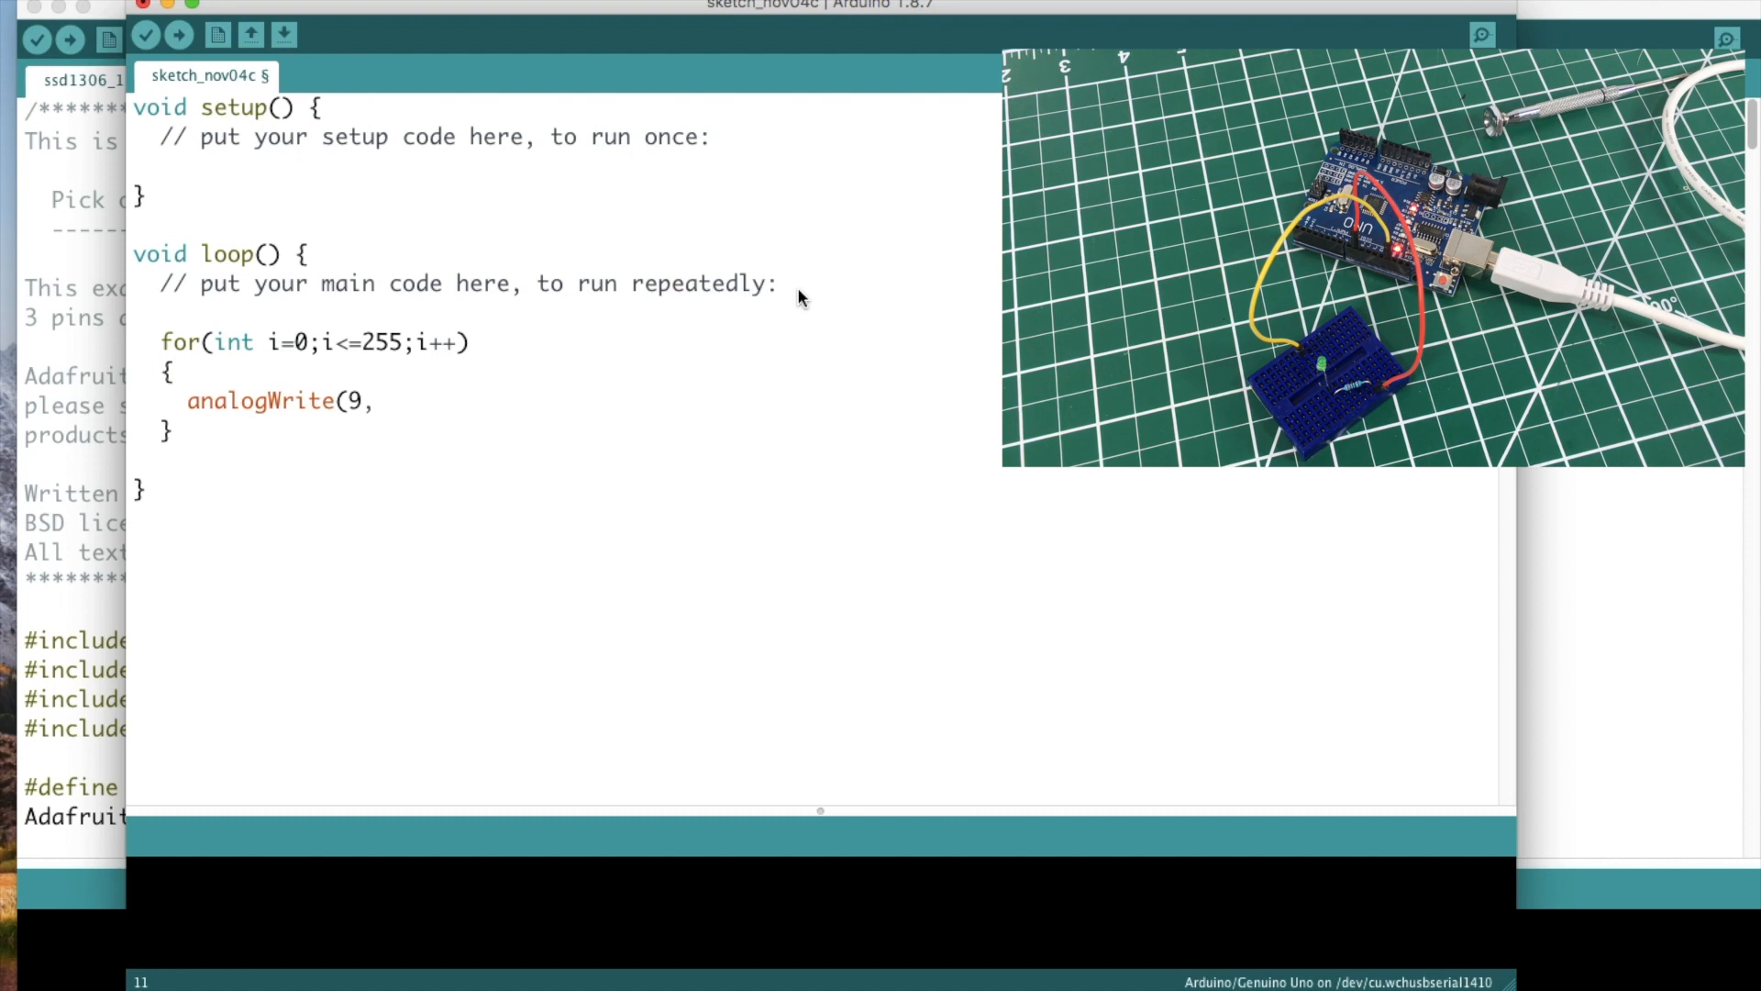
pyautogui.write('i);')
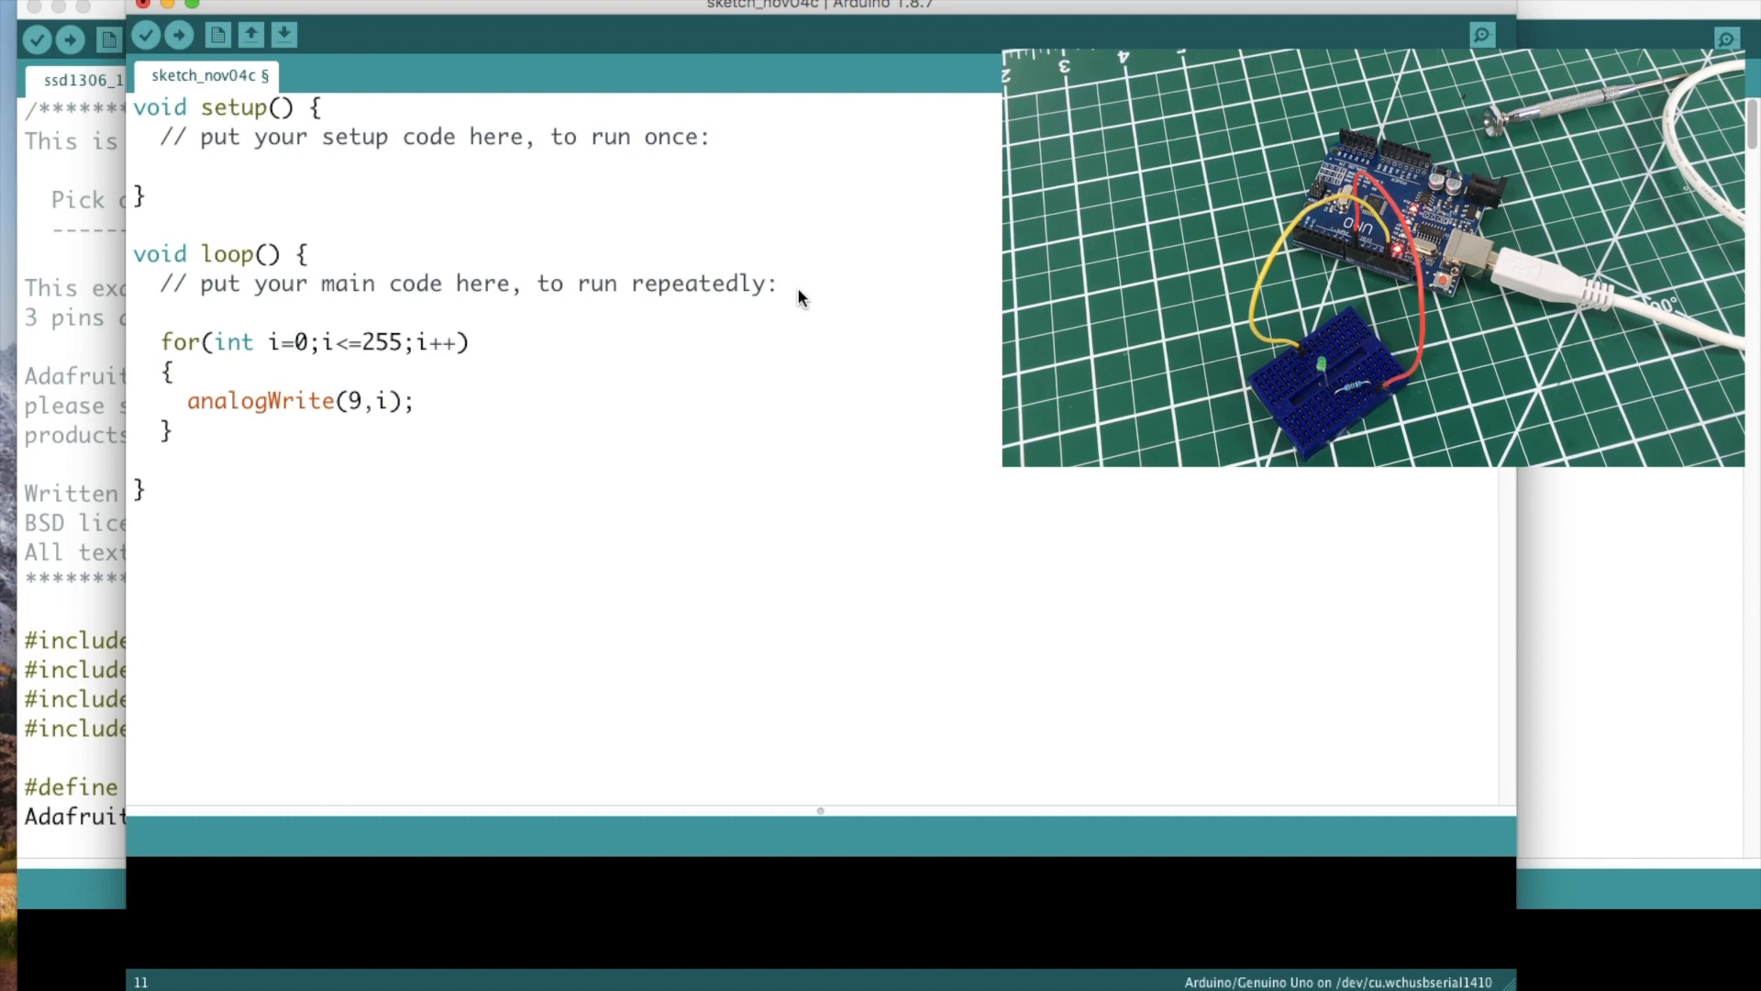
pyautogui.moveTo(352, 393)
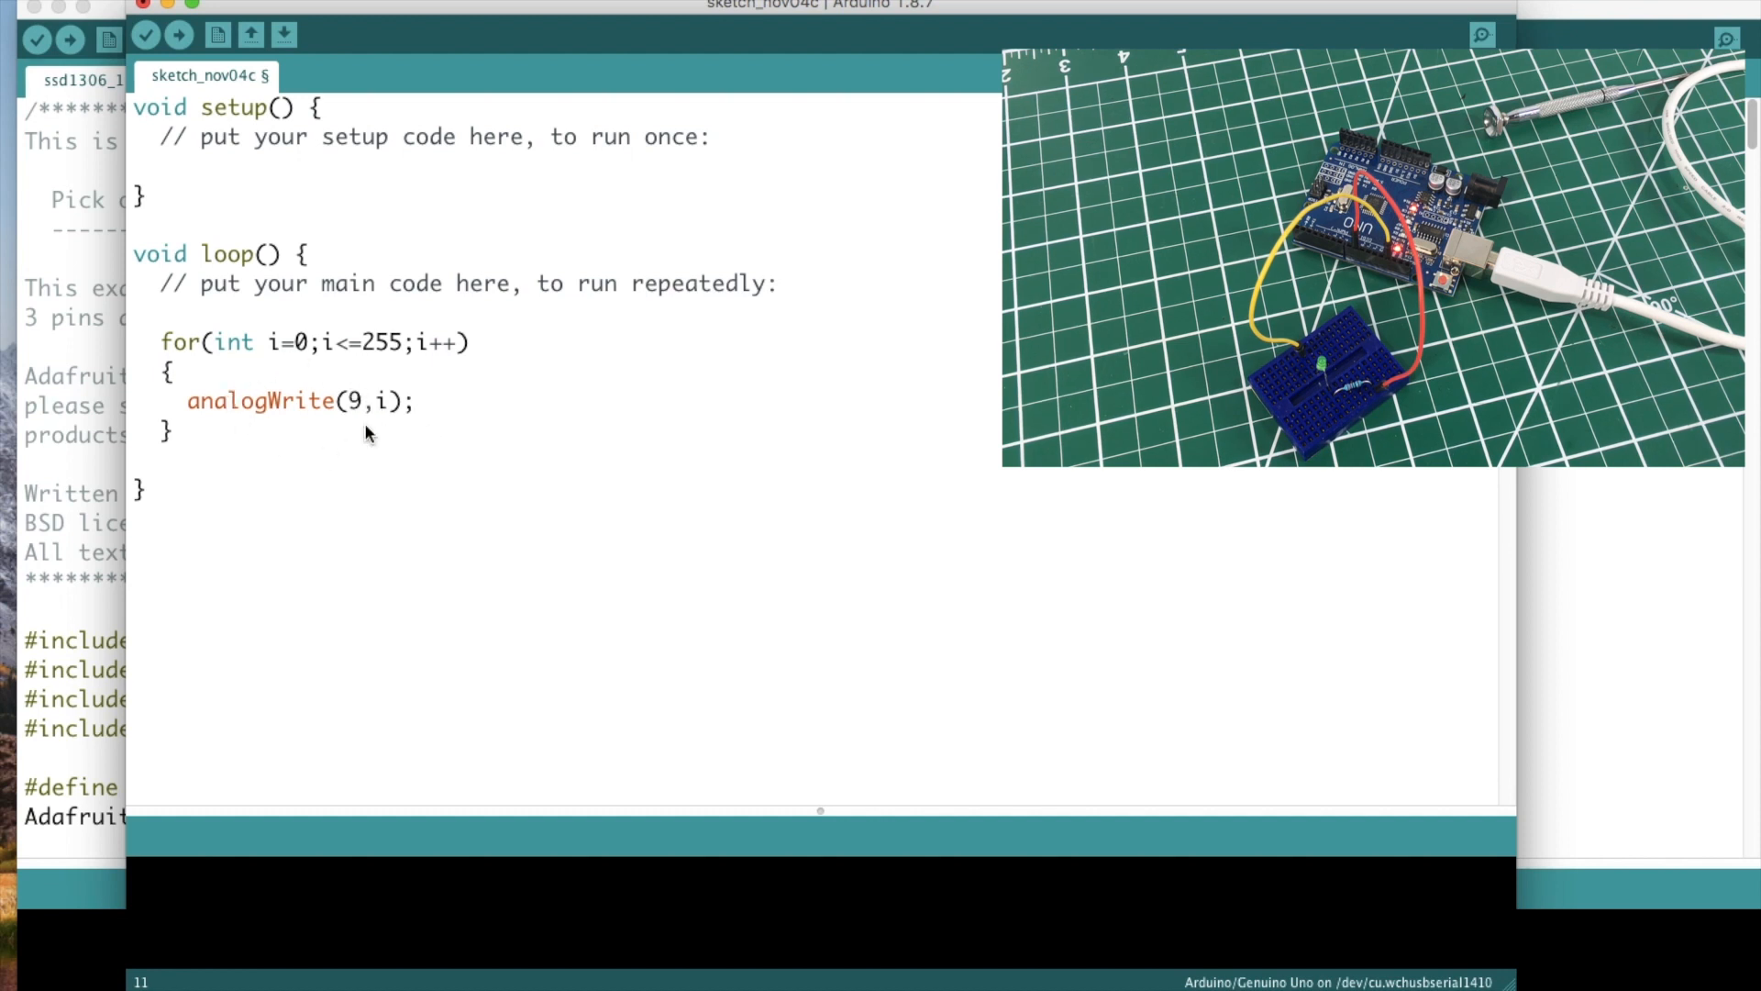
pyautogui.moveTo(292, 448)
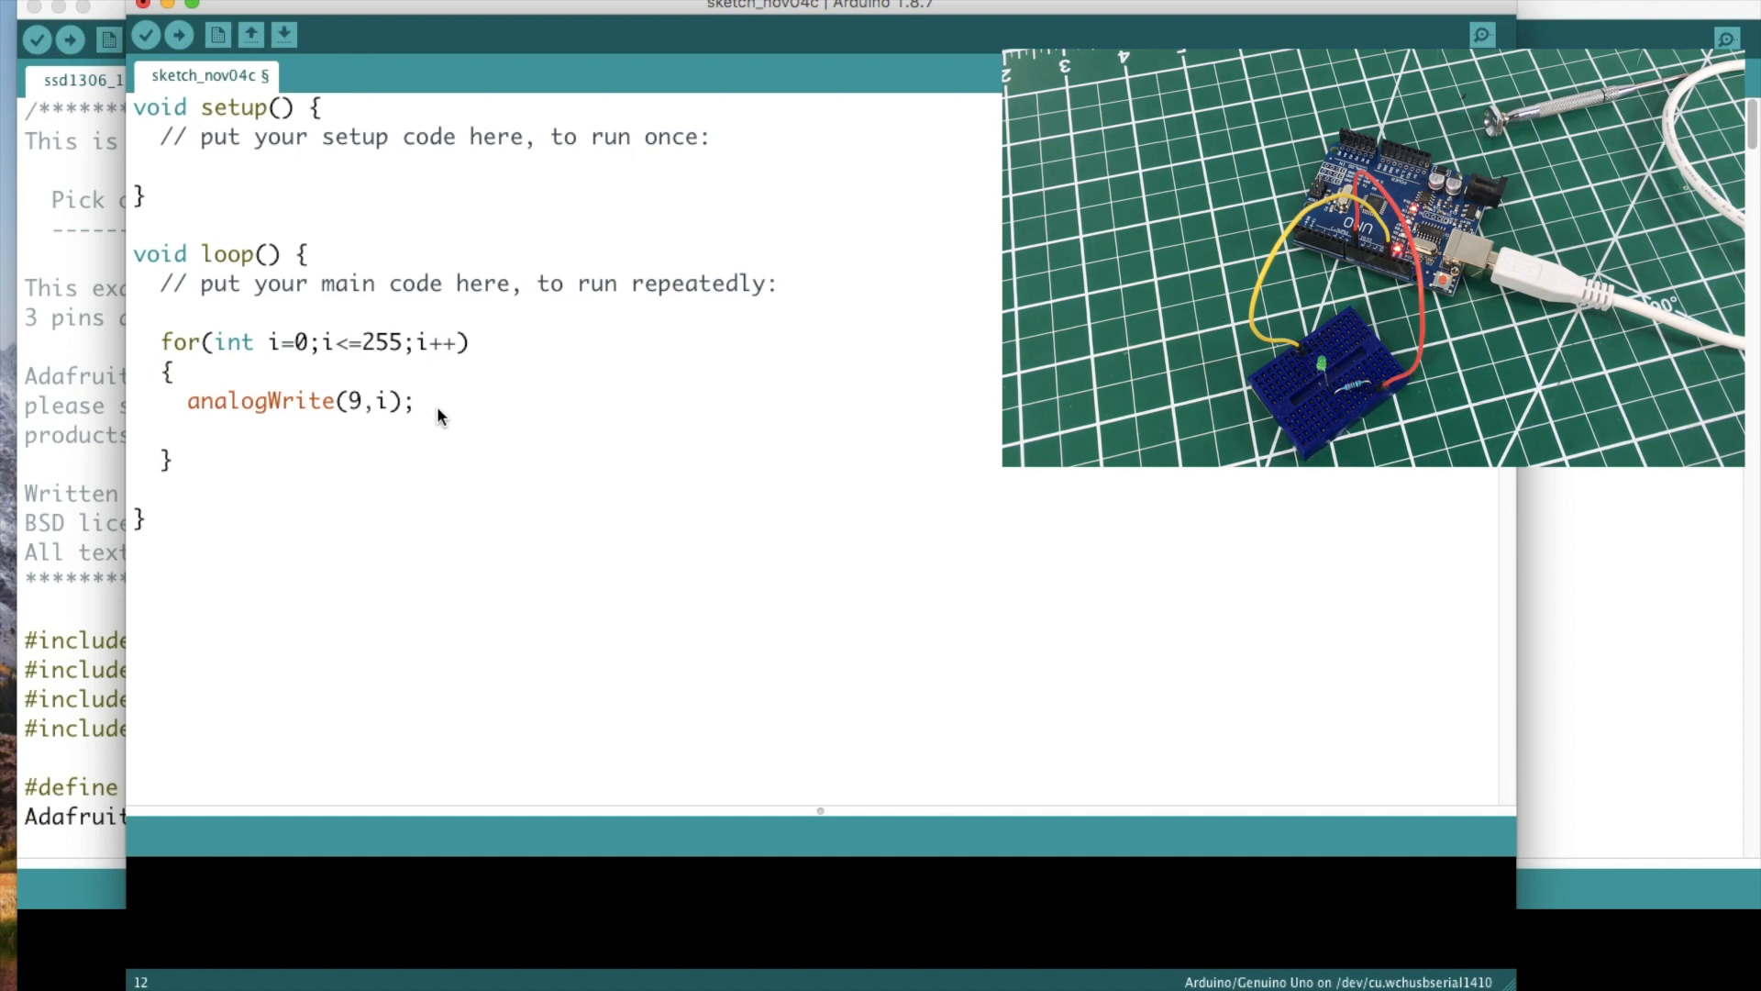
pyautogui.write('delay2')
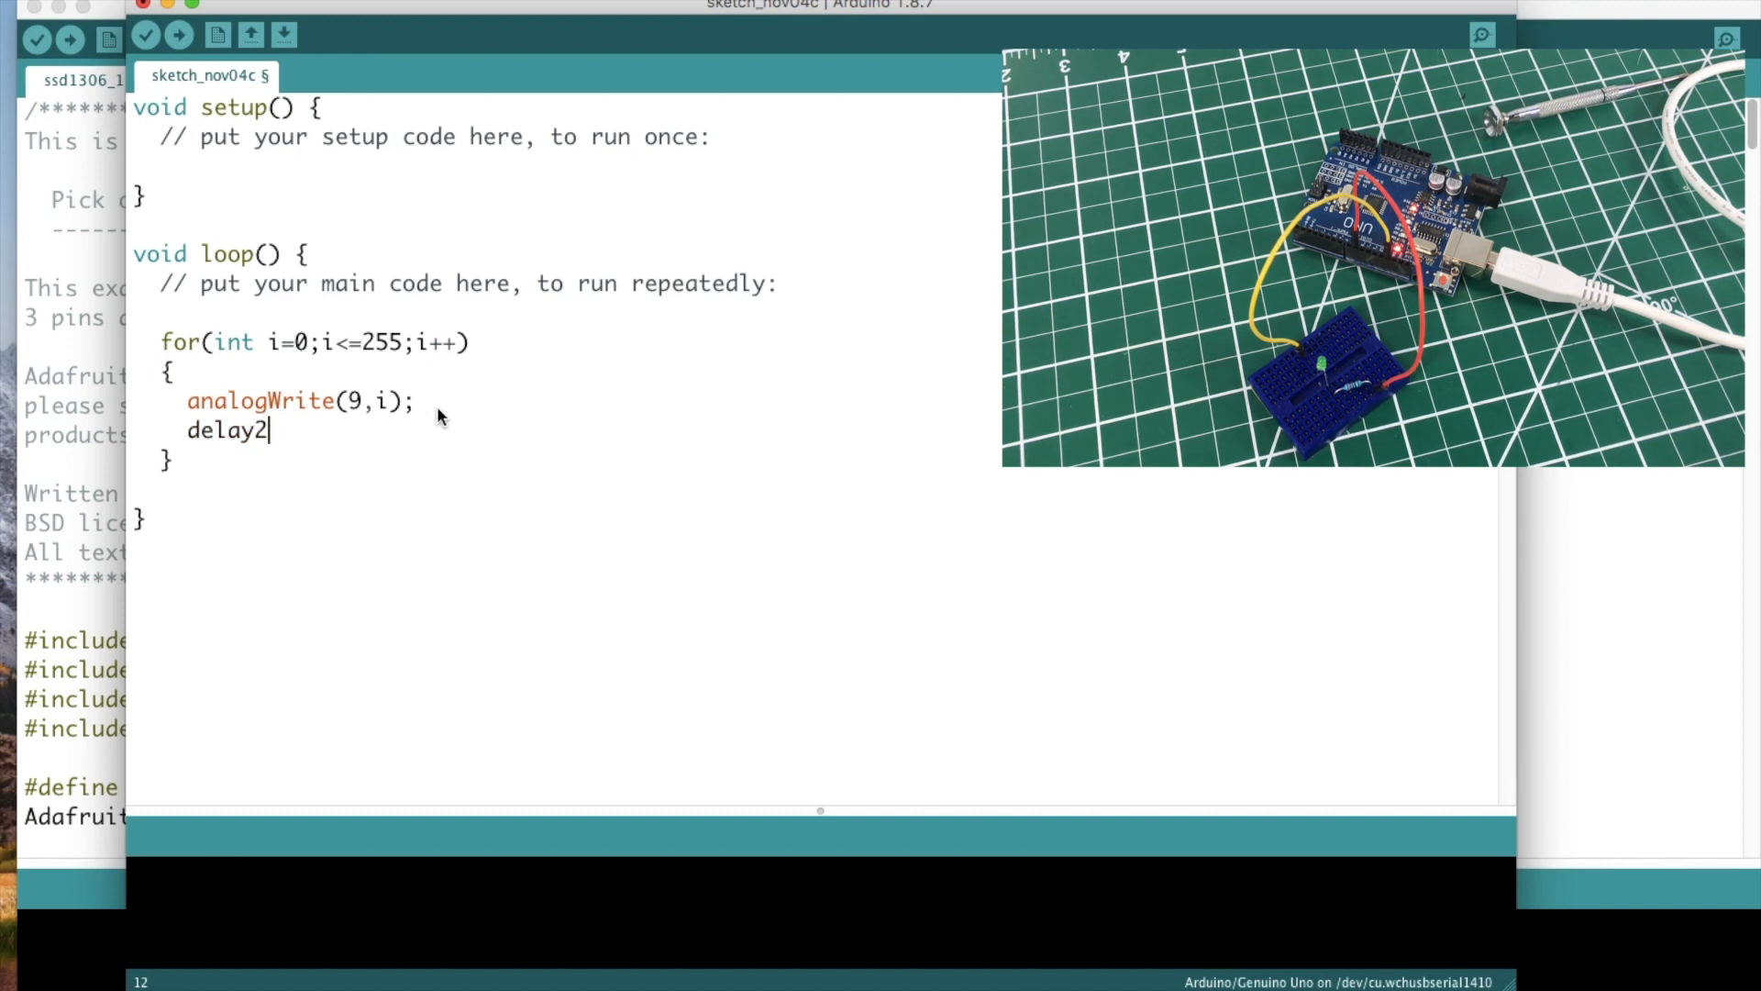
pyautogui.write('(')
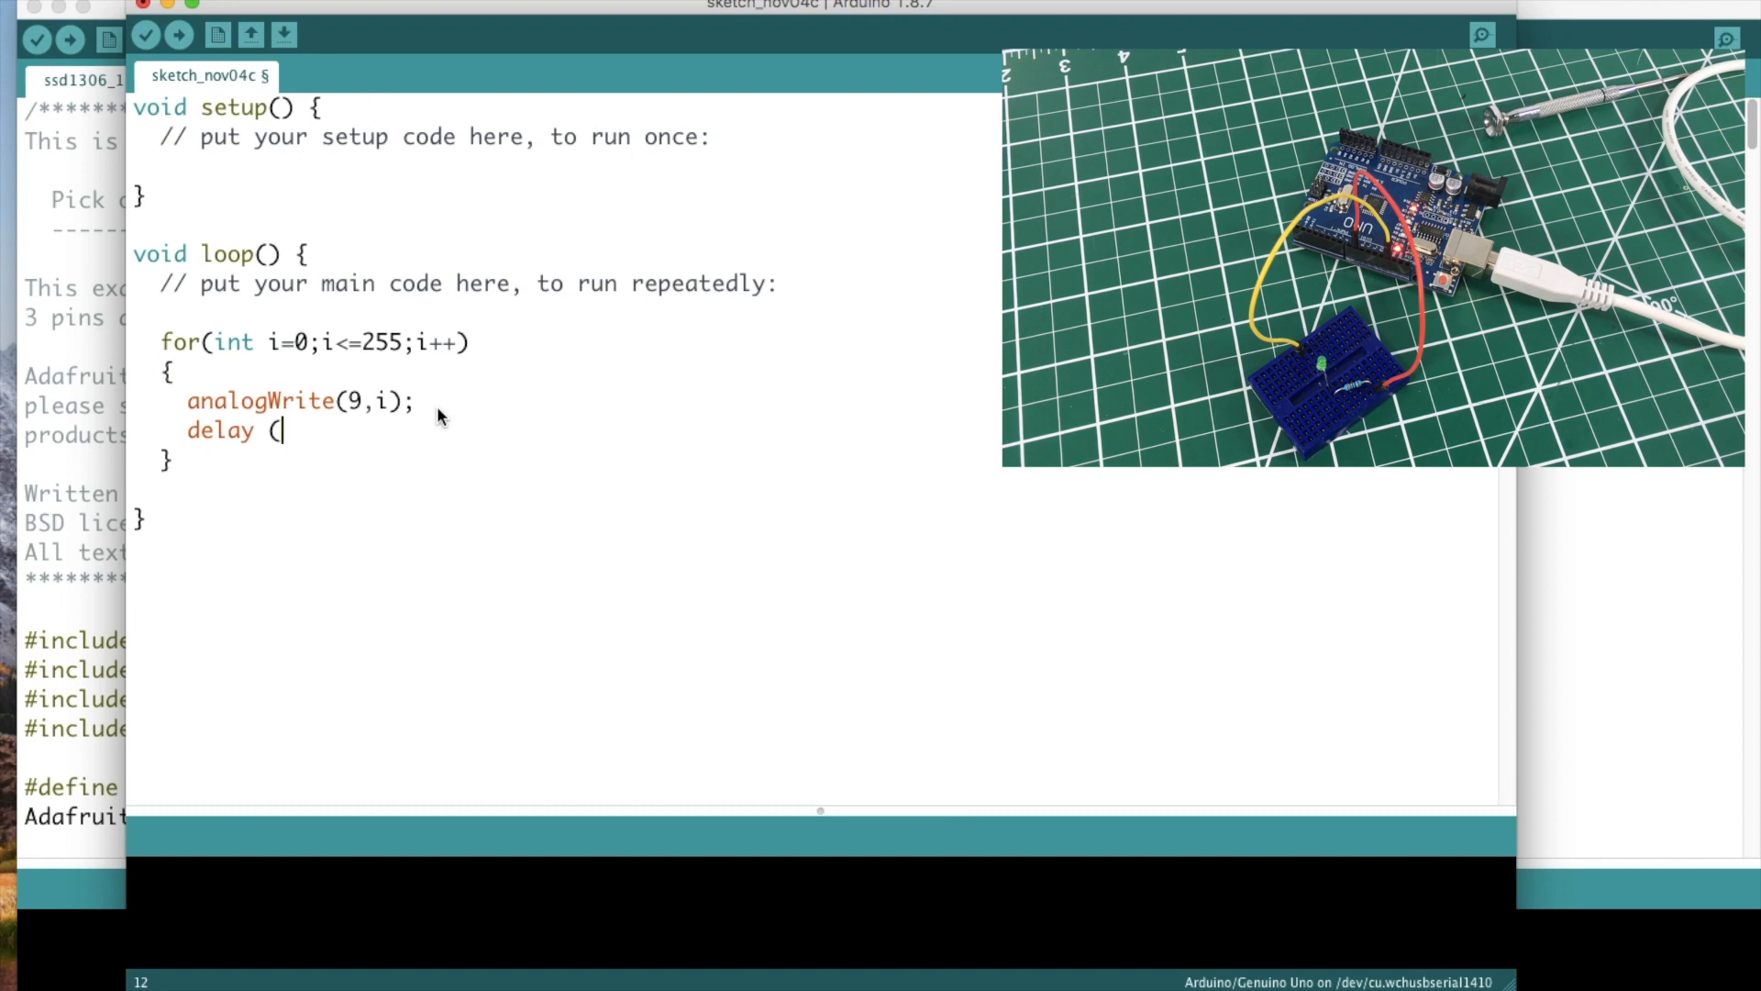
pyautogui.write('2);')
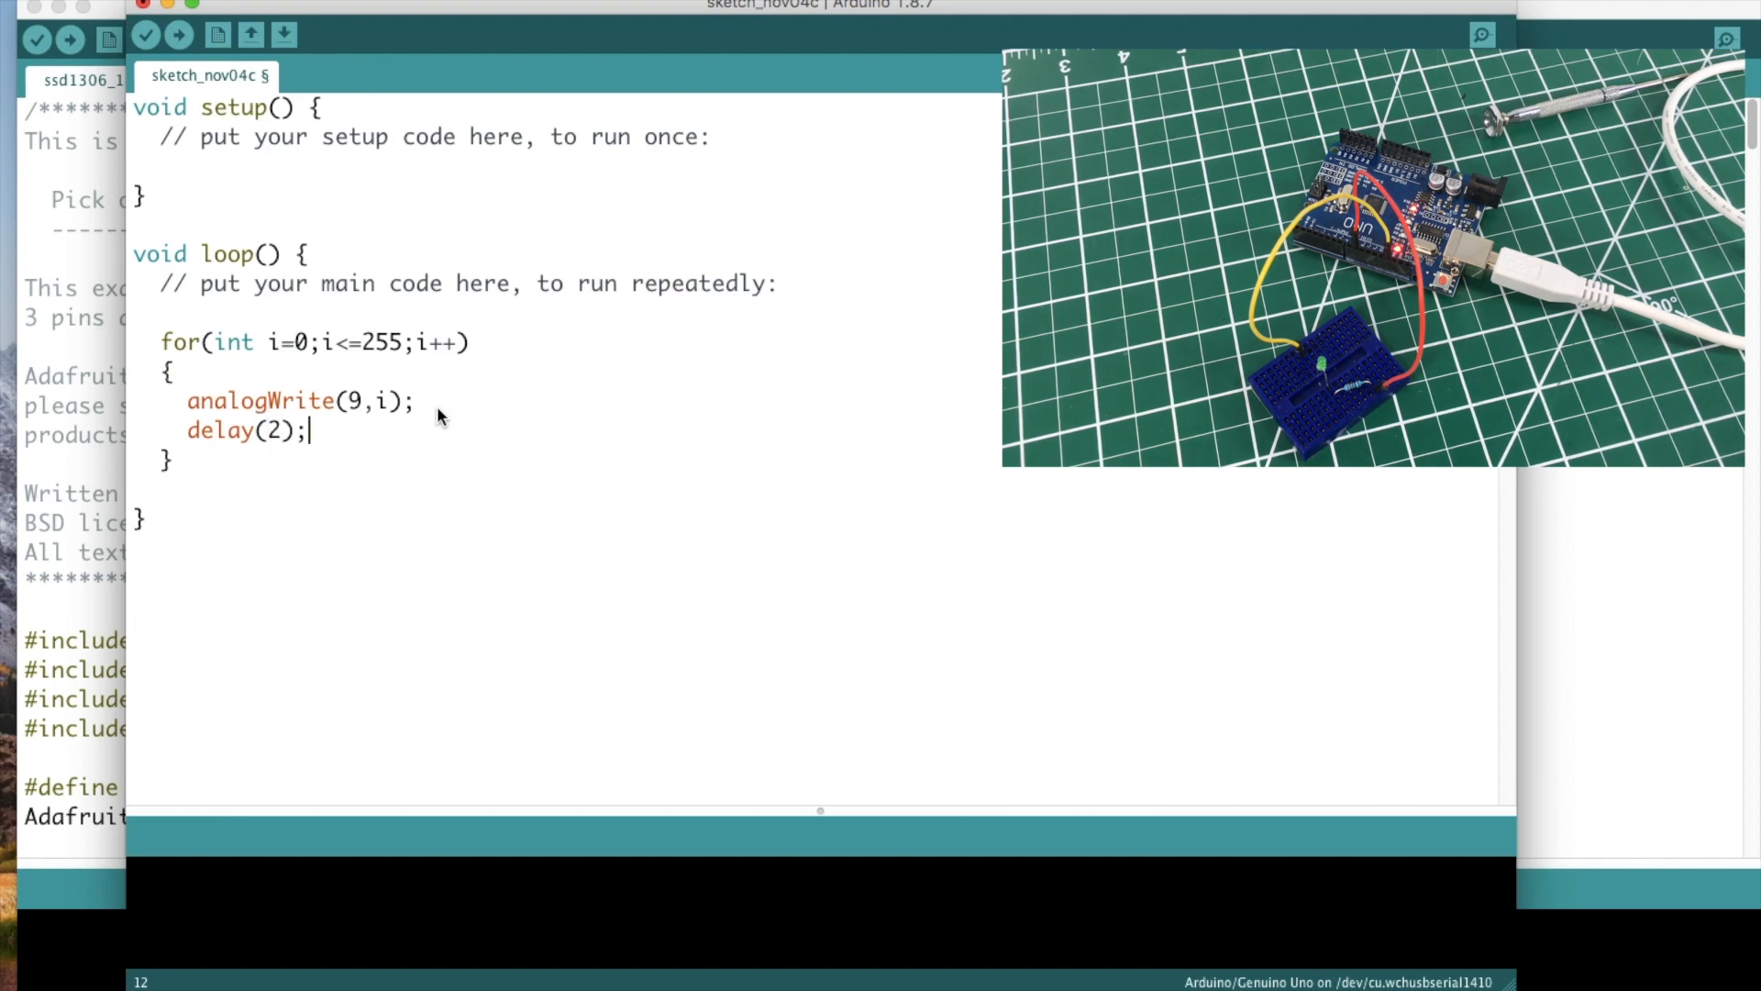
pyautogui.moveTo(248, 482)
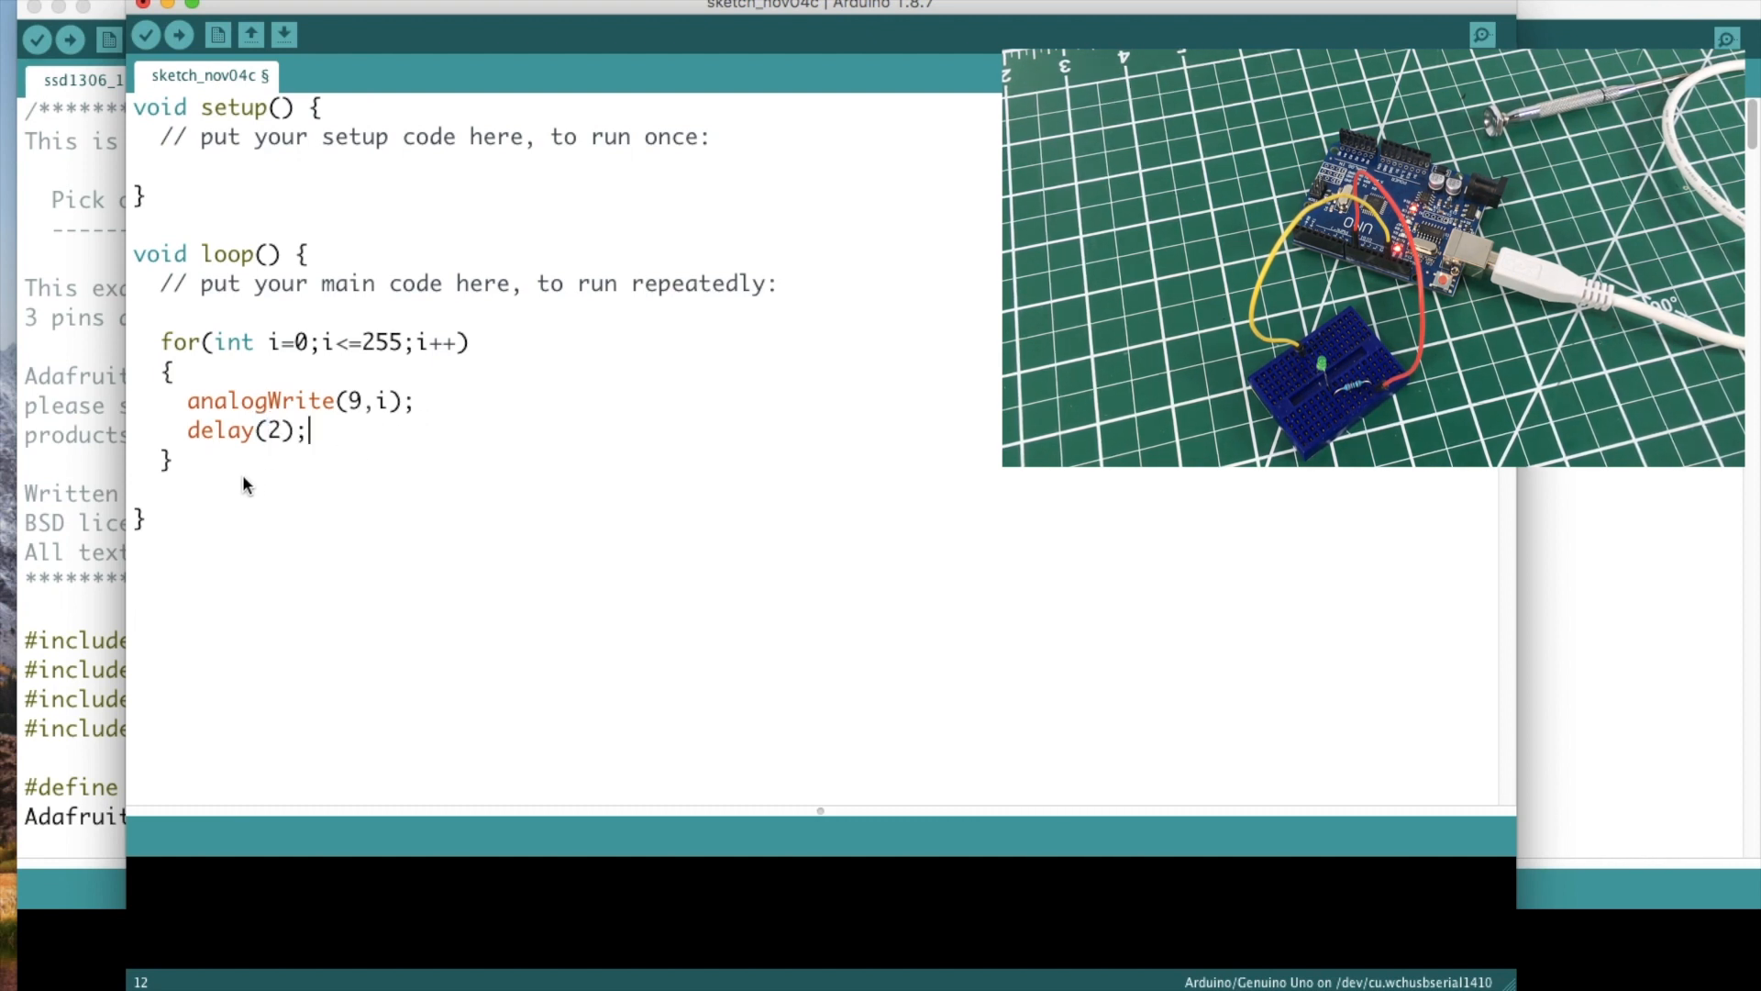
pyautogui.moveTo(198, 475)
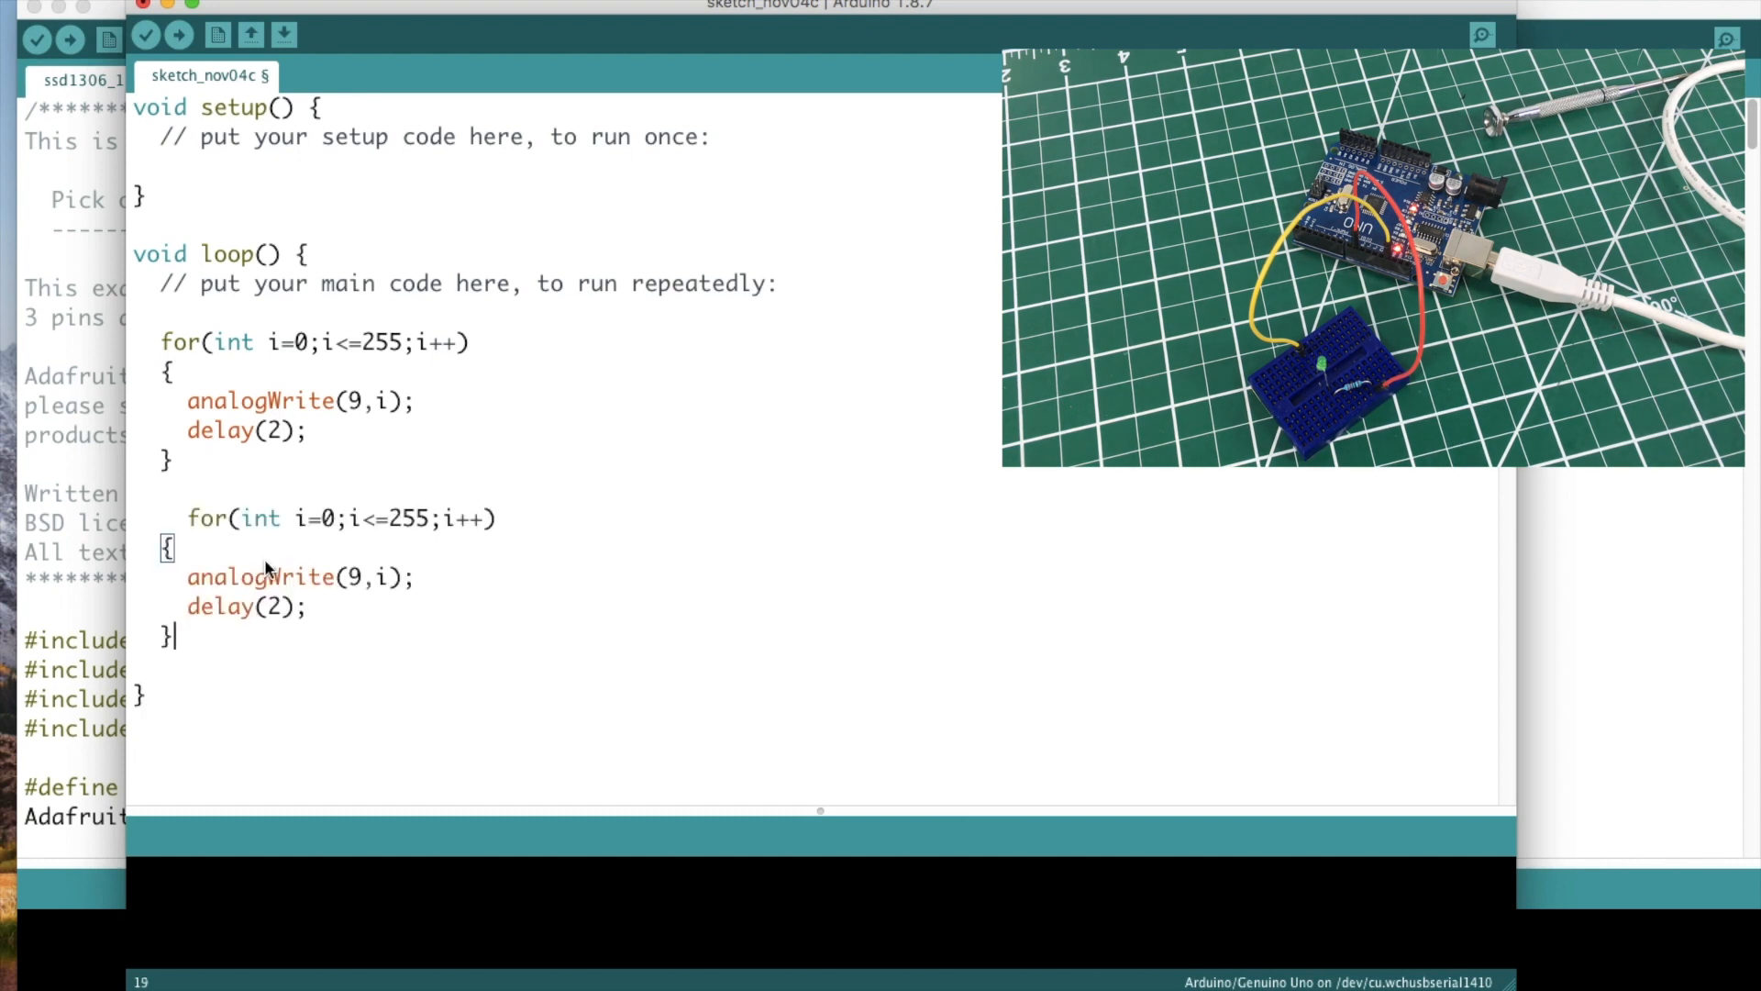
pyautogui.moveTo(291, 561)
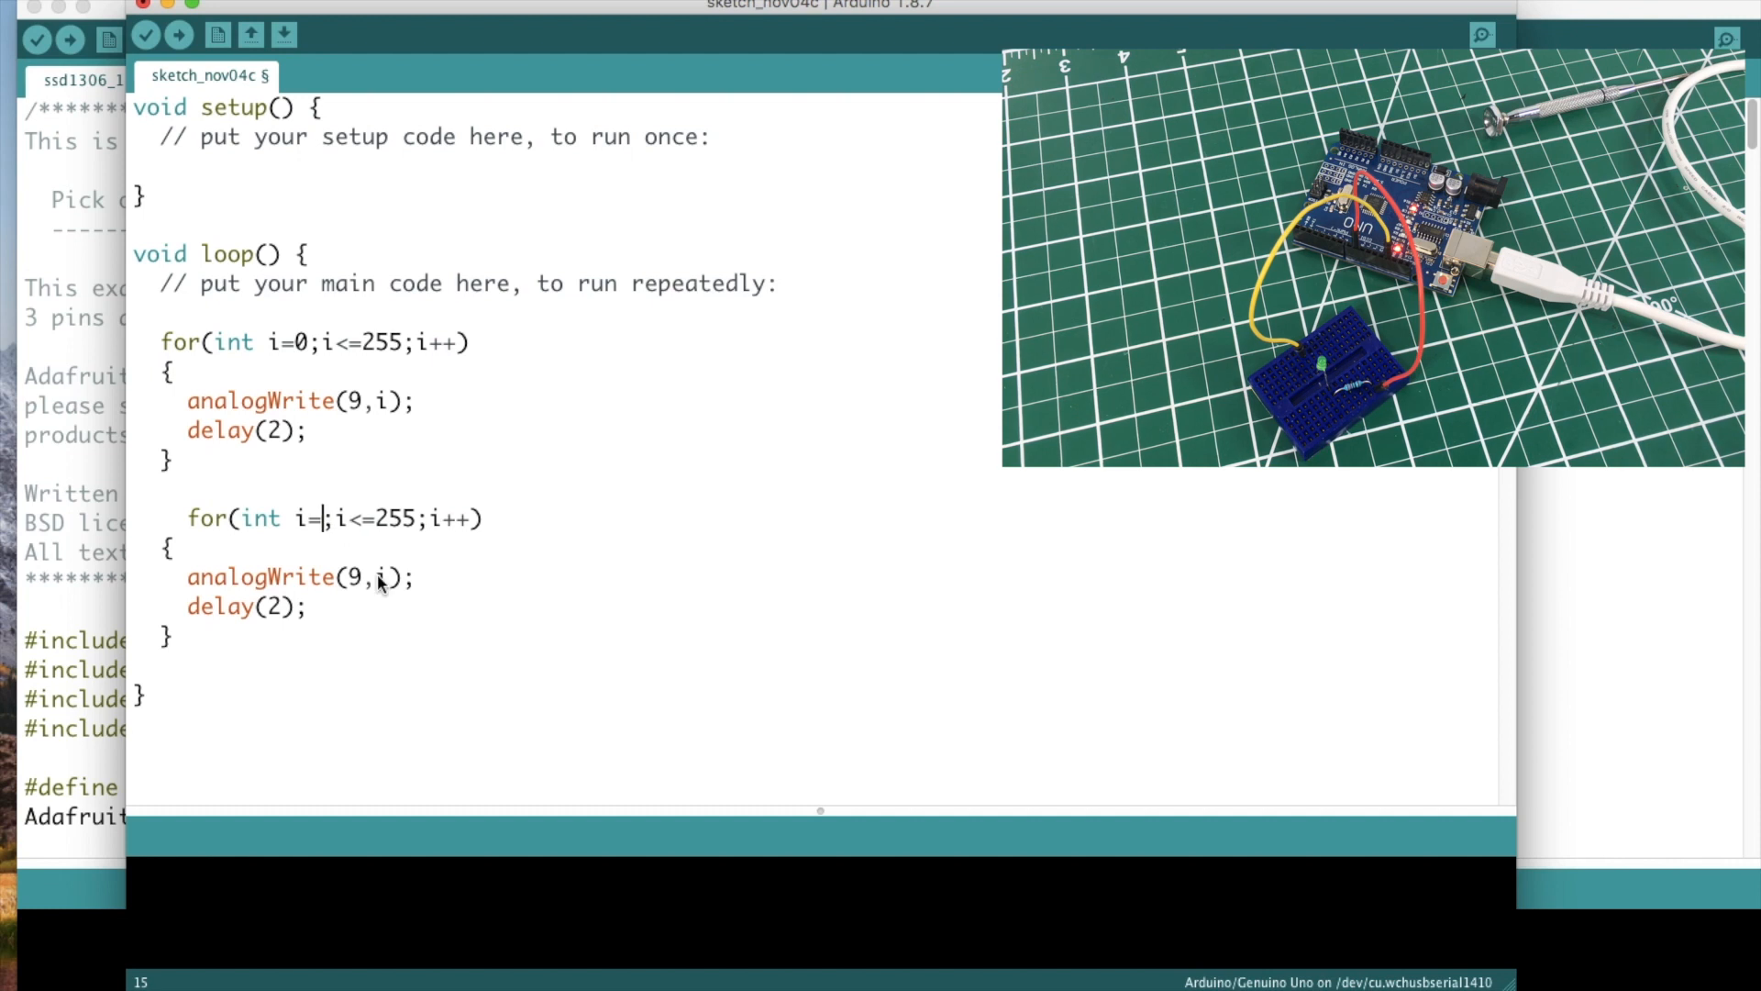
# Step: Edit the second for loop to count down: i from 255 while i>=0 with i--
pyautogui.write('255')
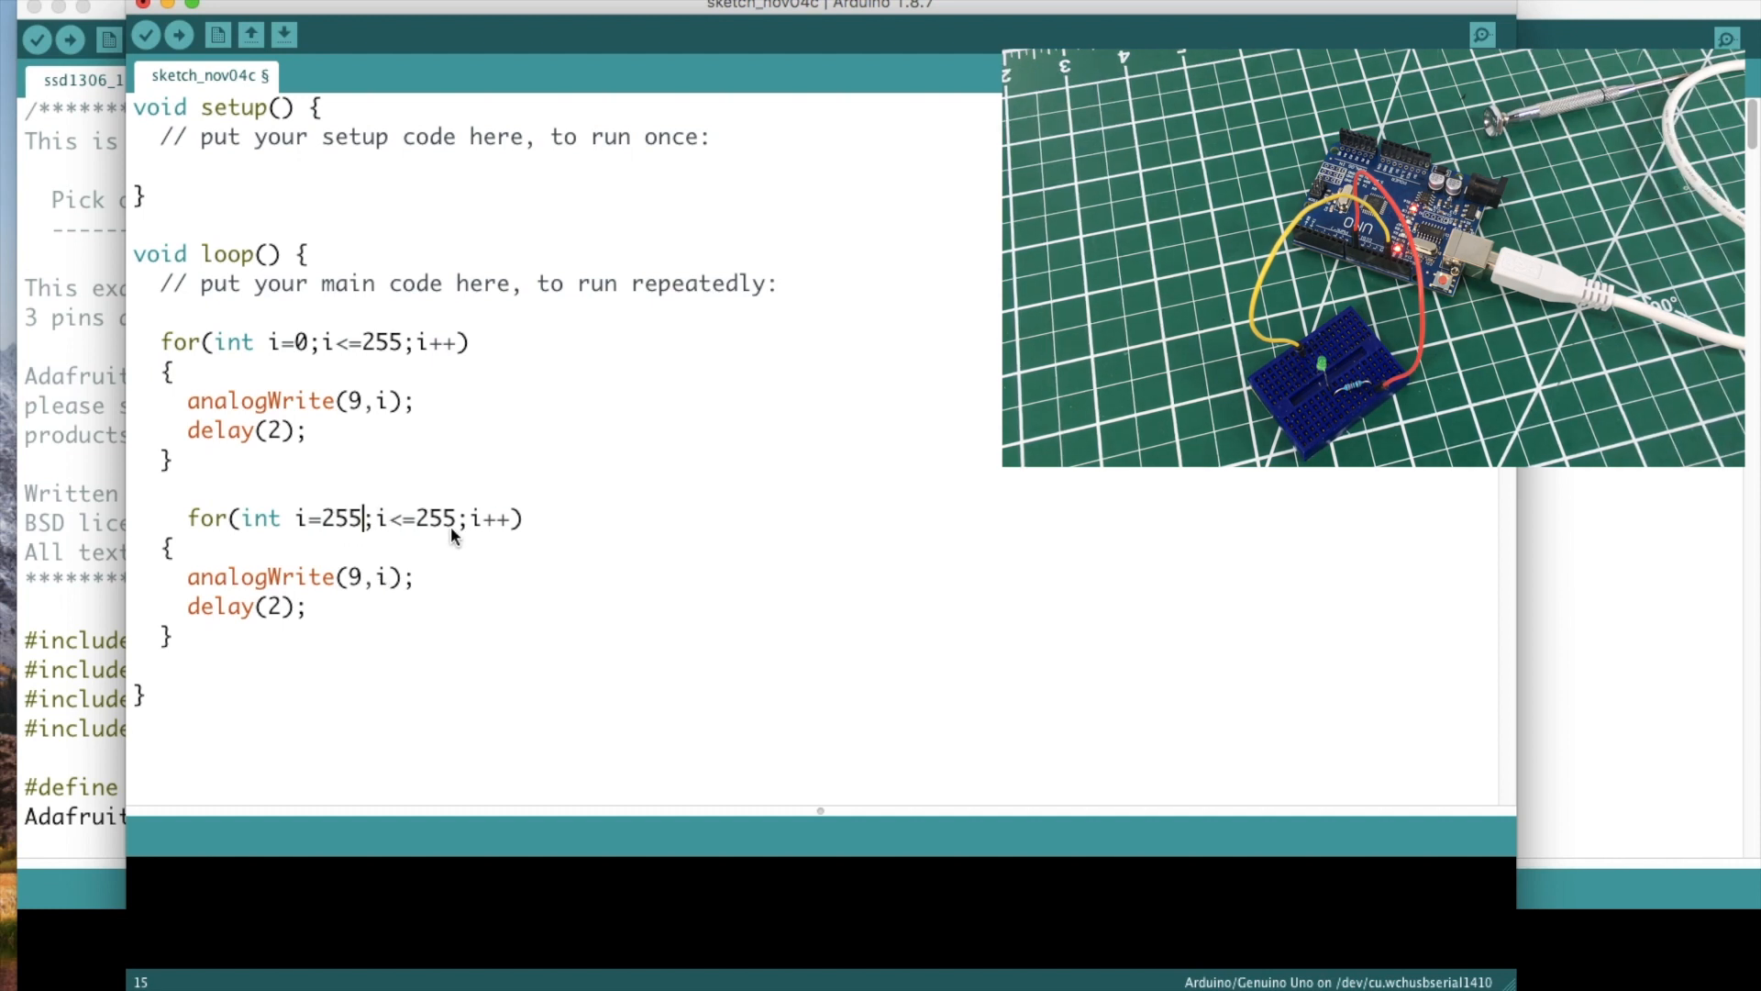
pyautogui.press('BackSpace')
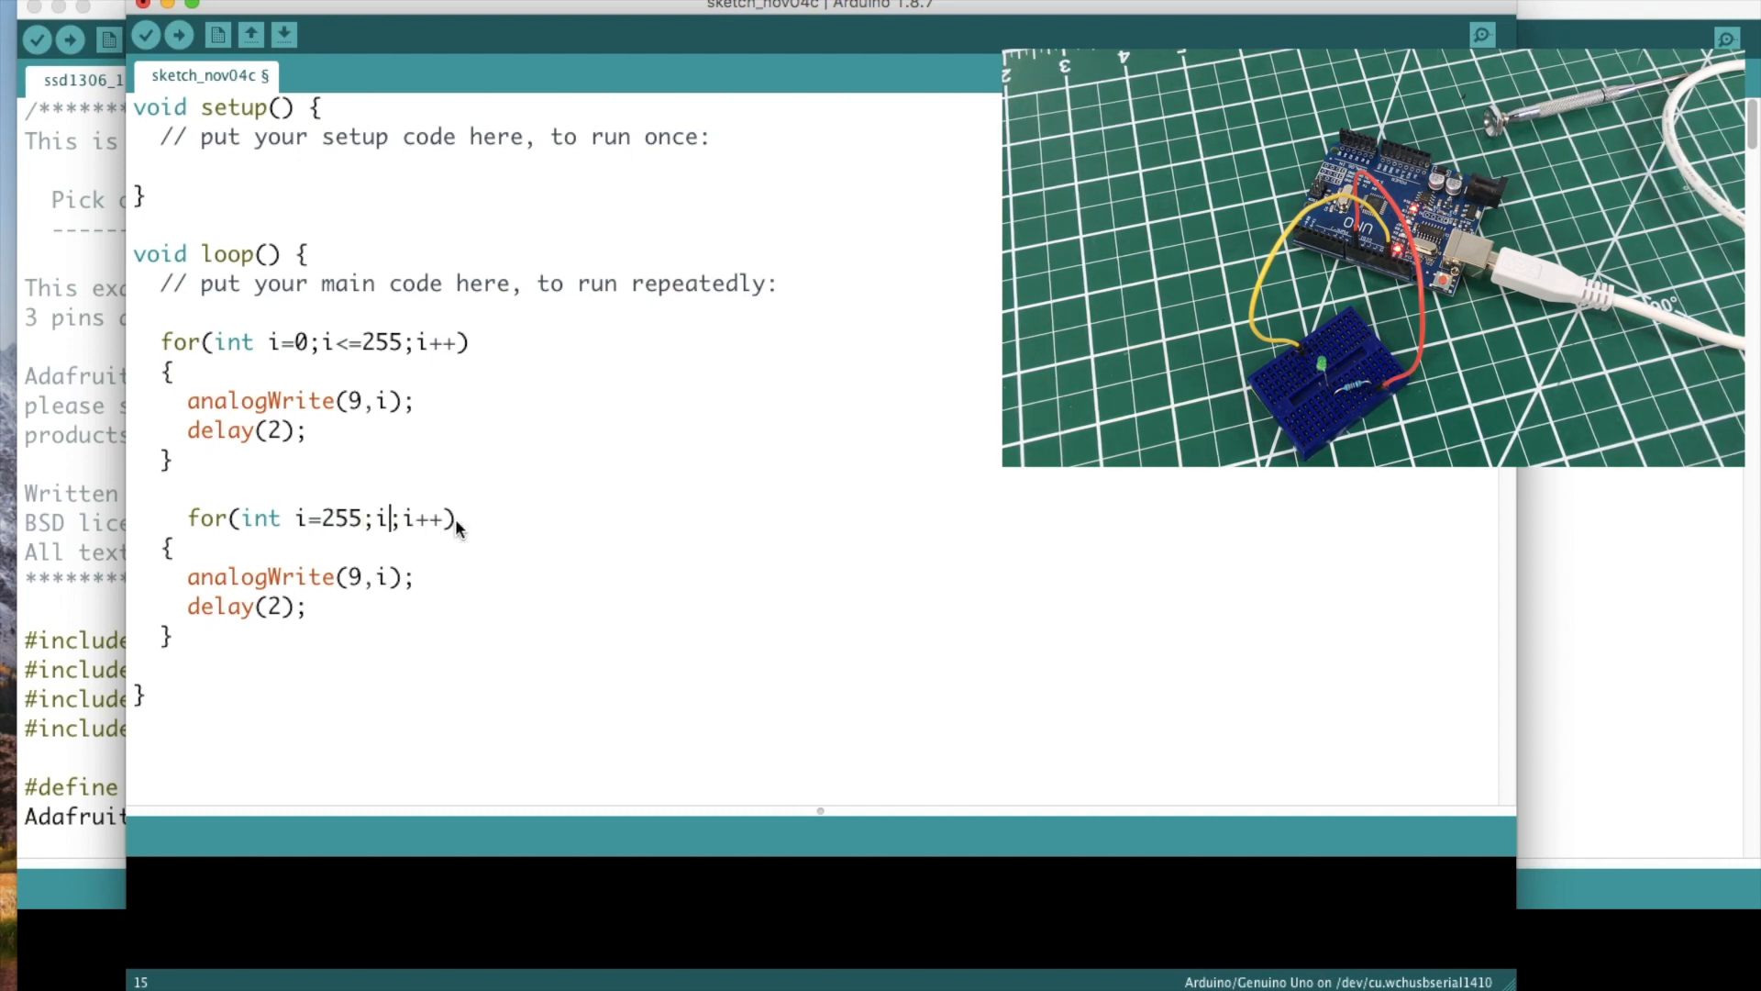
pyautogui.write('>=')
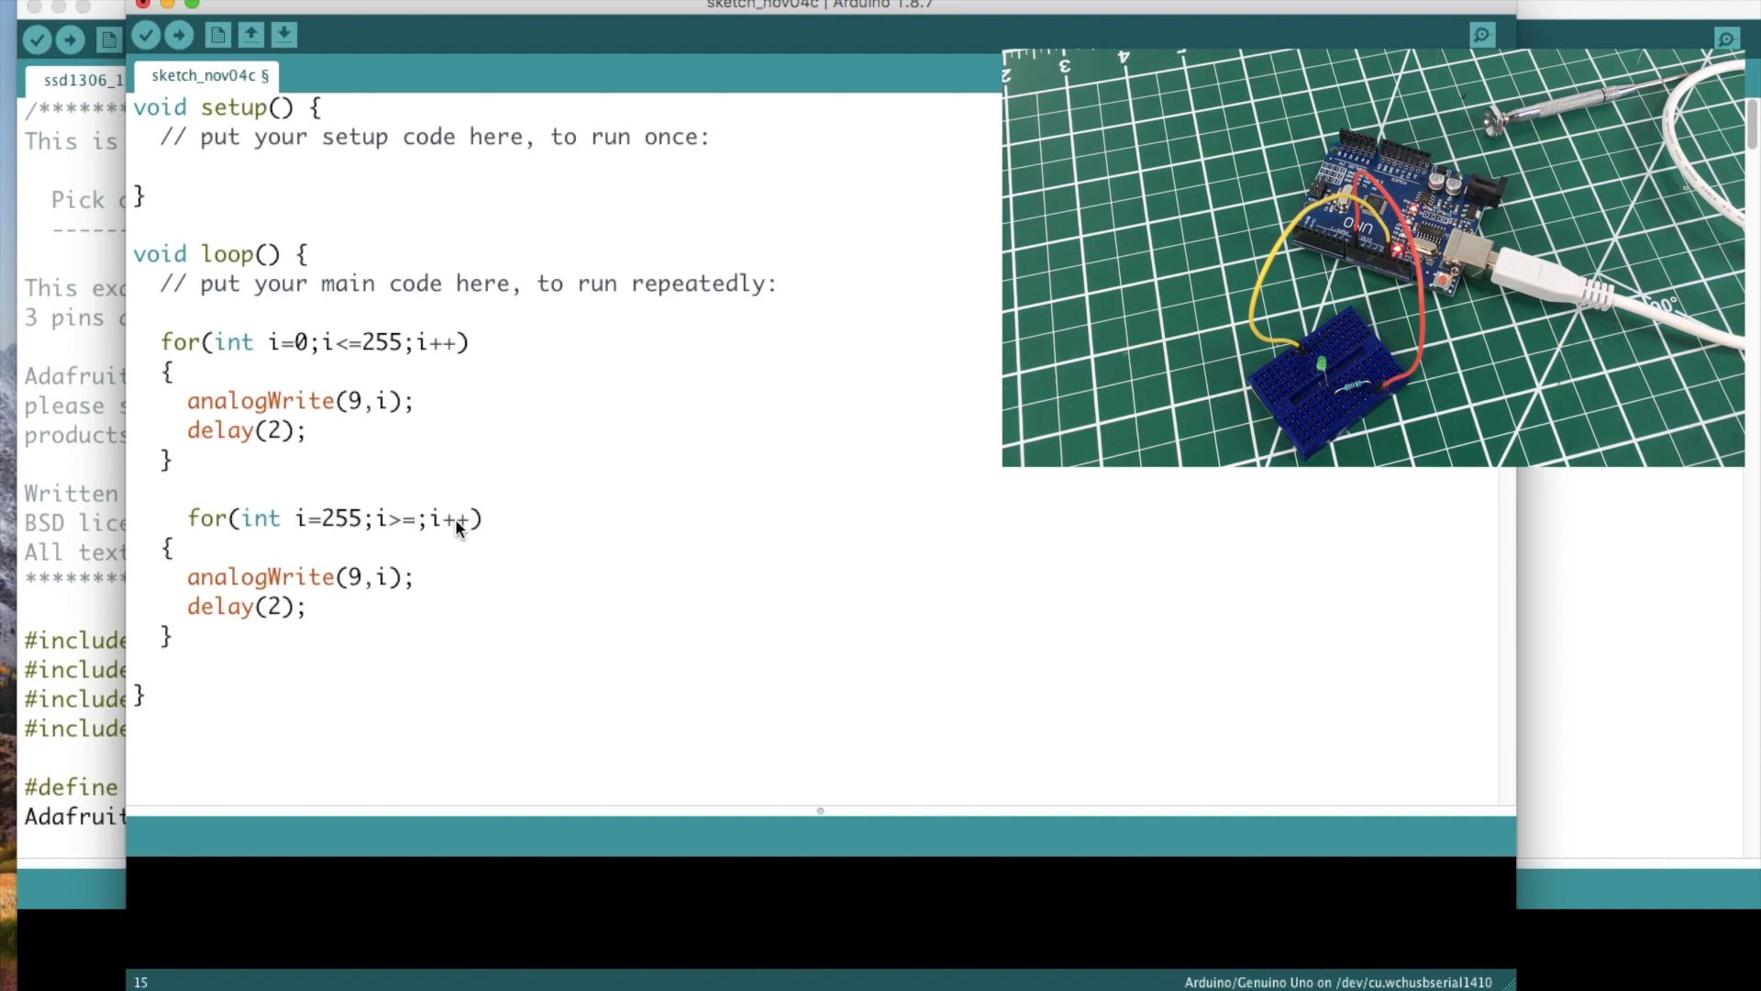
pyautogui.write('0')
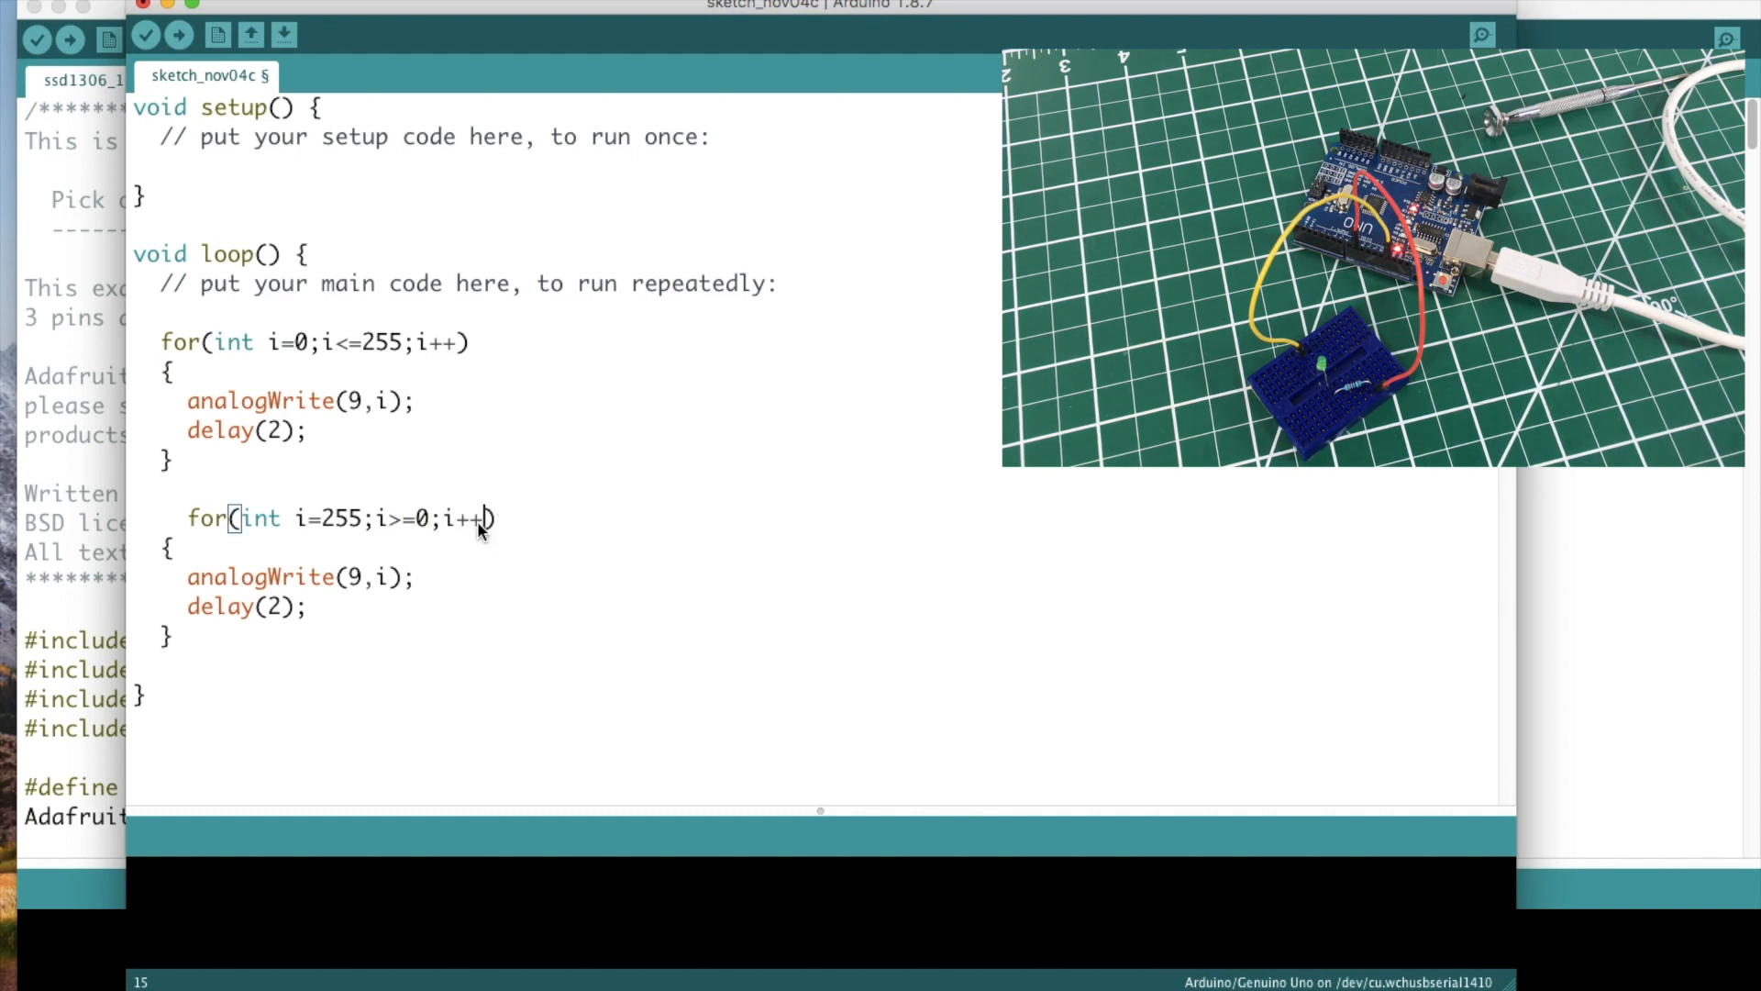
pyautogui.write('--')
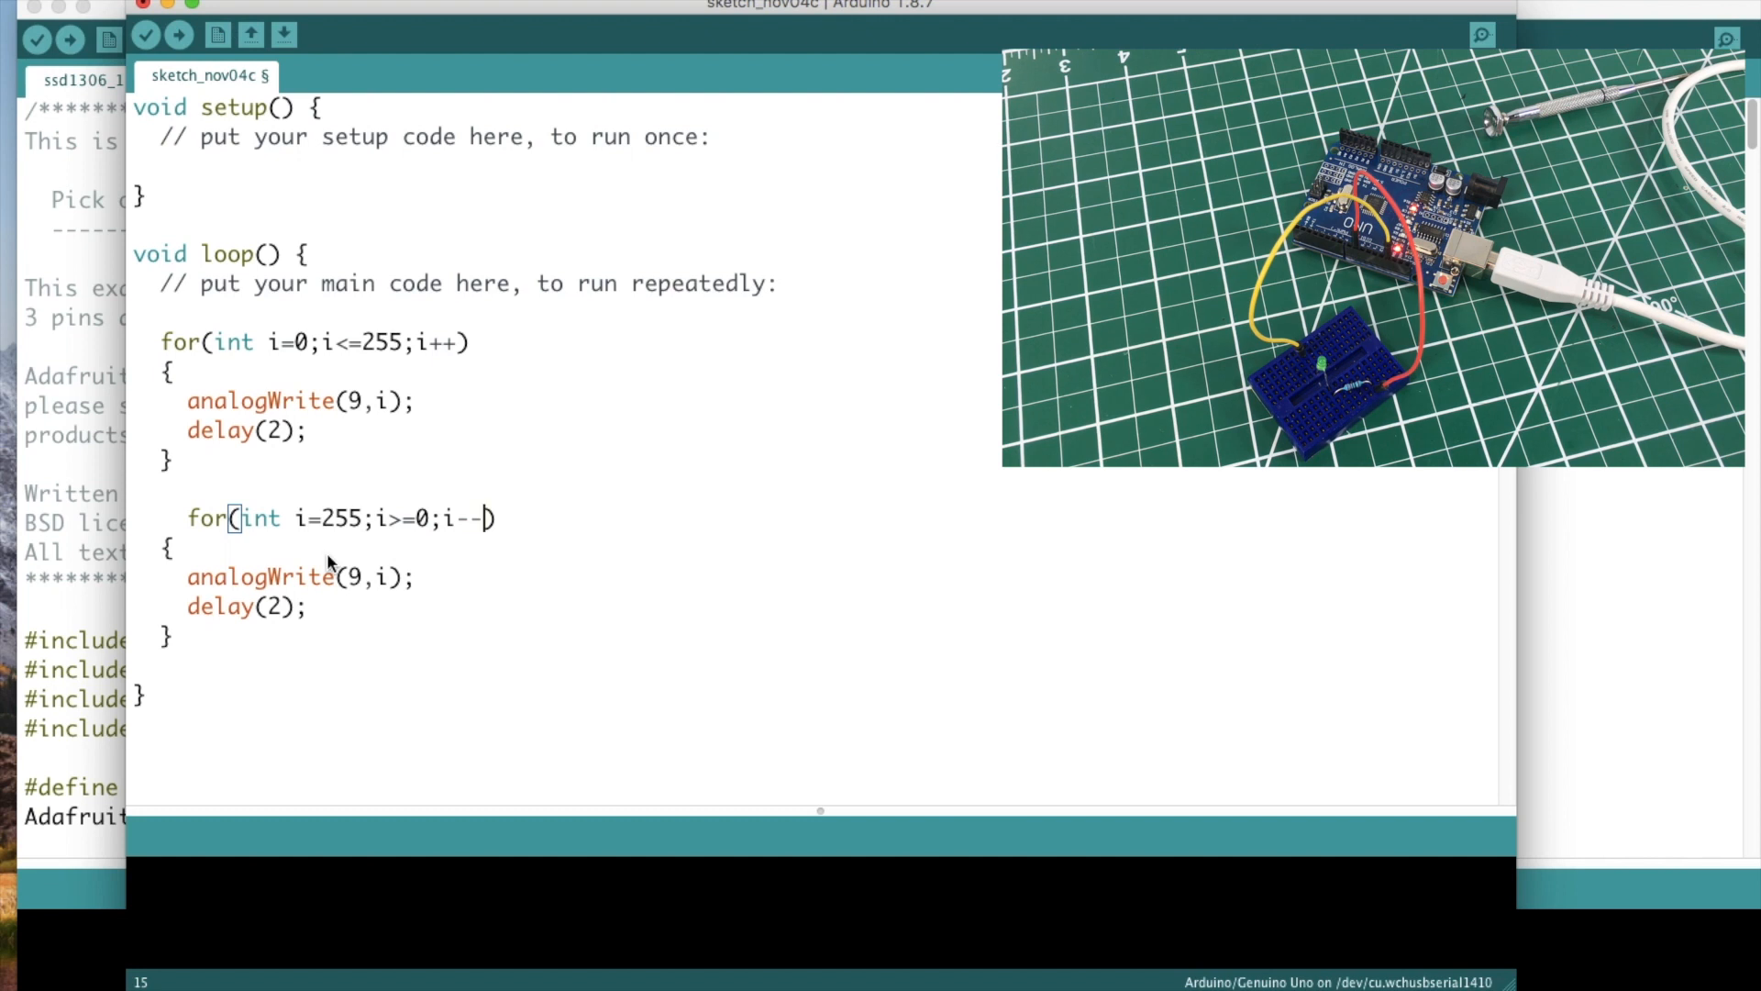
pyautogui.moveTo(464, 528)
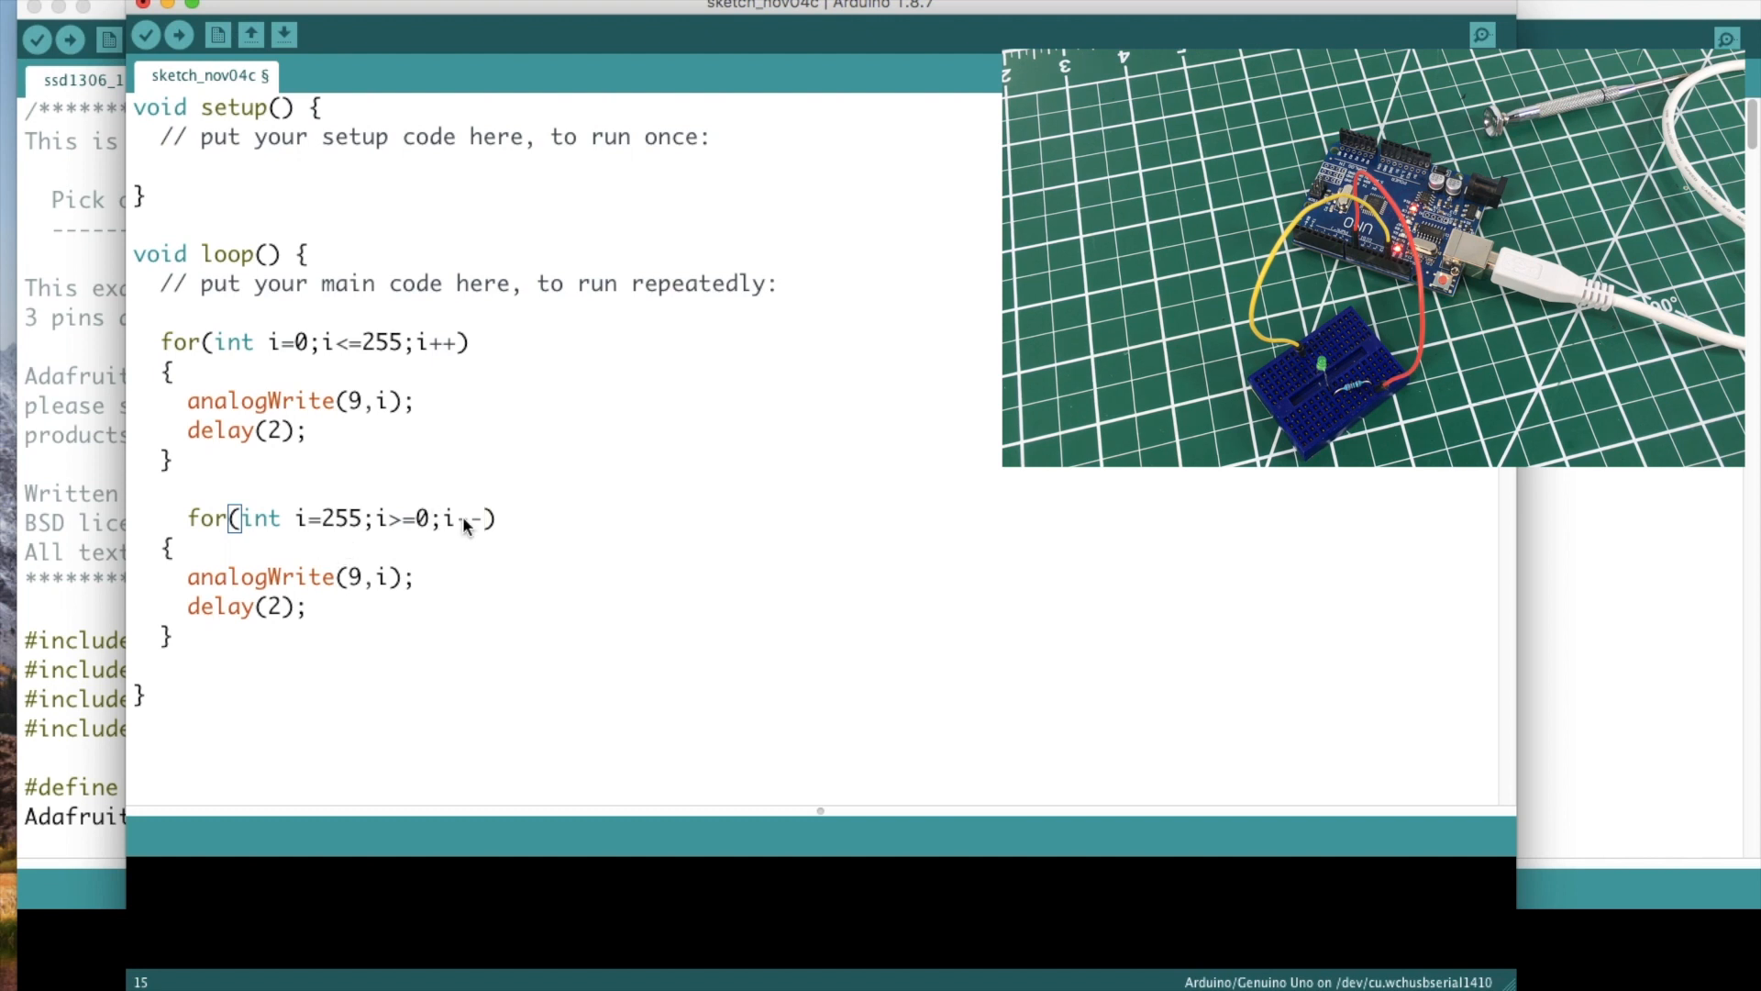
pyautogui.write('-')
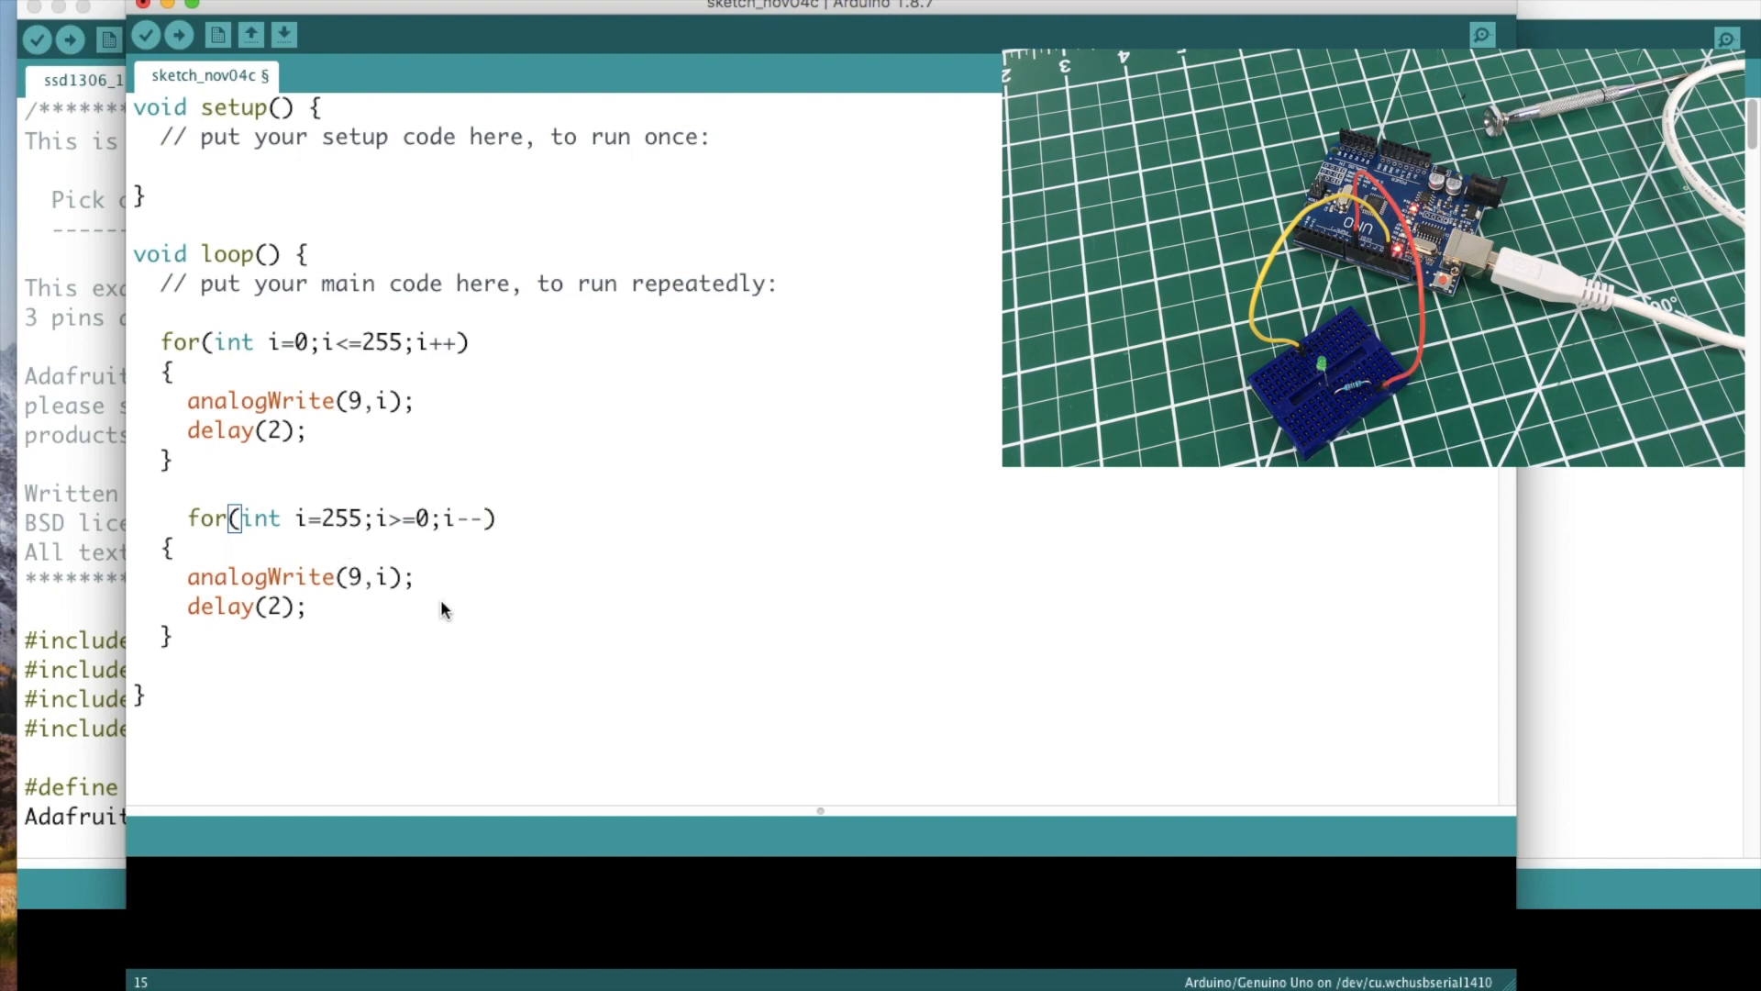
pyautogui.moveTo(348, 593)
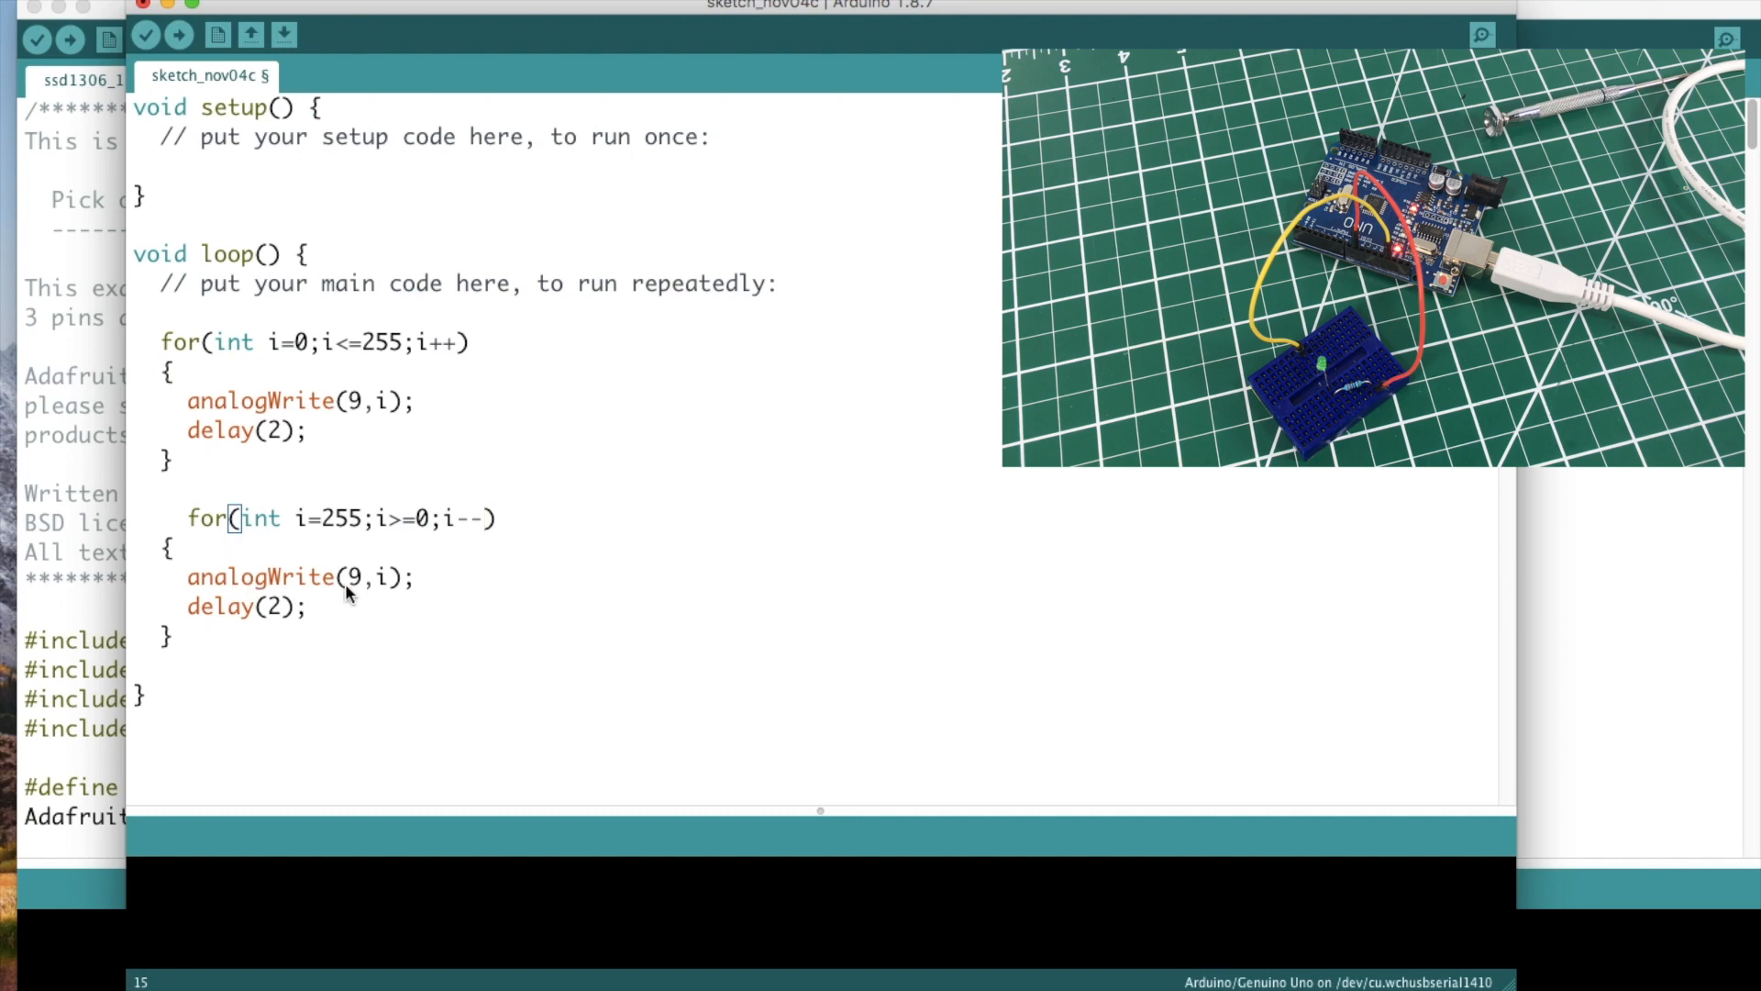
pyautogui.moveTo(313, 656)
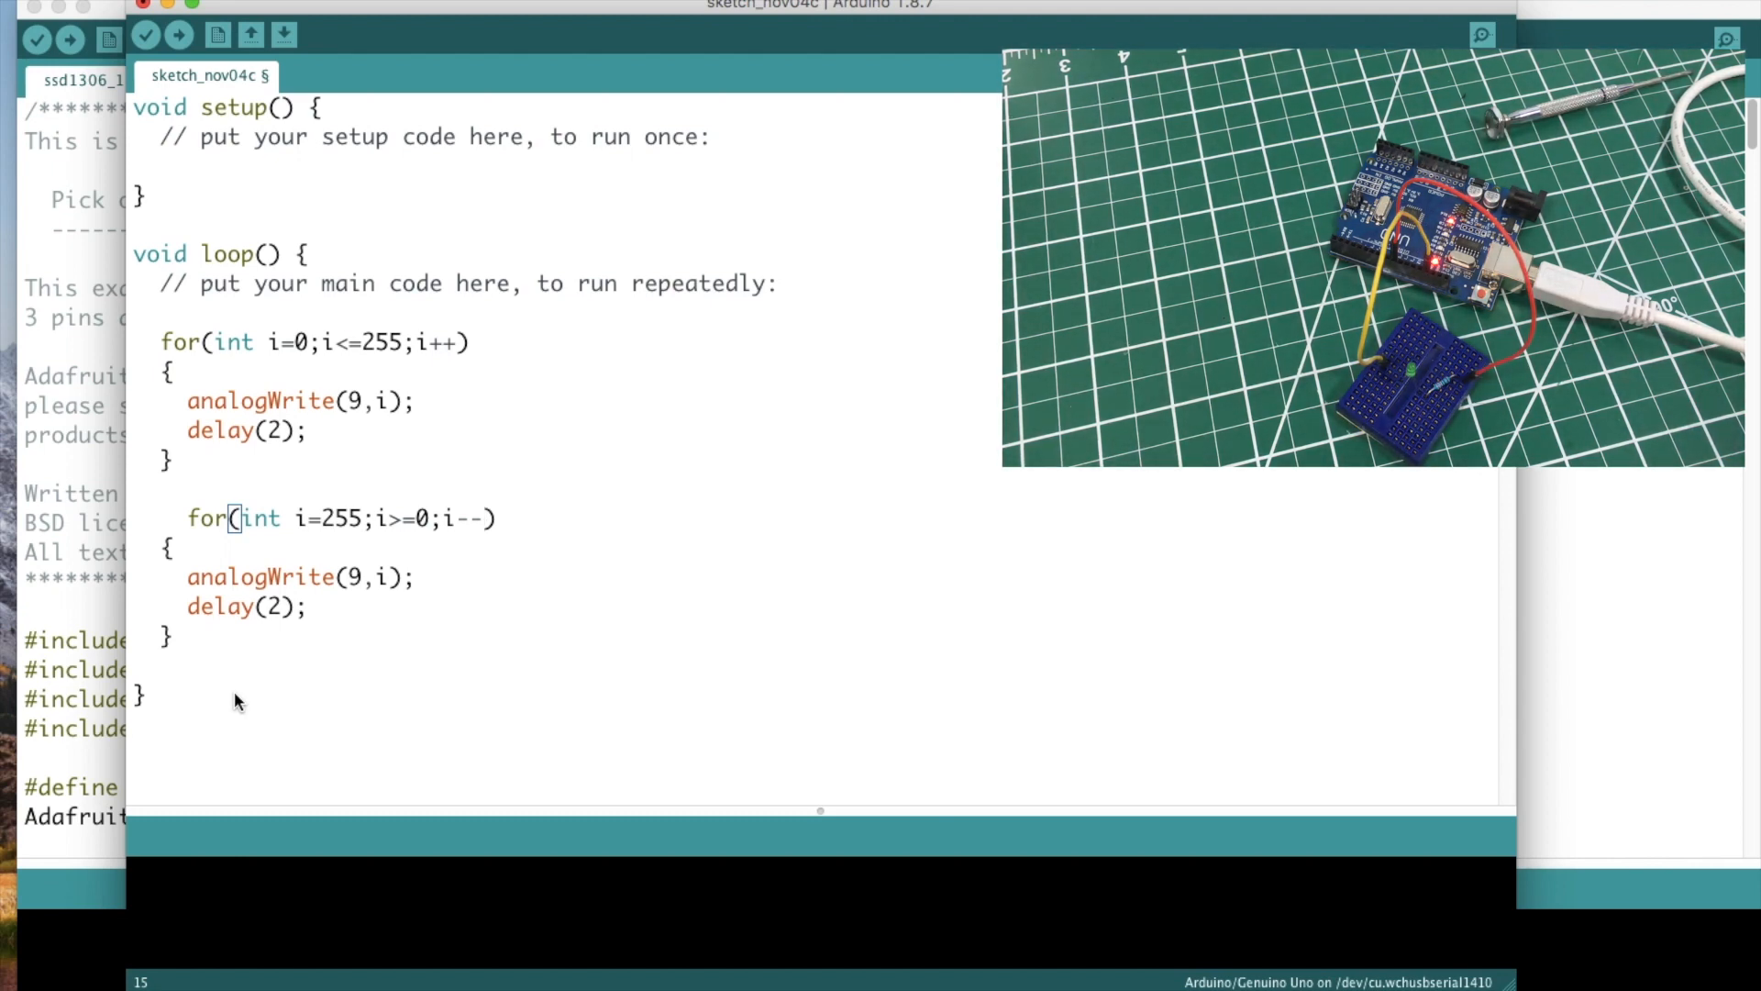
pyautogui.moveTo(253, 275)
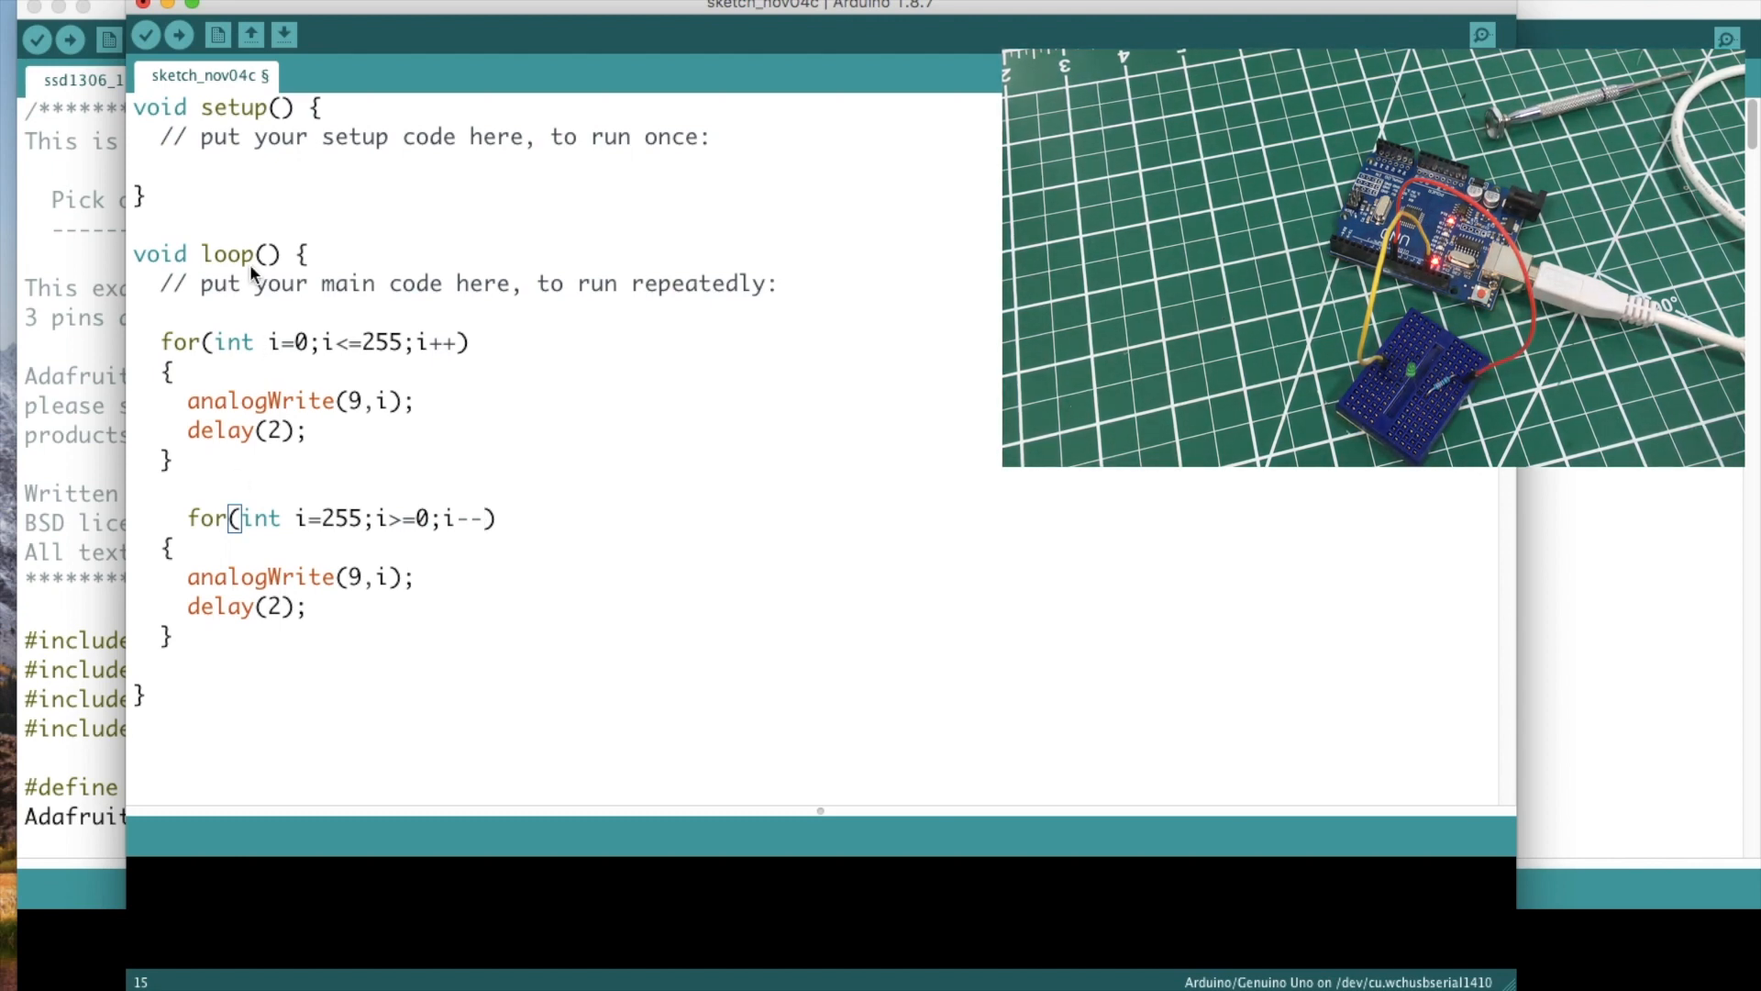
# Step: Upload the fade sketch to the board, then change the first delay value to 8
pyautogui.click(178, 37)
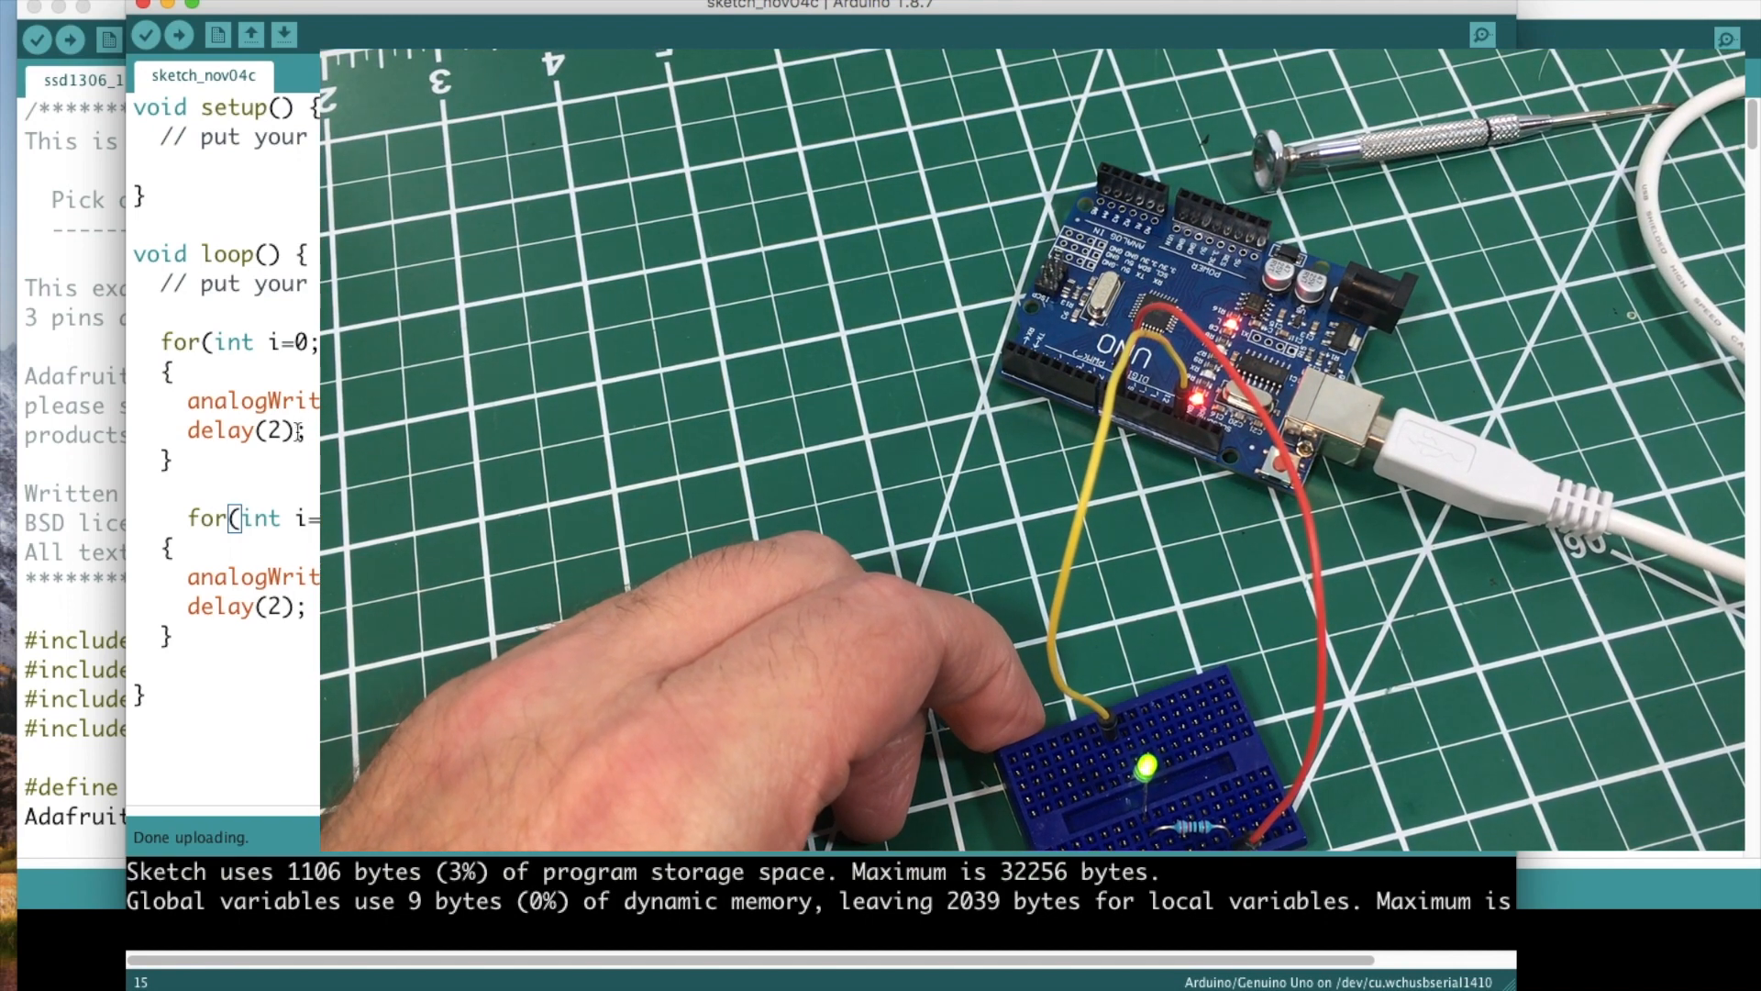
pyautogui.press('Backspace')
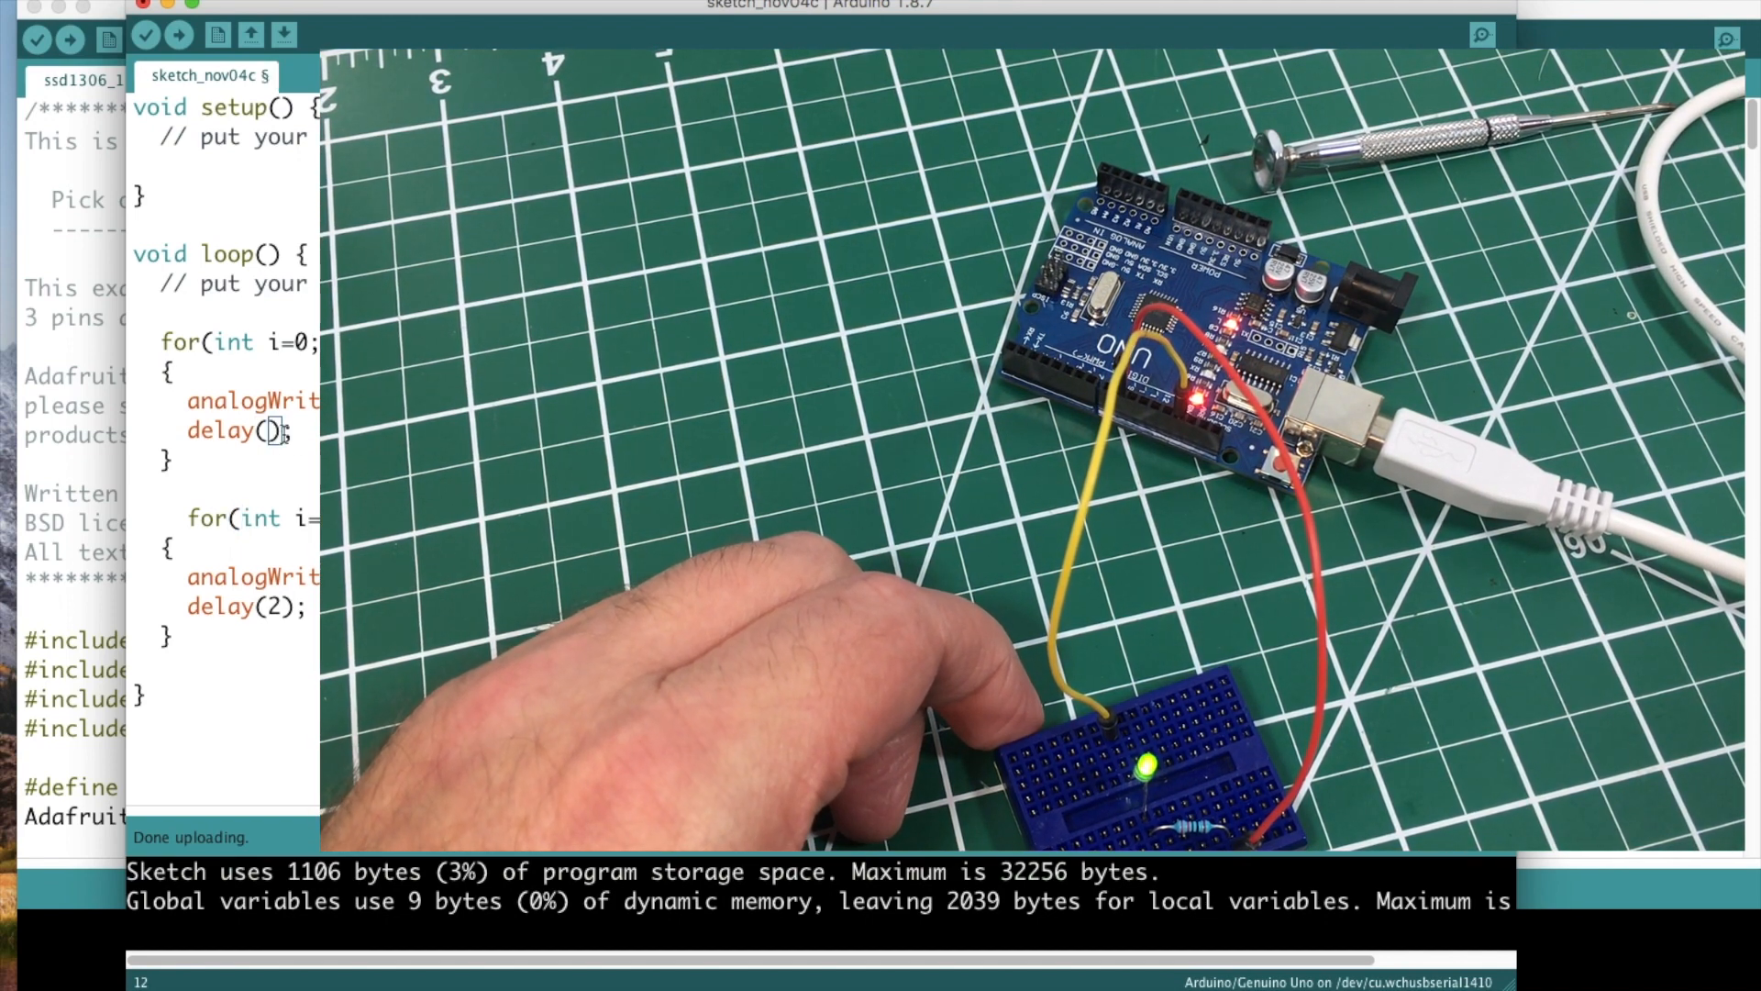
pyautogui.write('8')
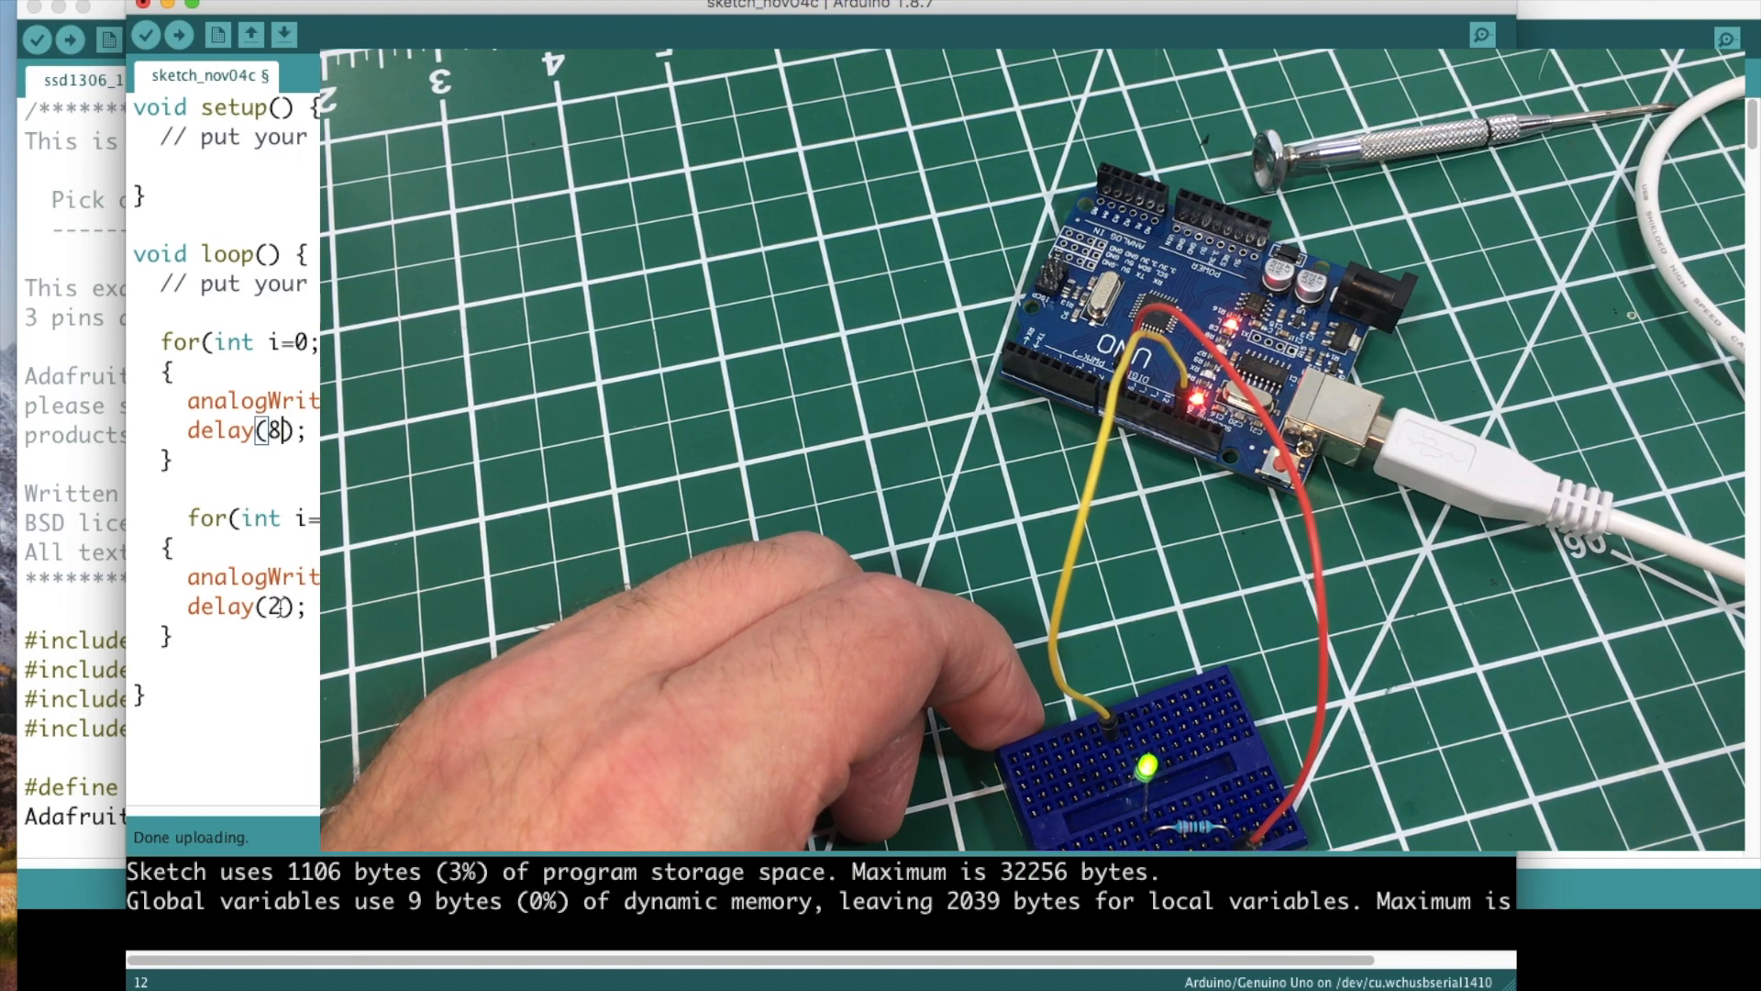
pyautogui.write('8')
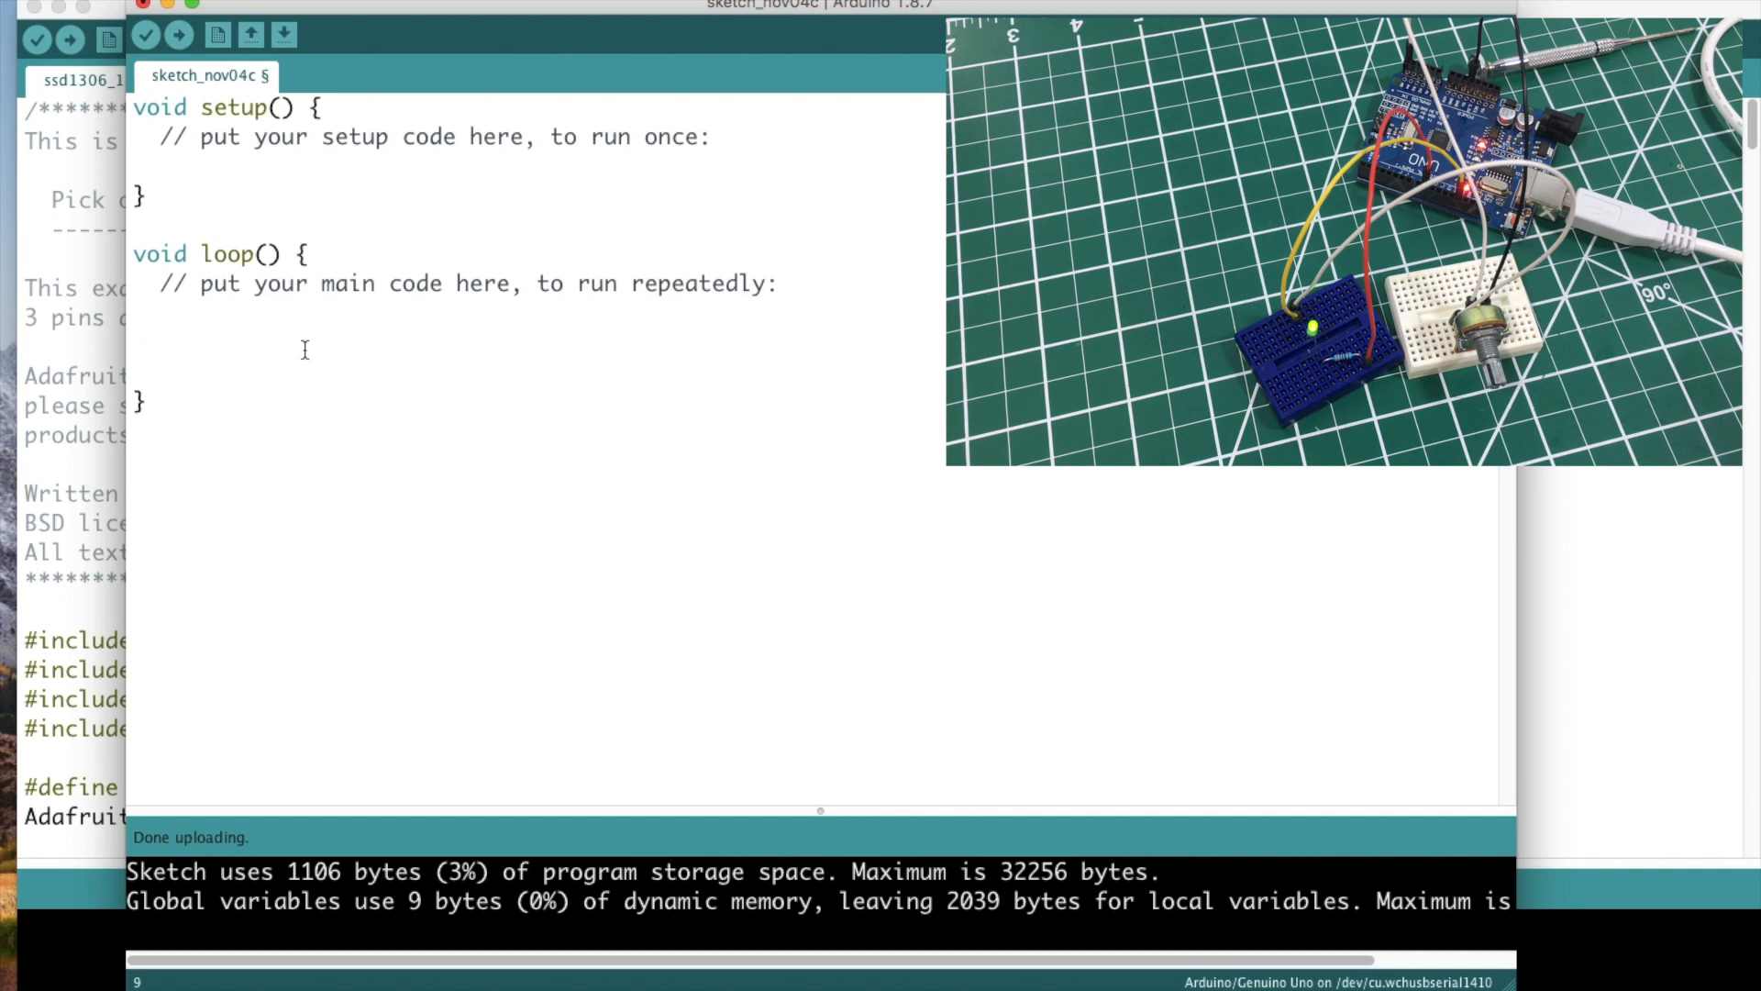
# Step: Begin the statement analogWrite(map(analogRead(A5), inside loop()
pyautogui.write('ana')
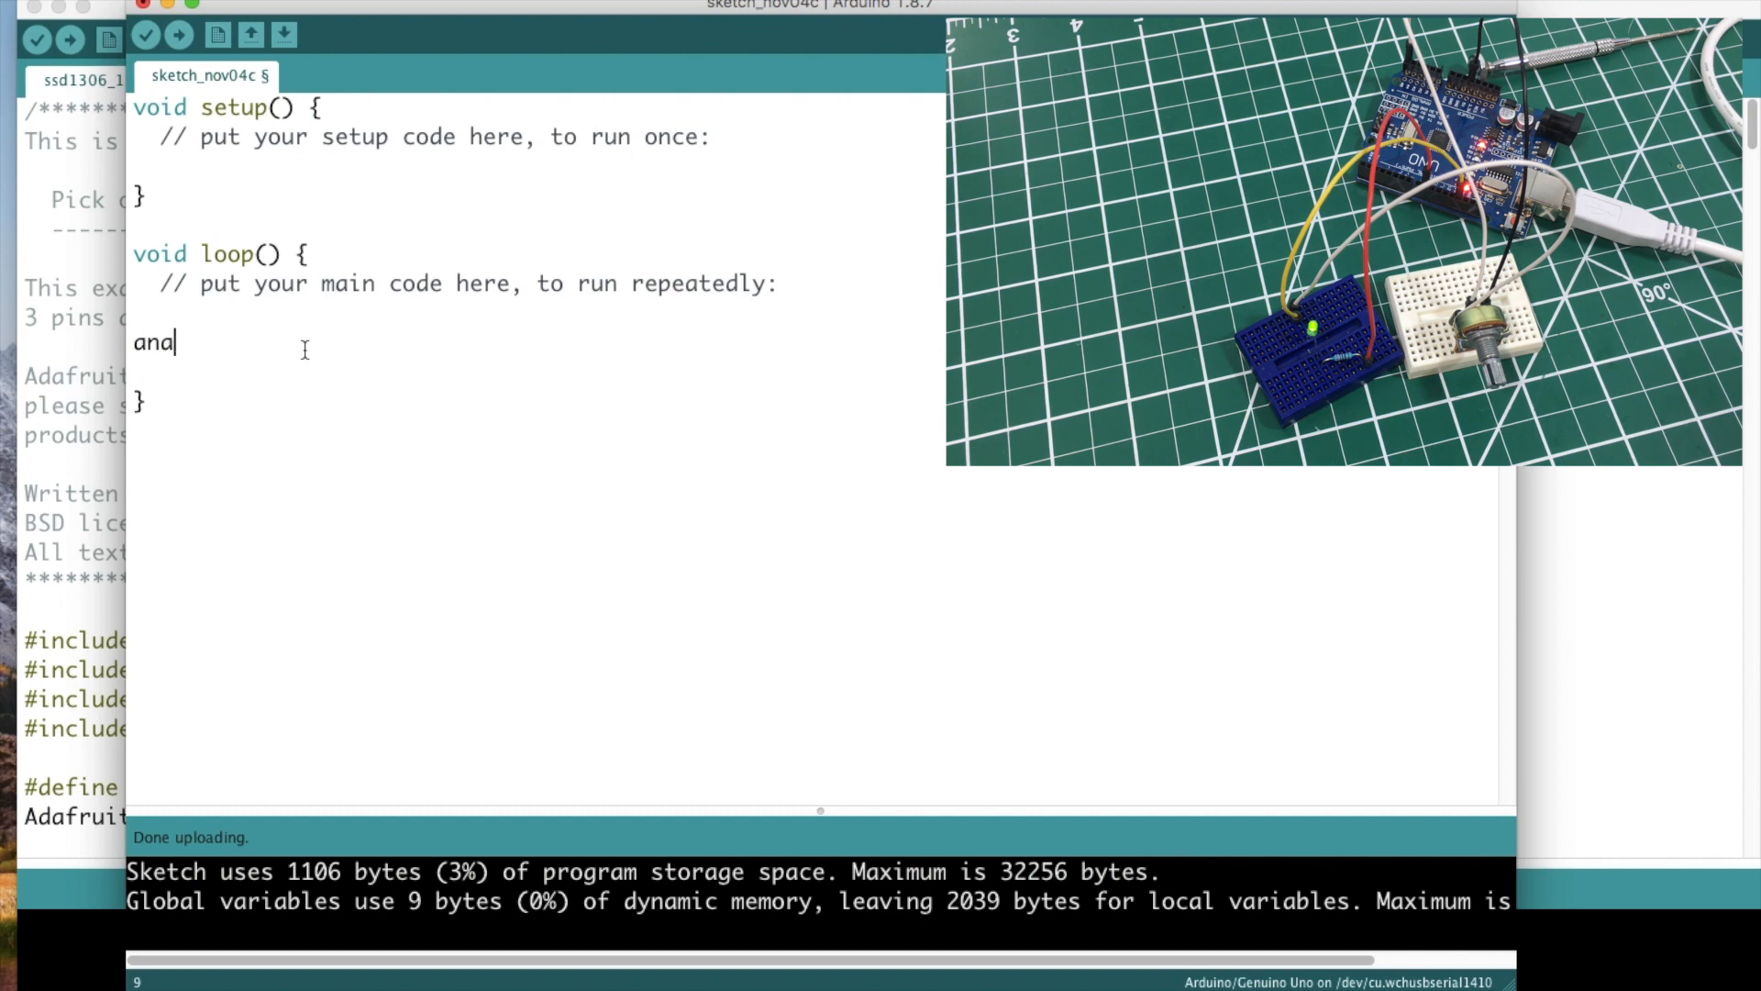
pyautogui.write('logWrite')
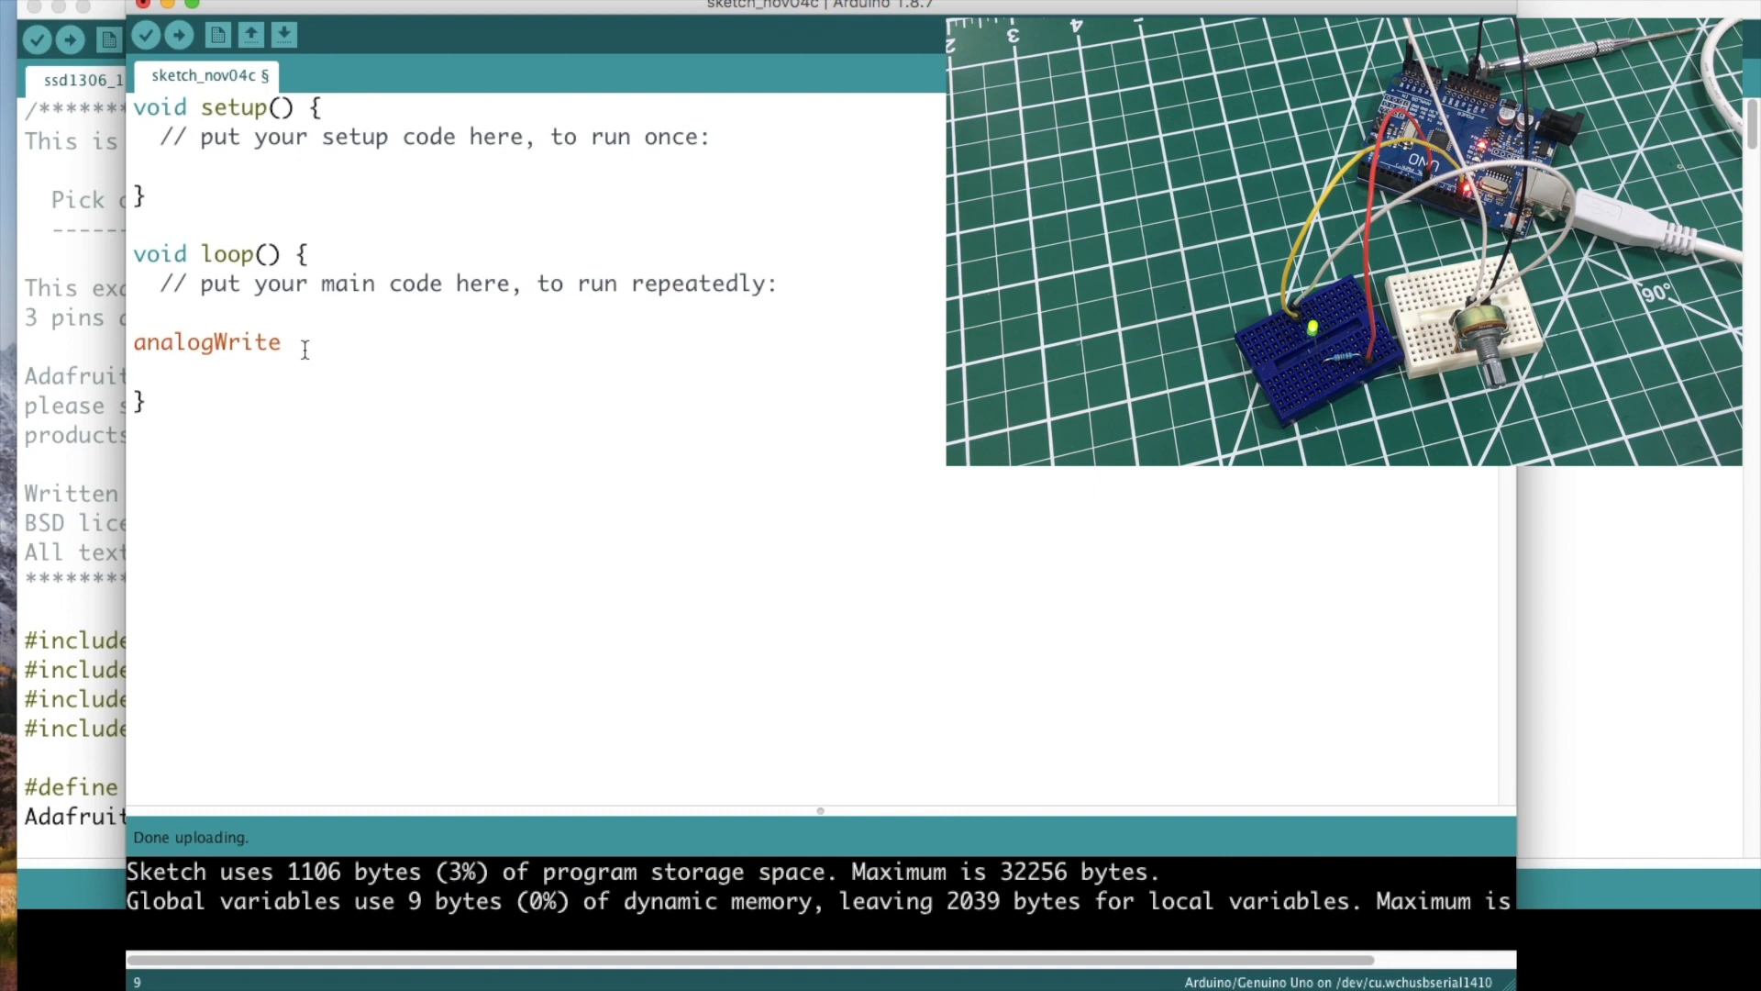
pyautogui.write('(')
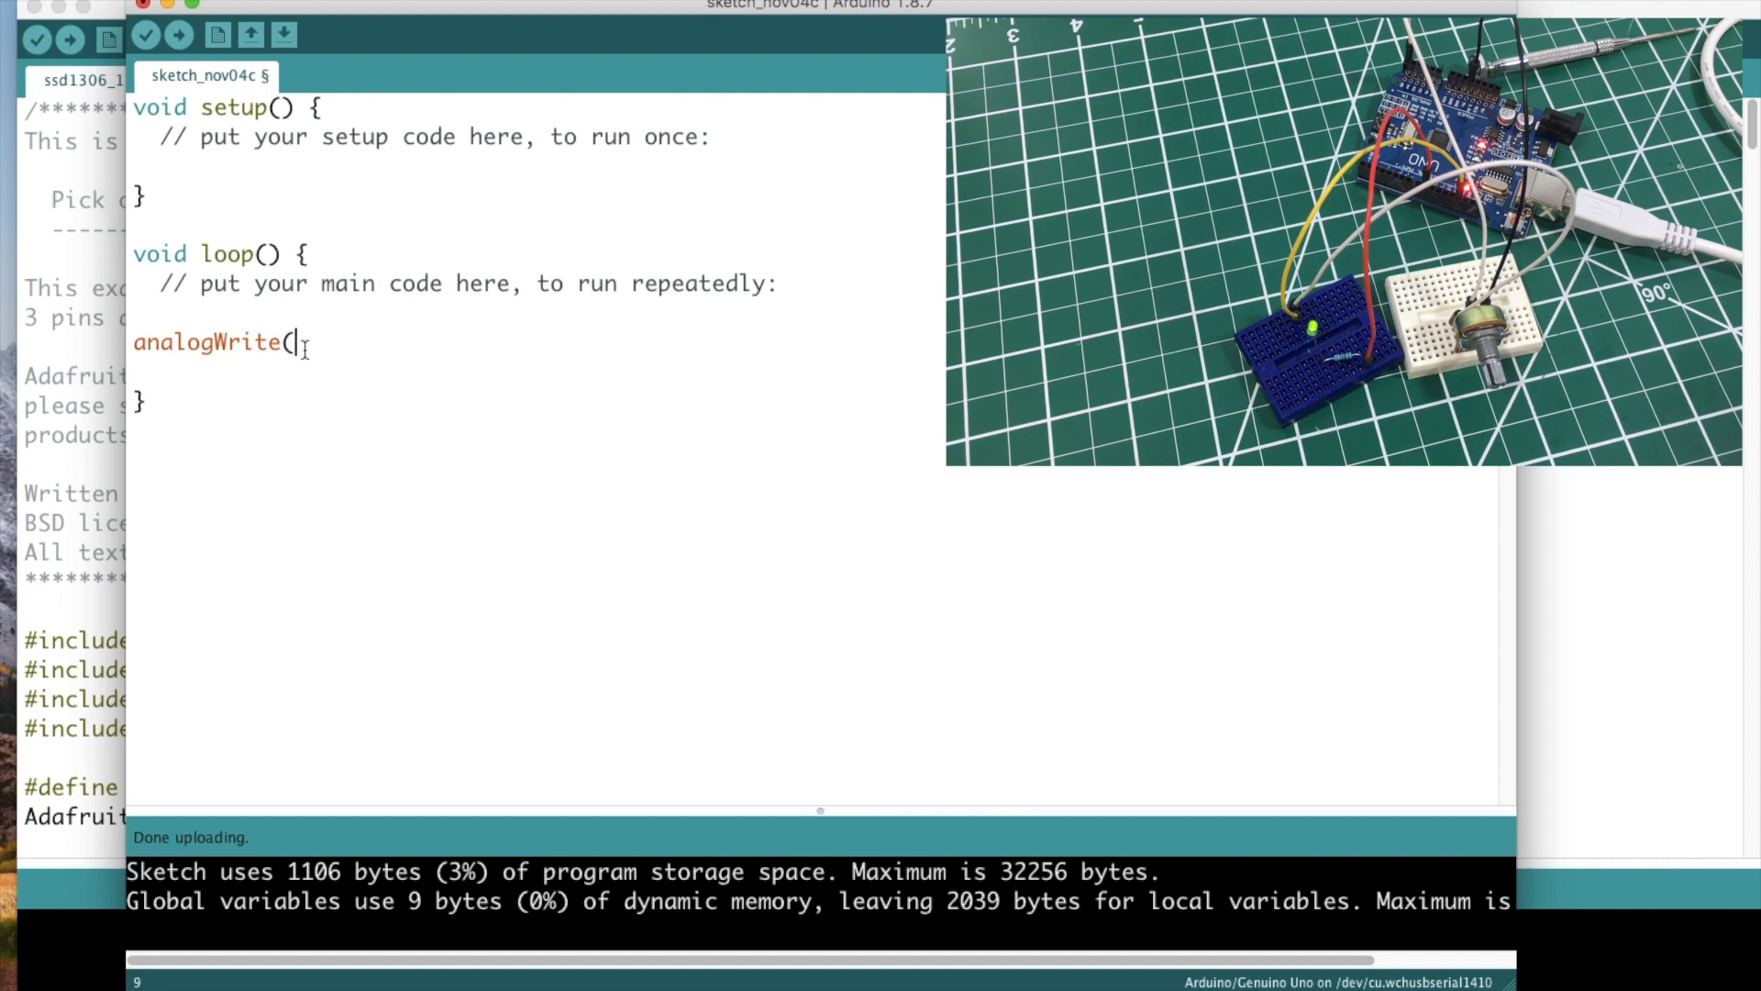
pyautogui.write('map')
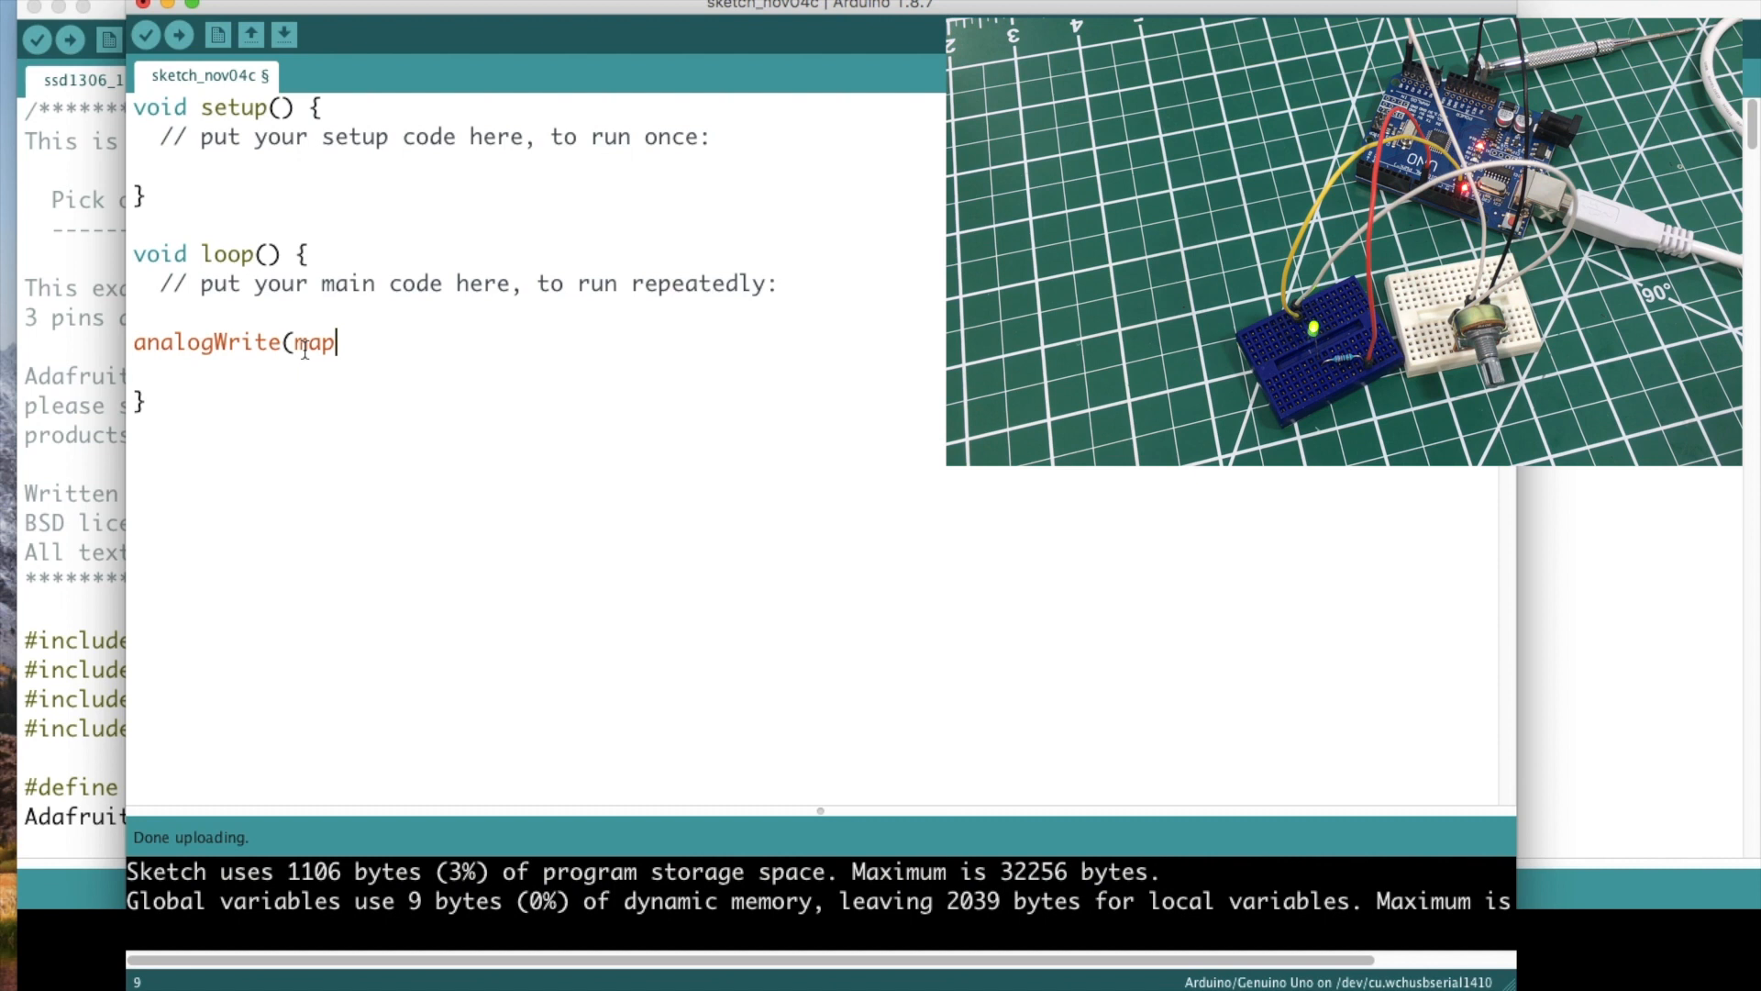
pyautogui.write('(')
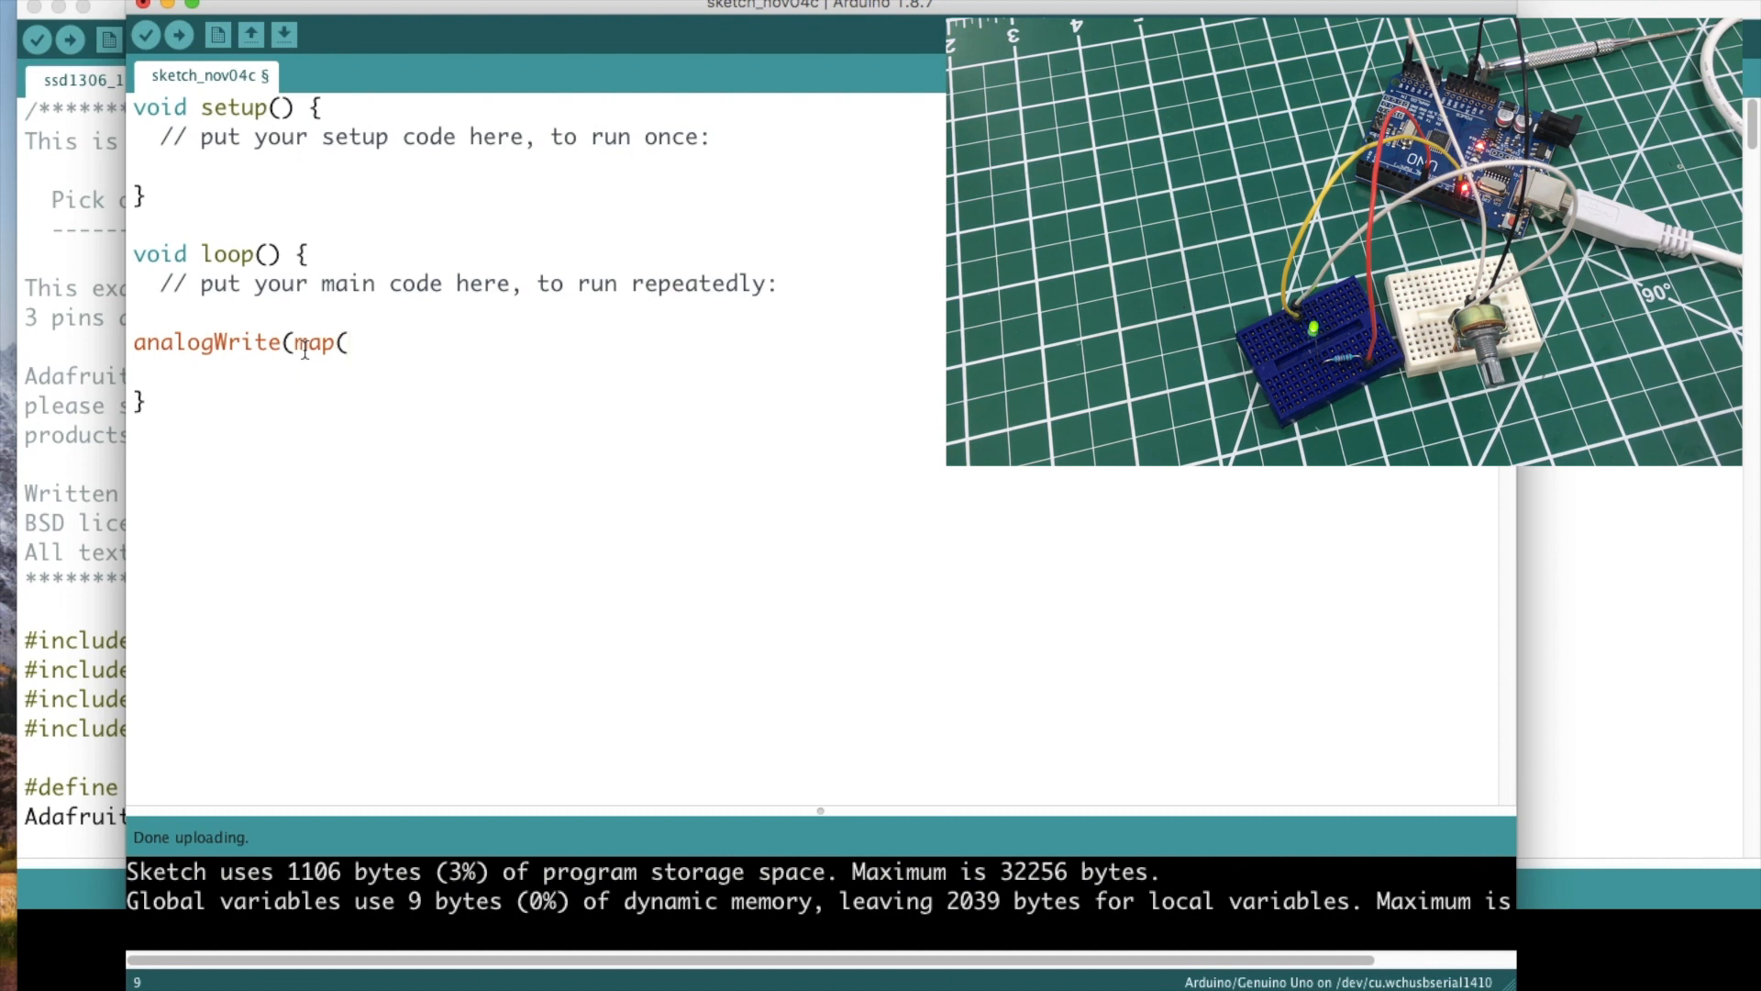
pyautogui.write('analog')
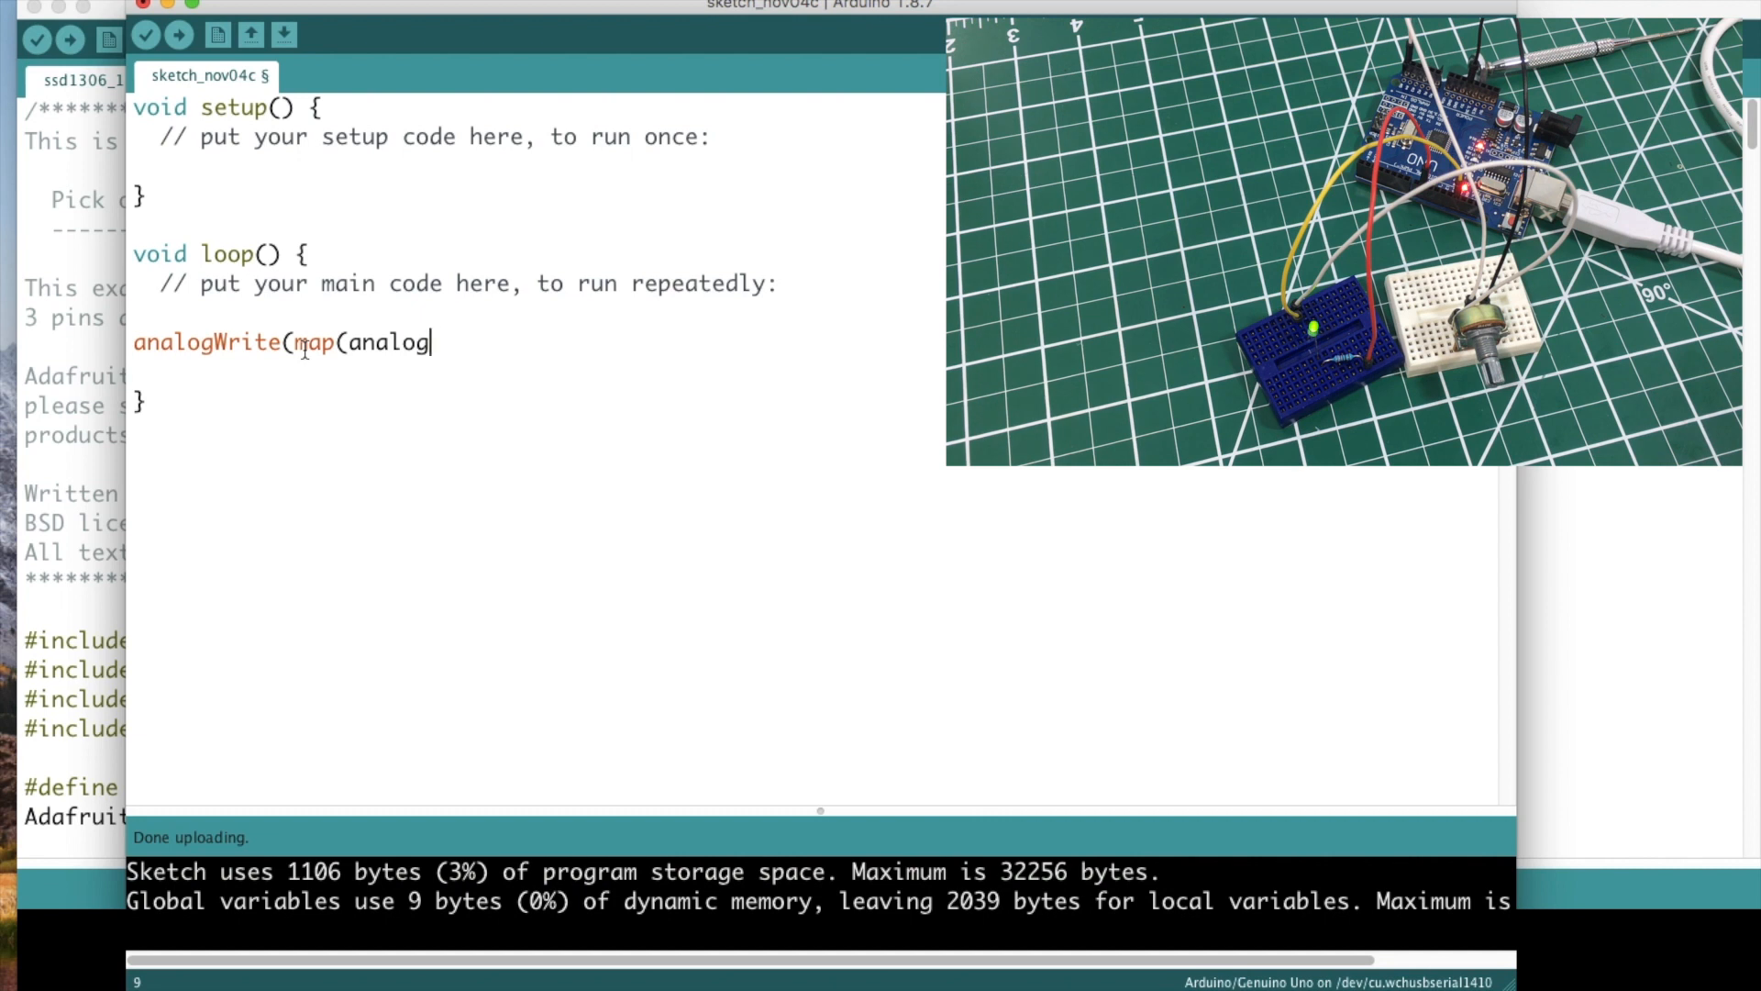
pyautogui.write('Read(')
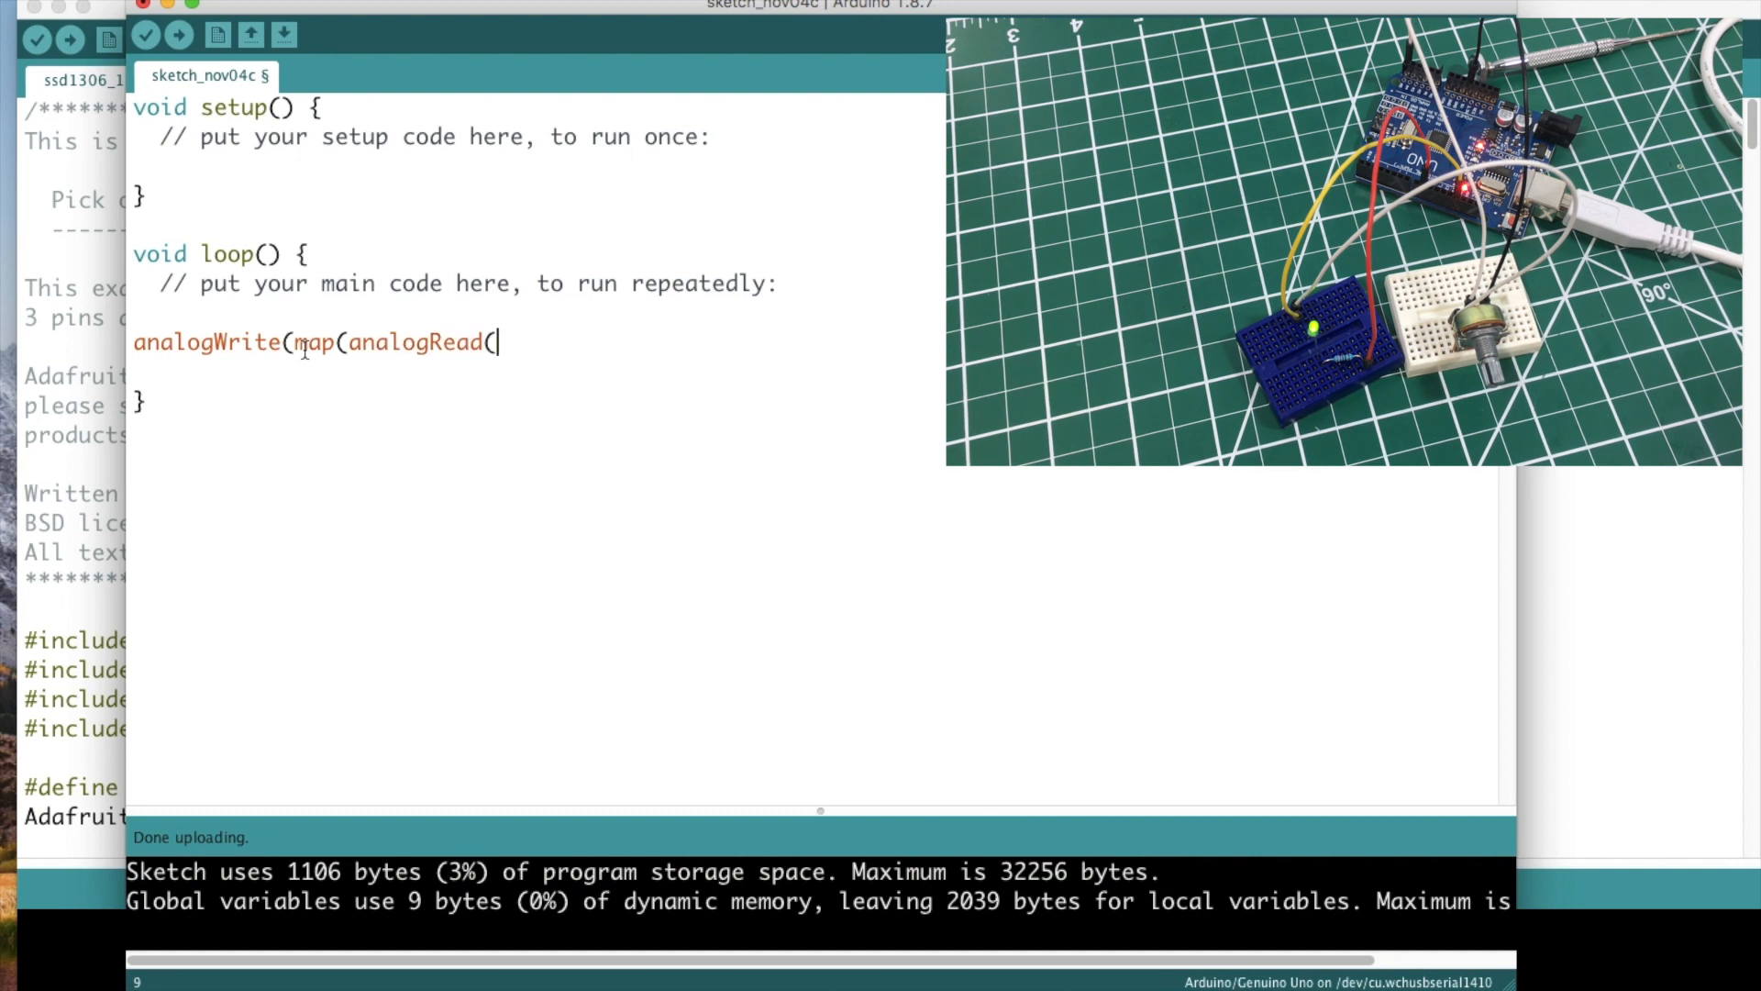
pyautogui.write('A')
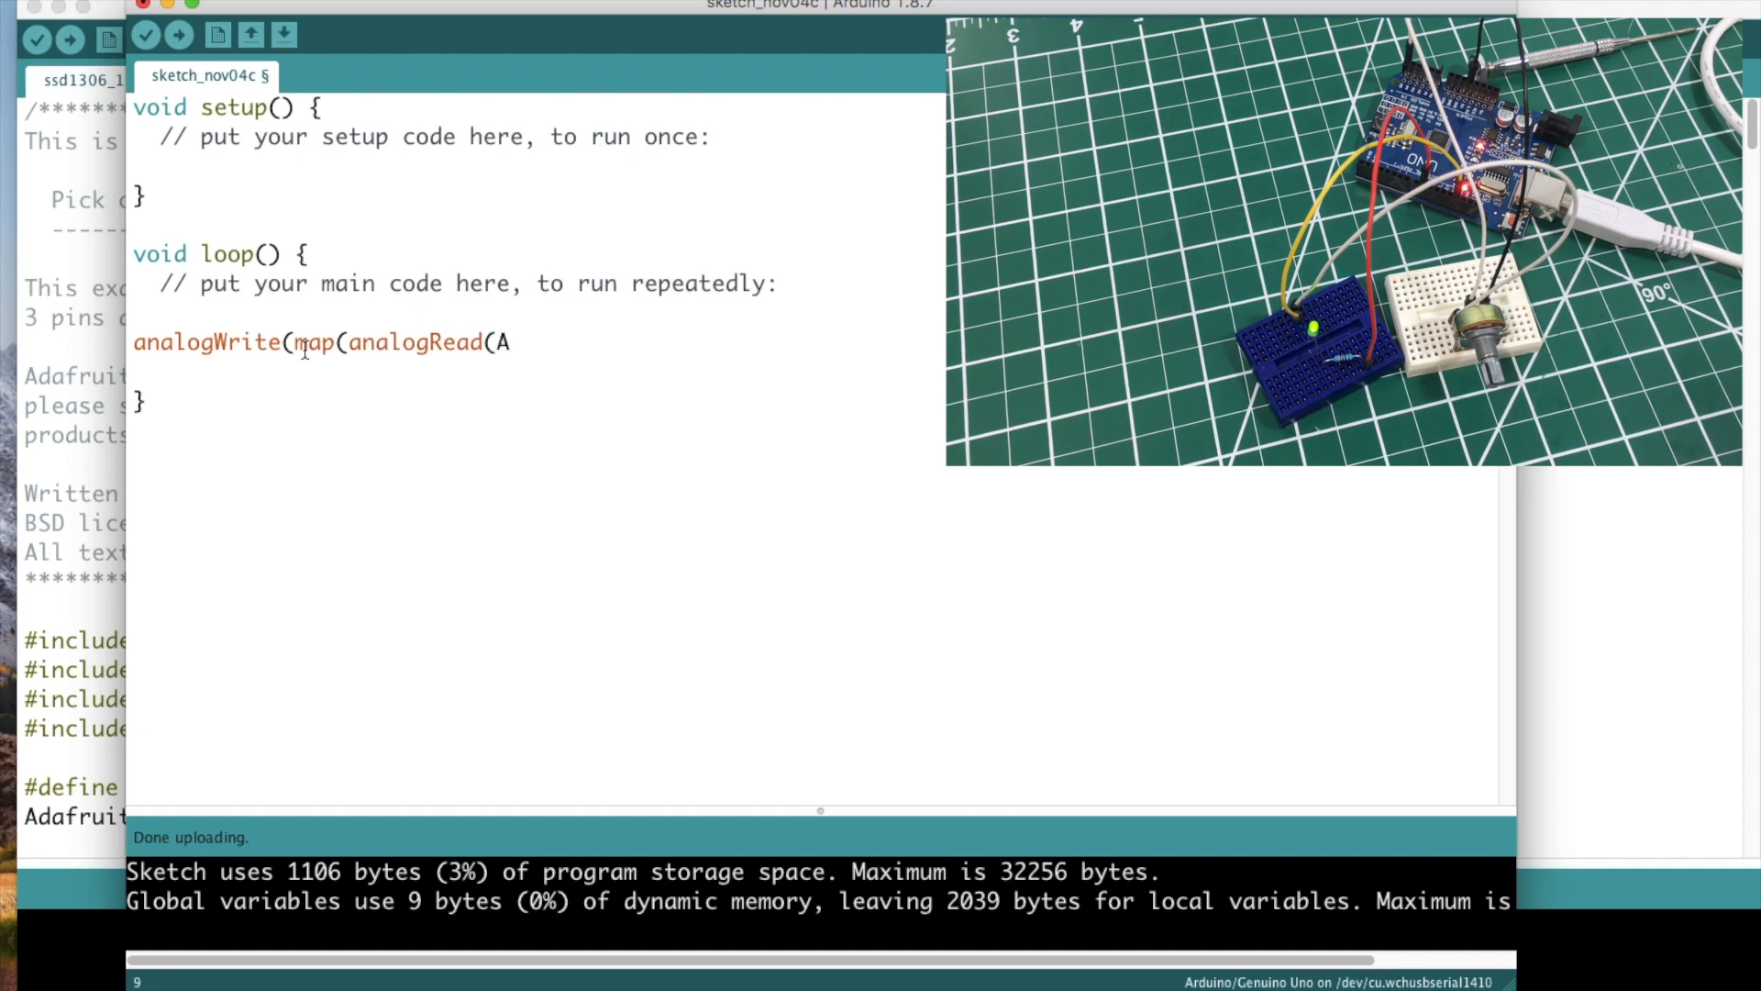
pyautogui.write('5')
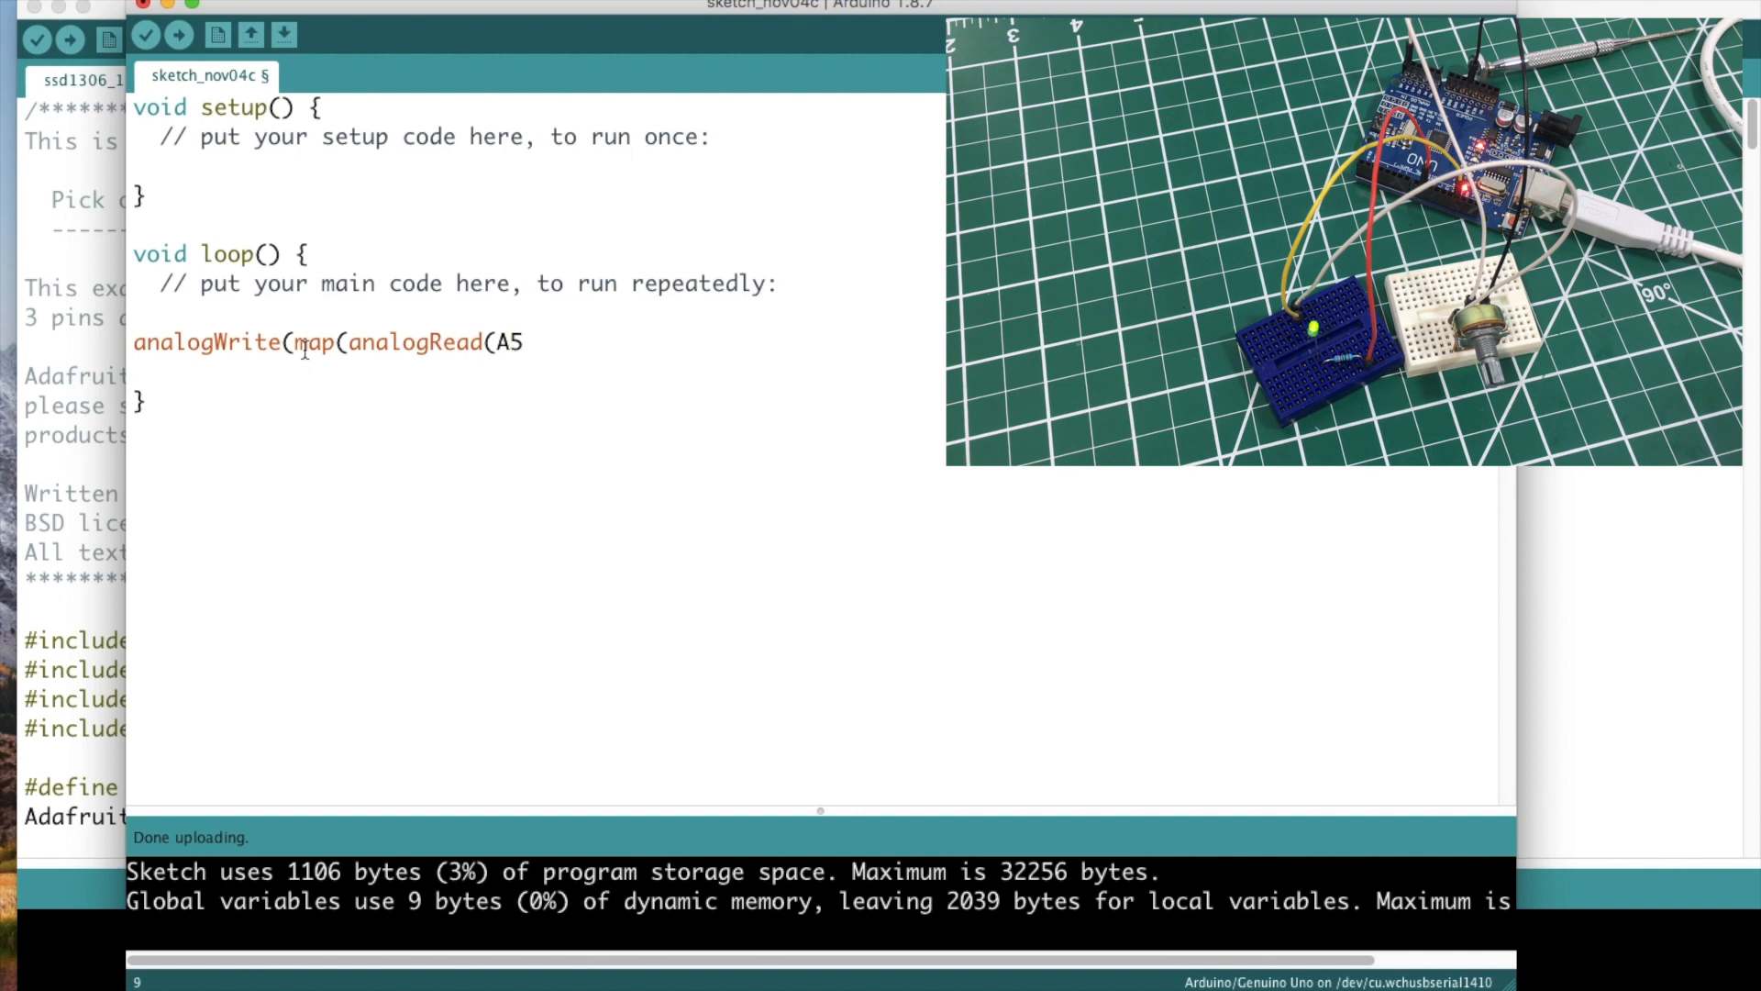
pyautogui.write('),')
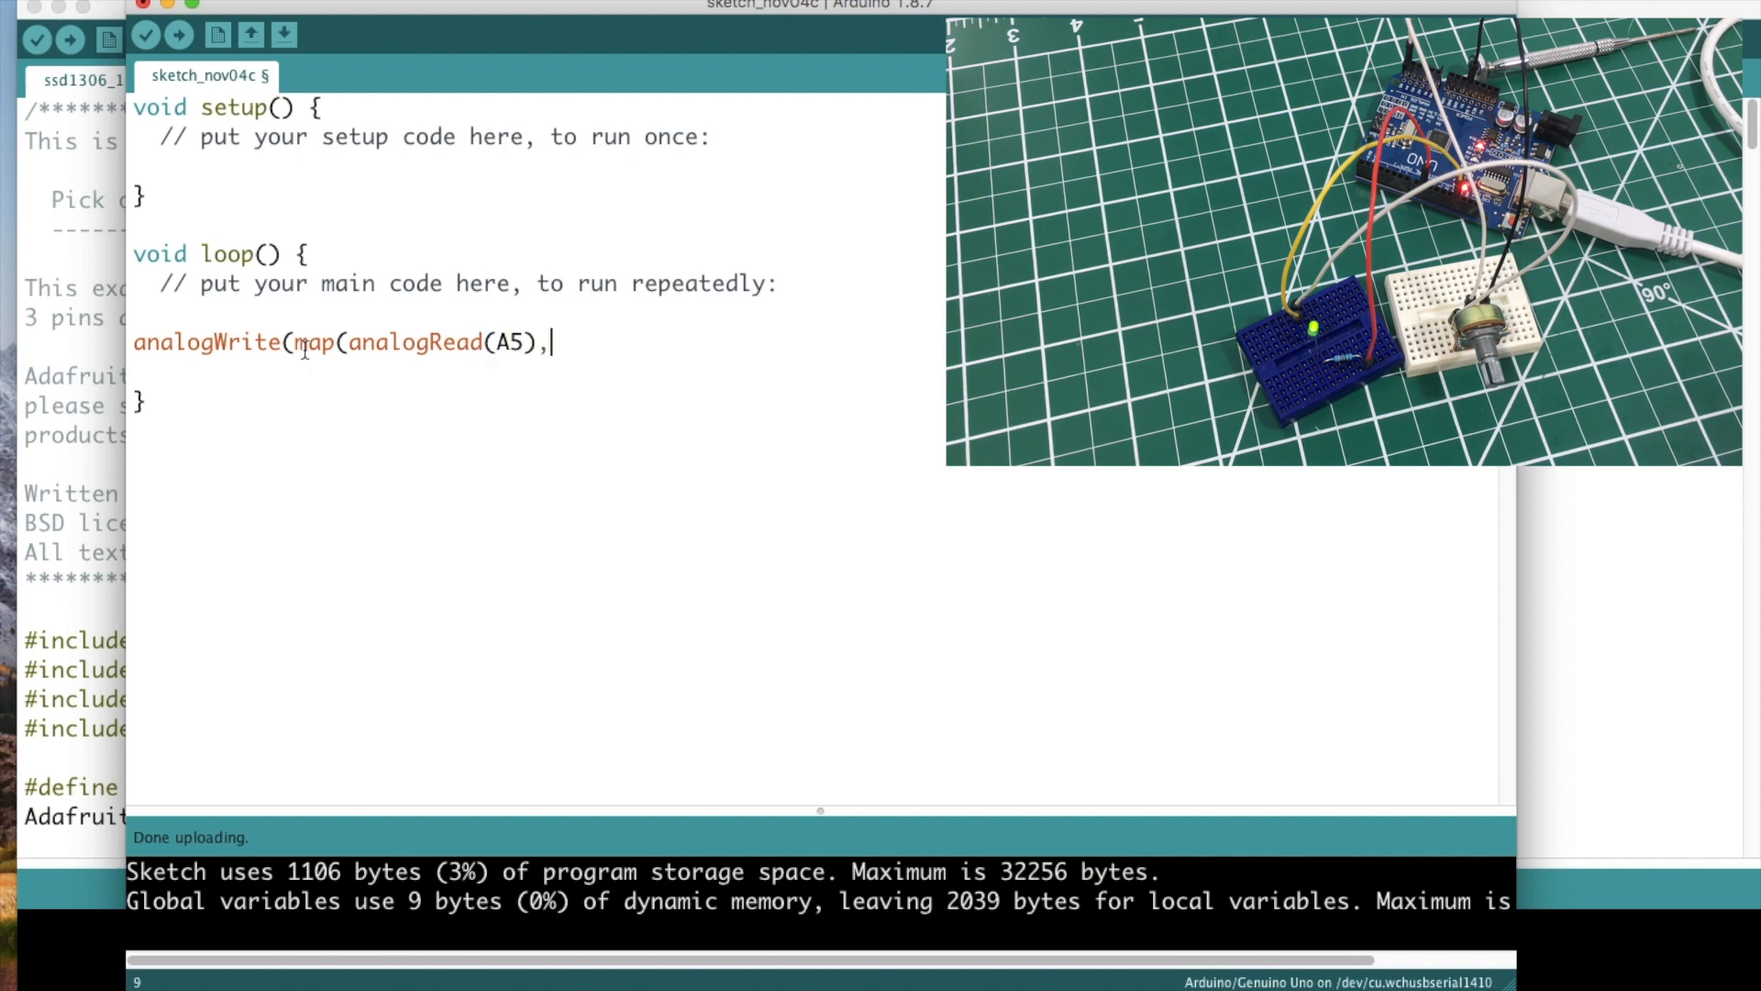
# Step: Complete map's ranges as 0,1023,0,255 to scale the A5 reading
pyautogui.write('0,')
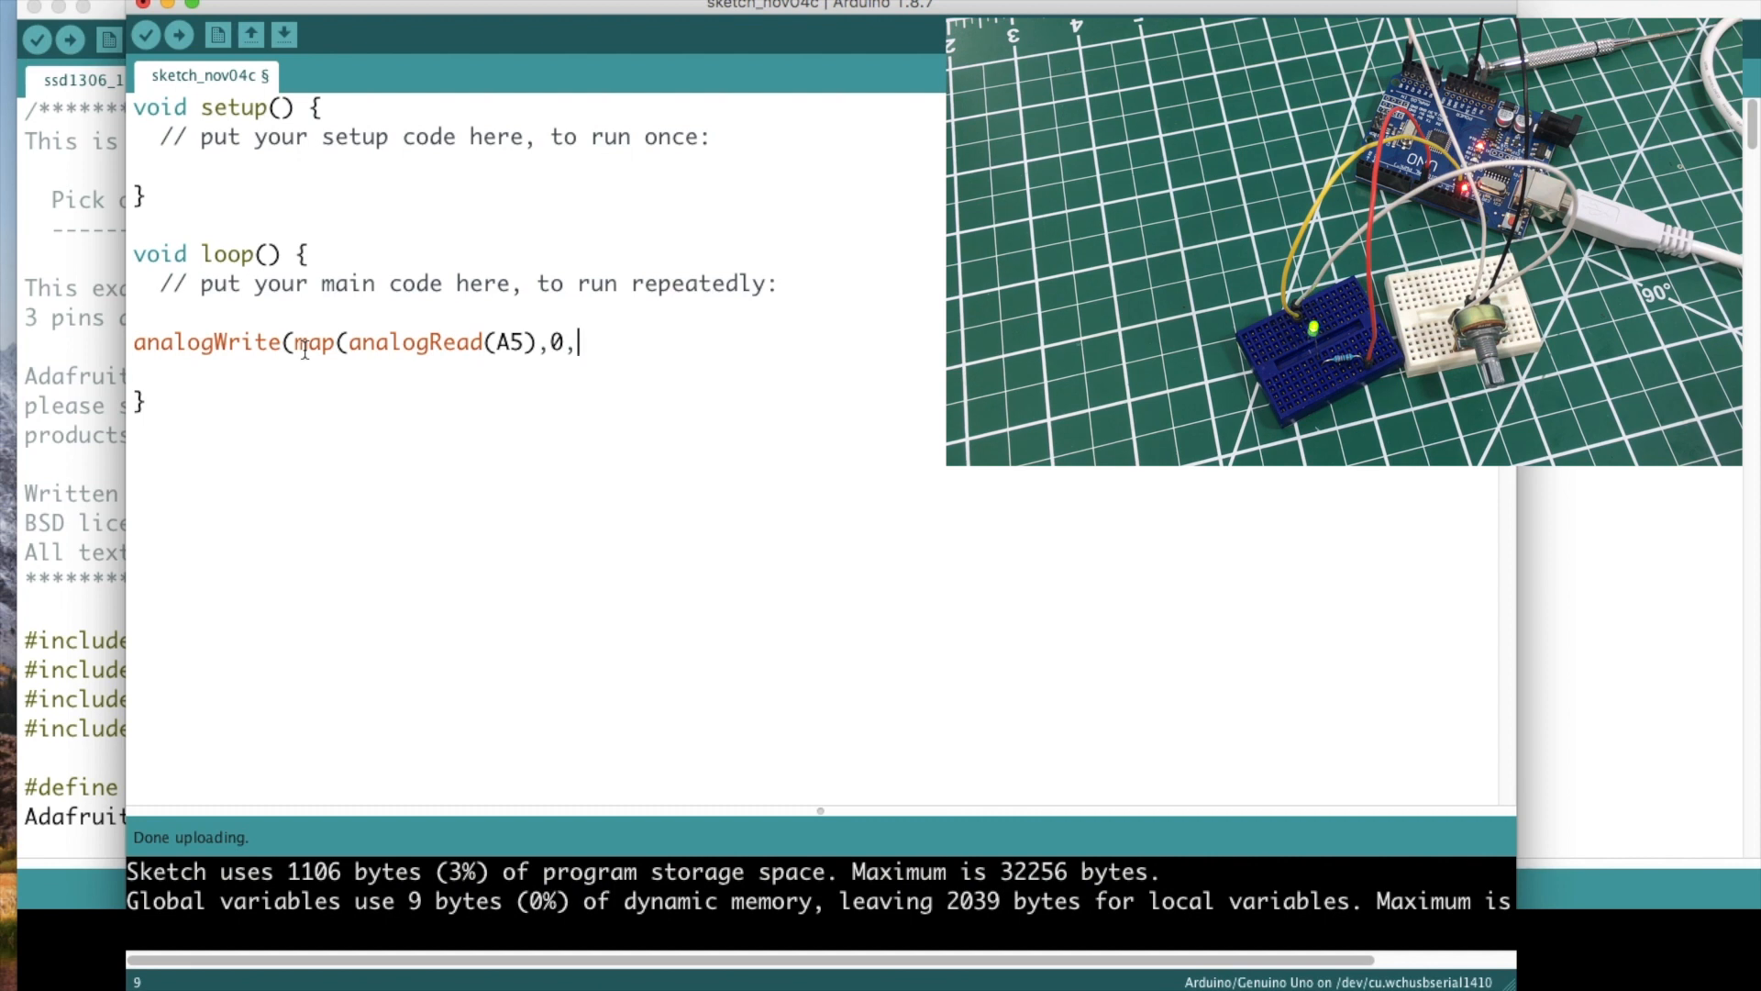
pyautogui.write('10')
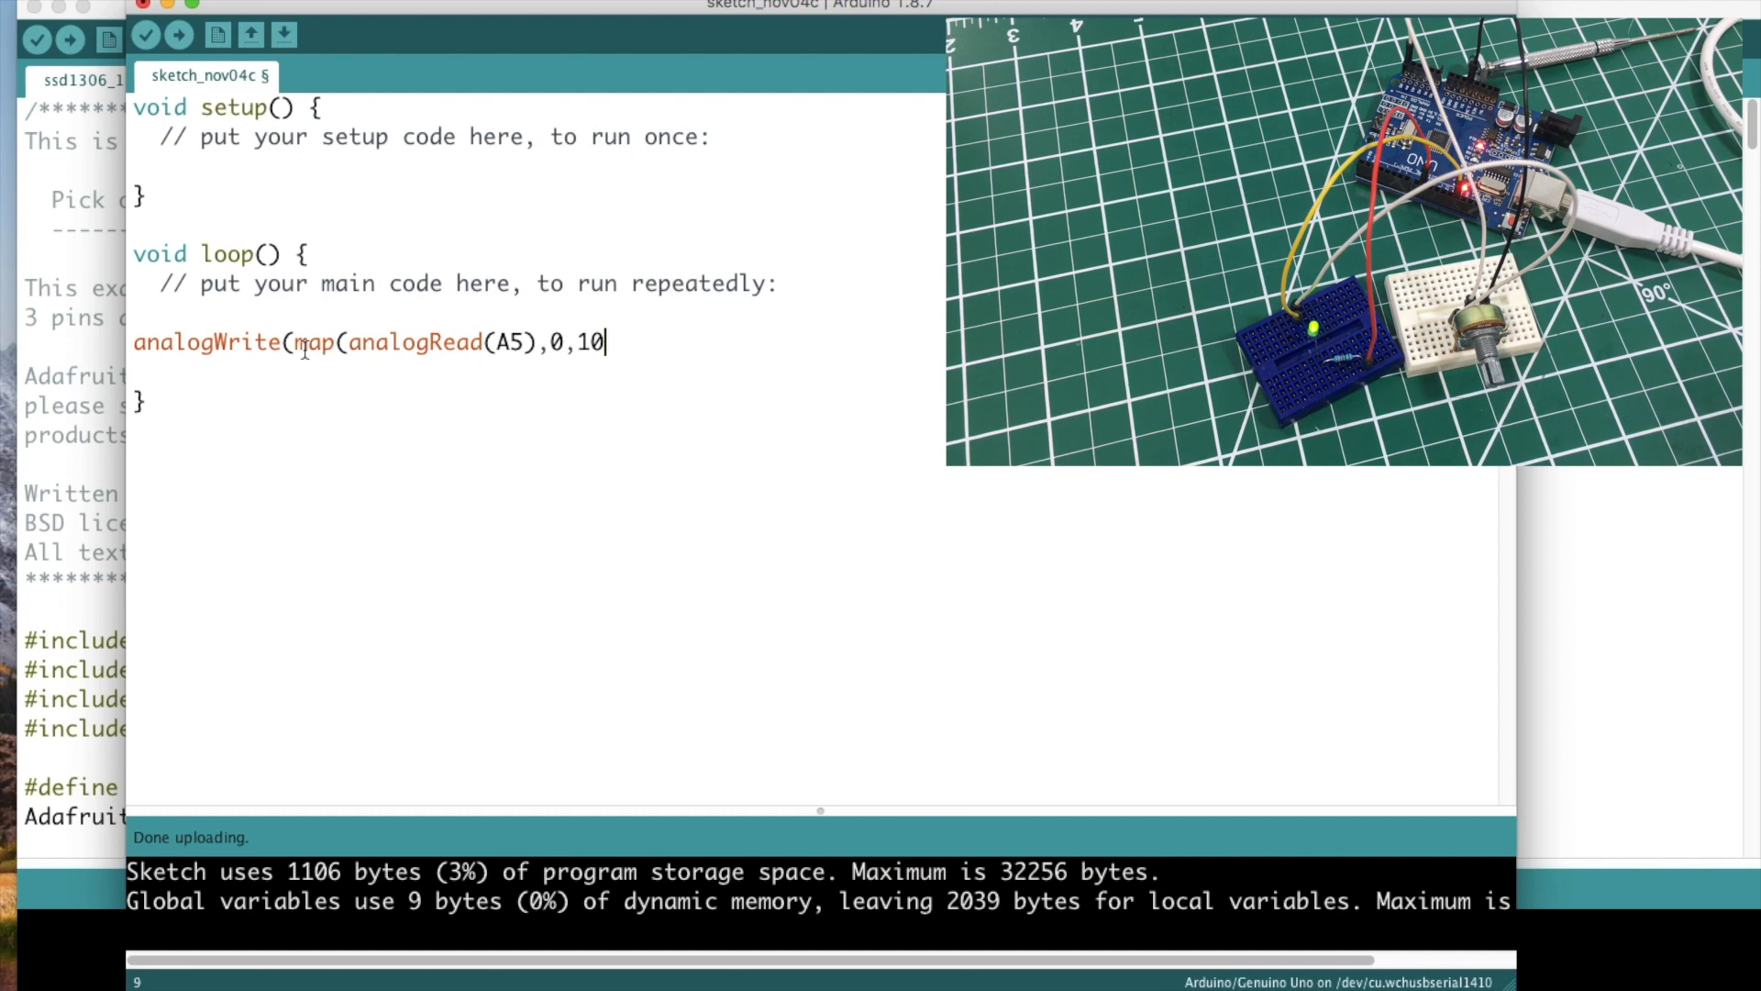
pyautogui.write('23,')
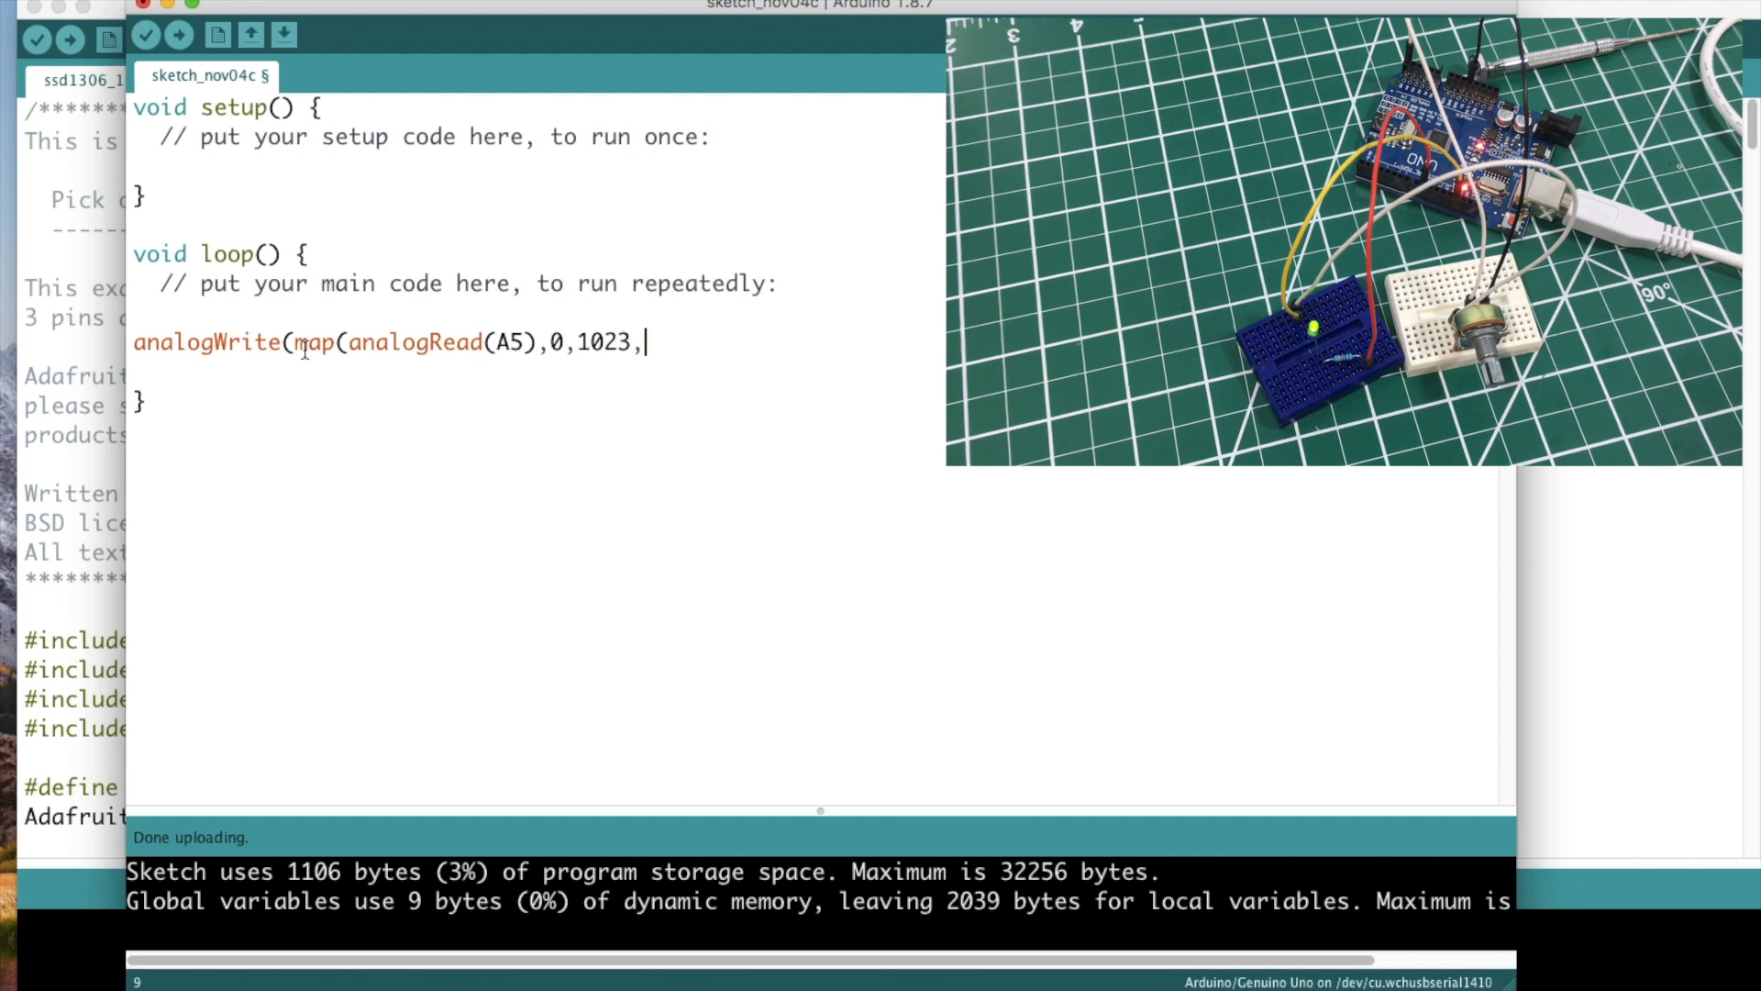
pyautogui.write('0')
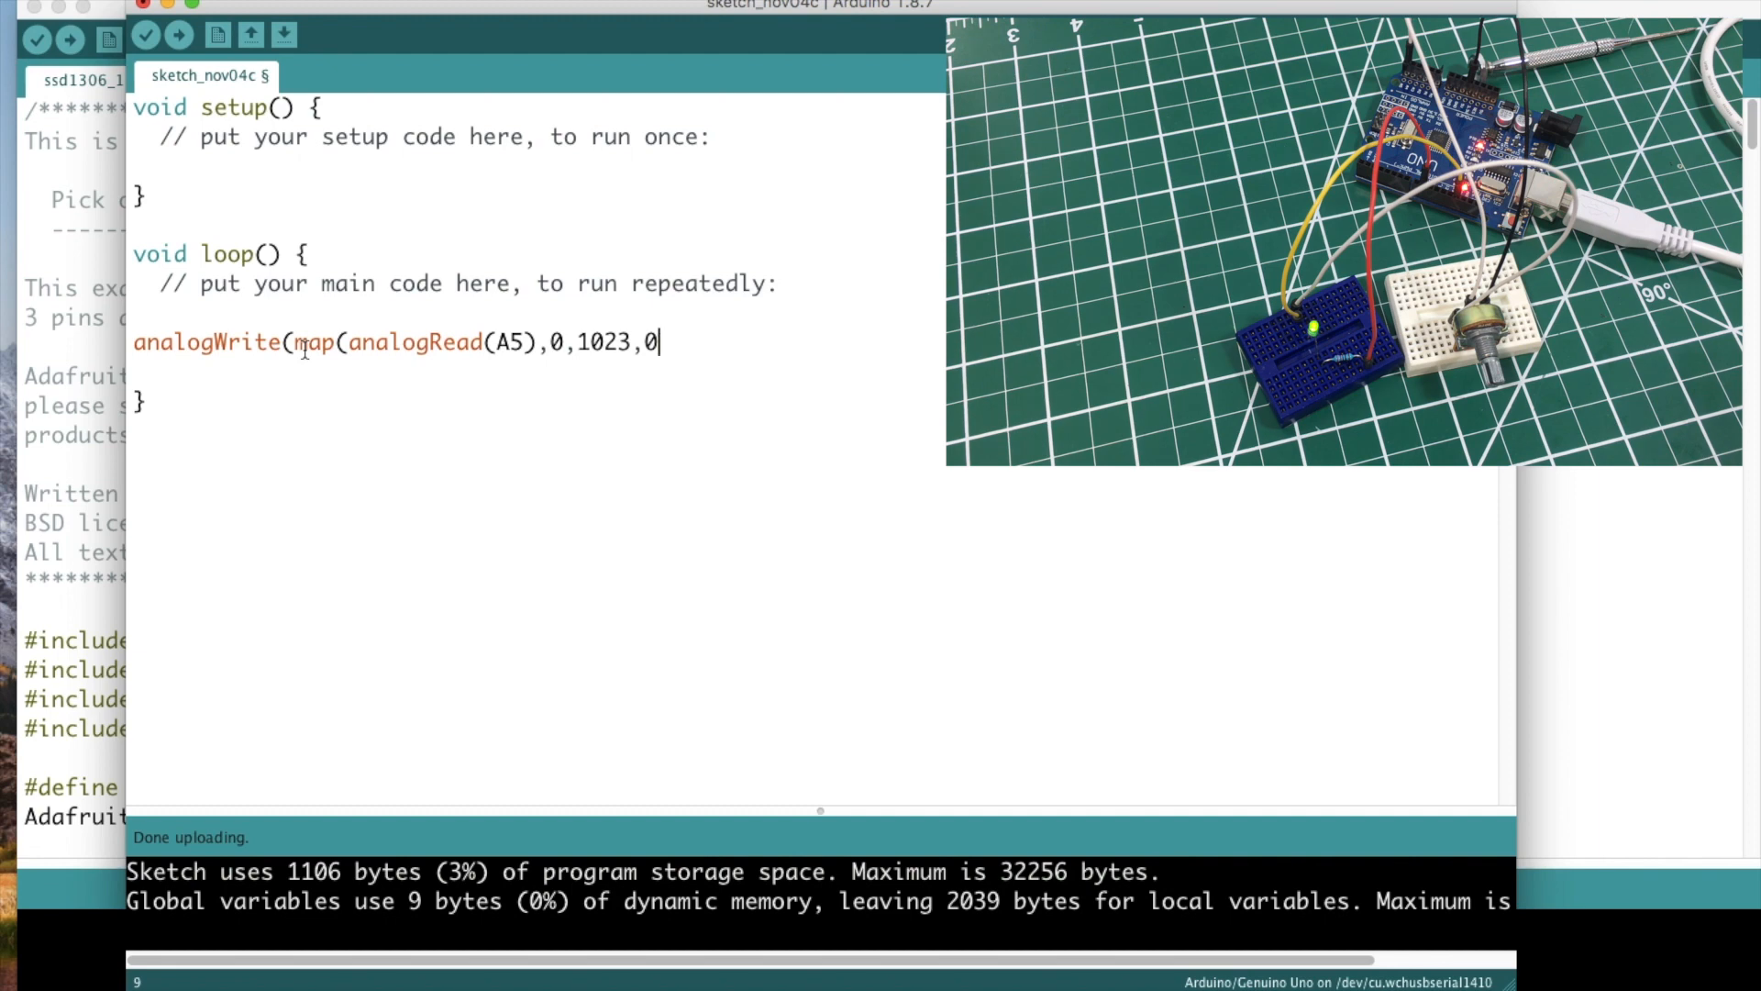
pyautogui.write(',255')
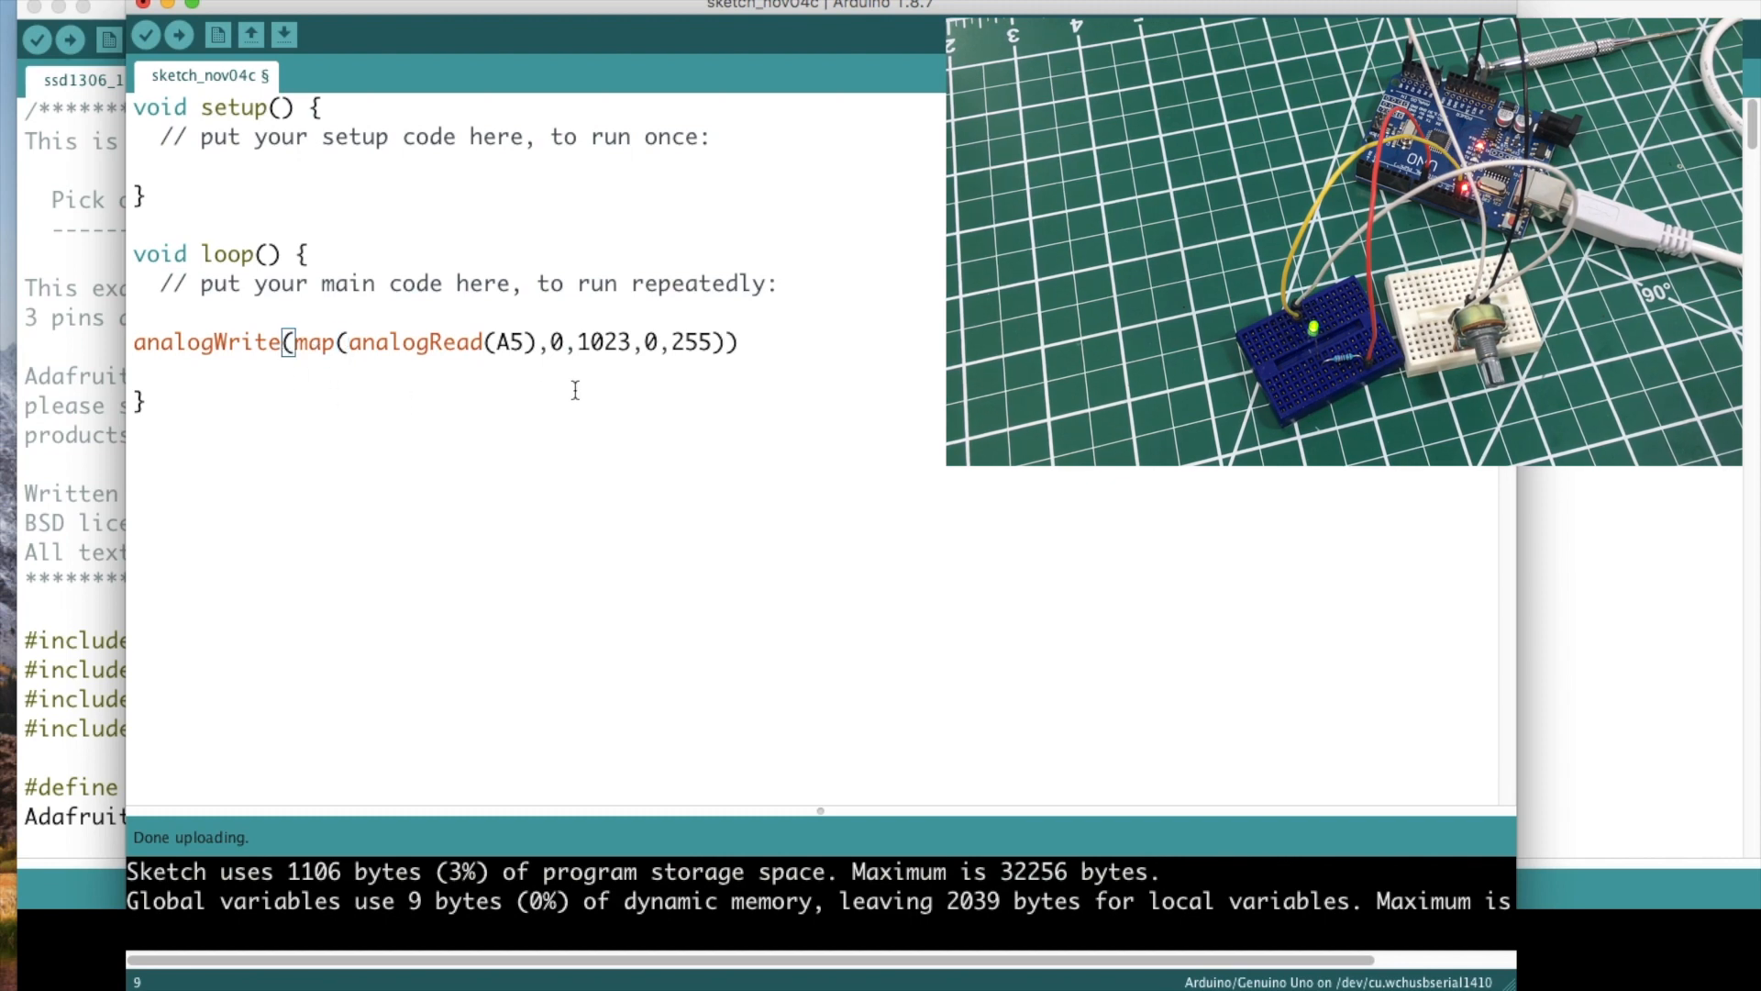
# Step: Finish the statement as analogWrite(9,map(...)); and upload the sketch to the board
pyautogui.write(';')
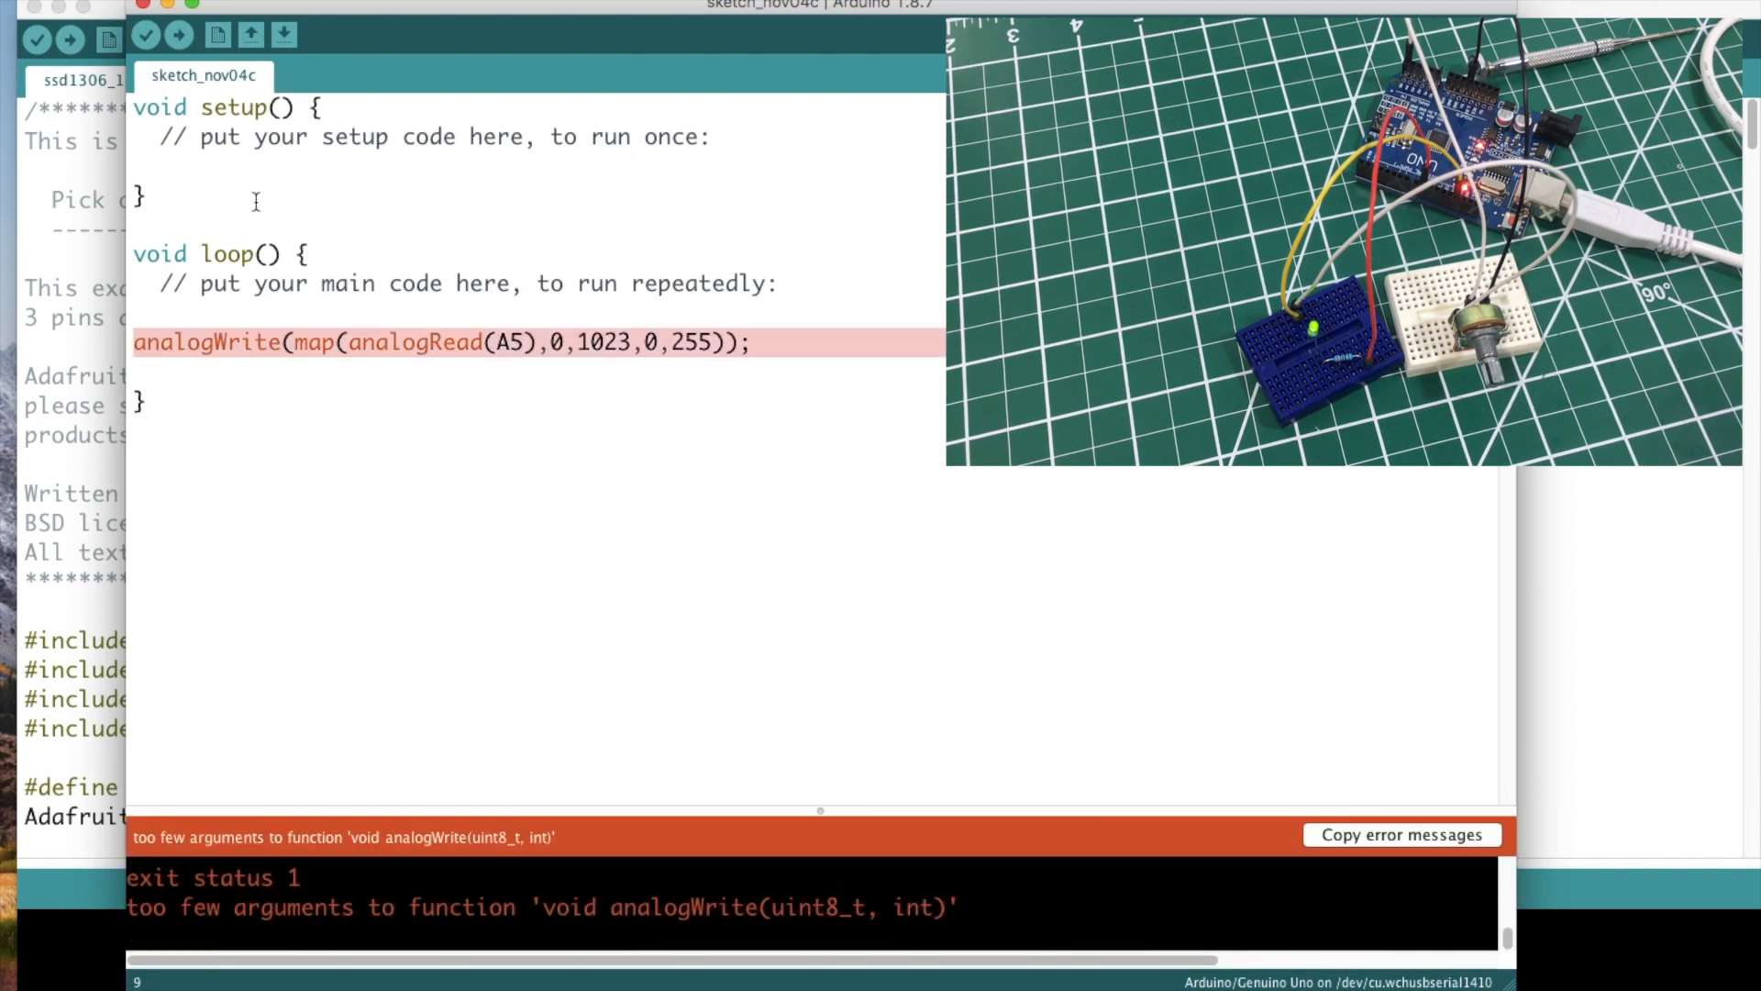
pyautogui.moveTo(655, 919)
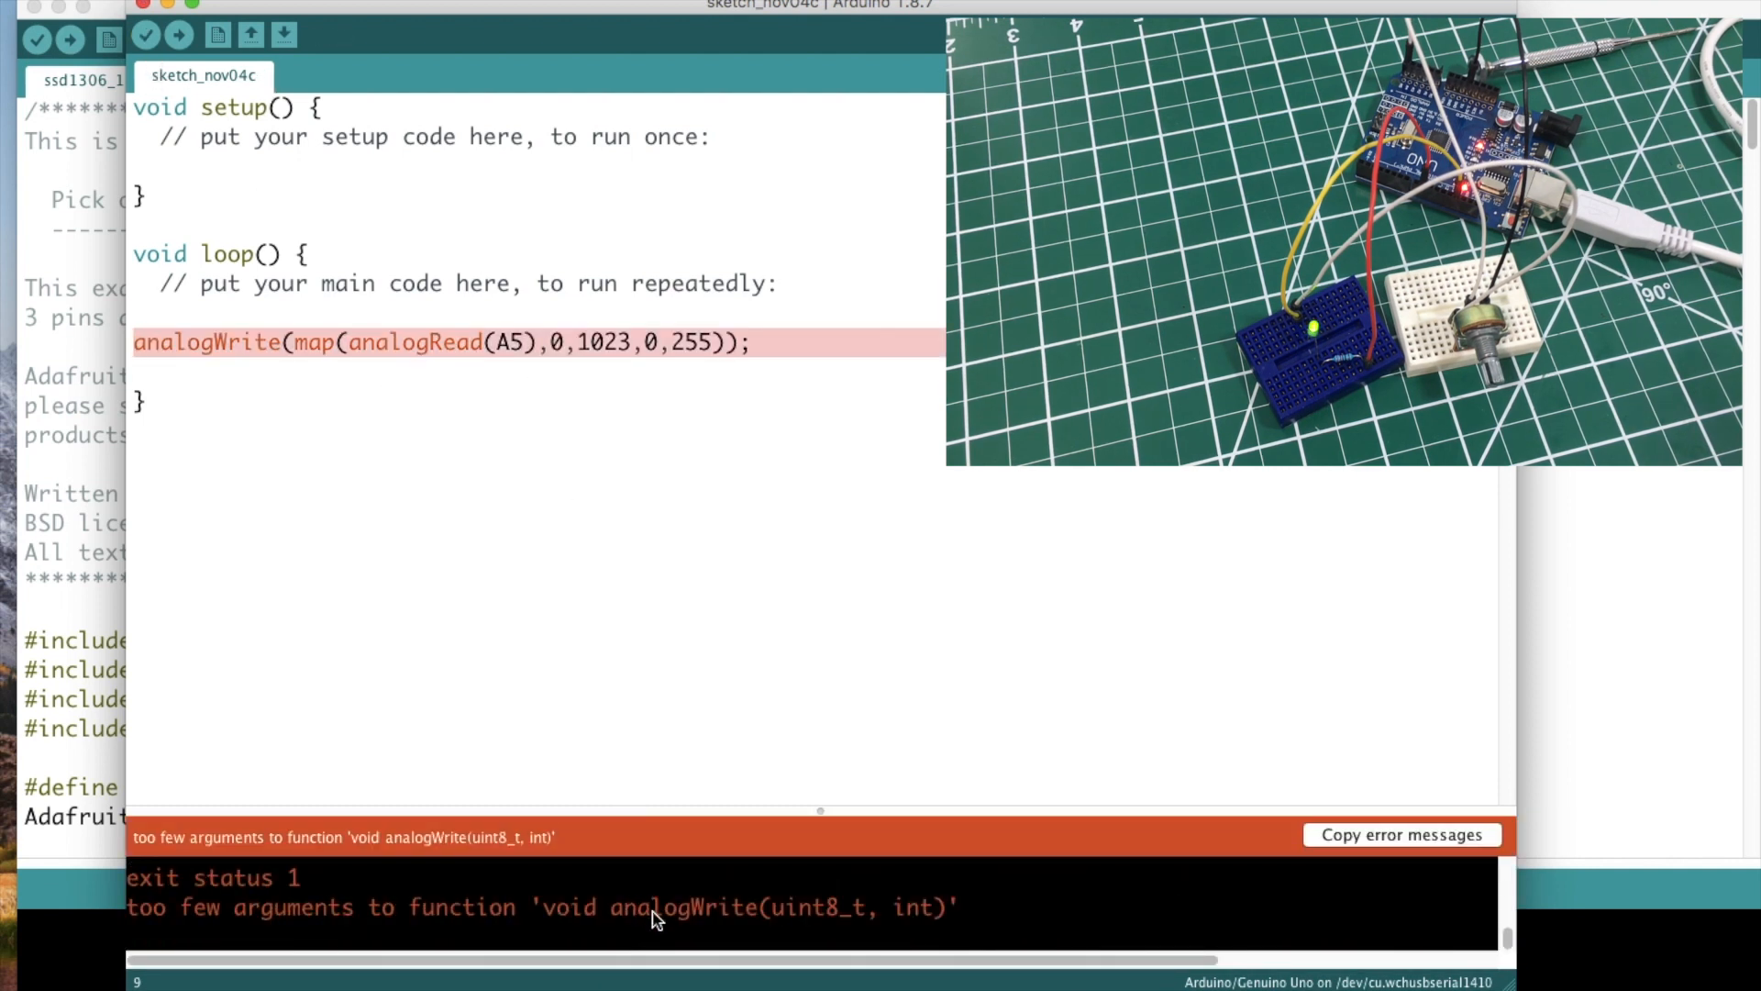
pyautogui.moveTo(721, 946)
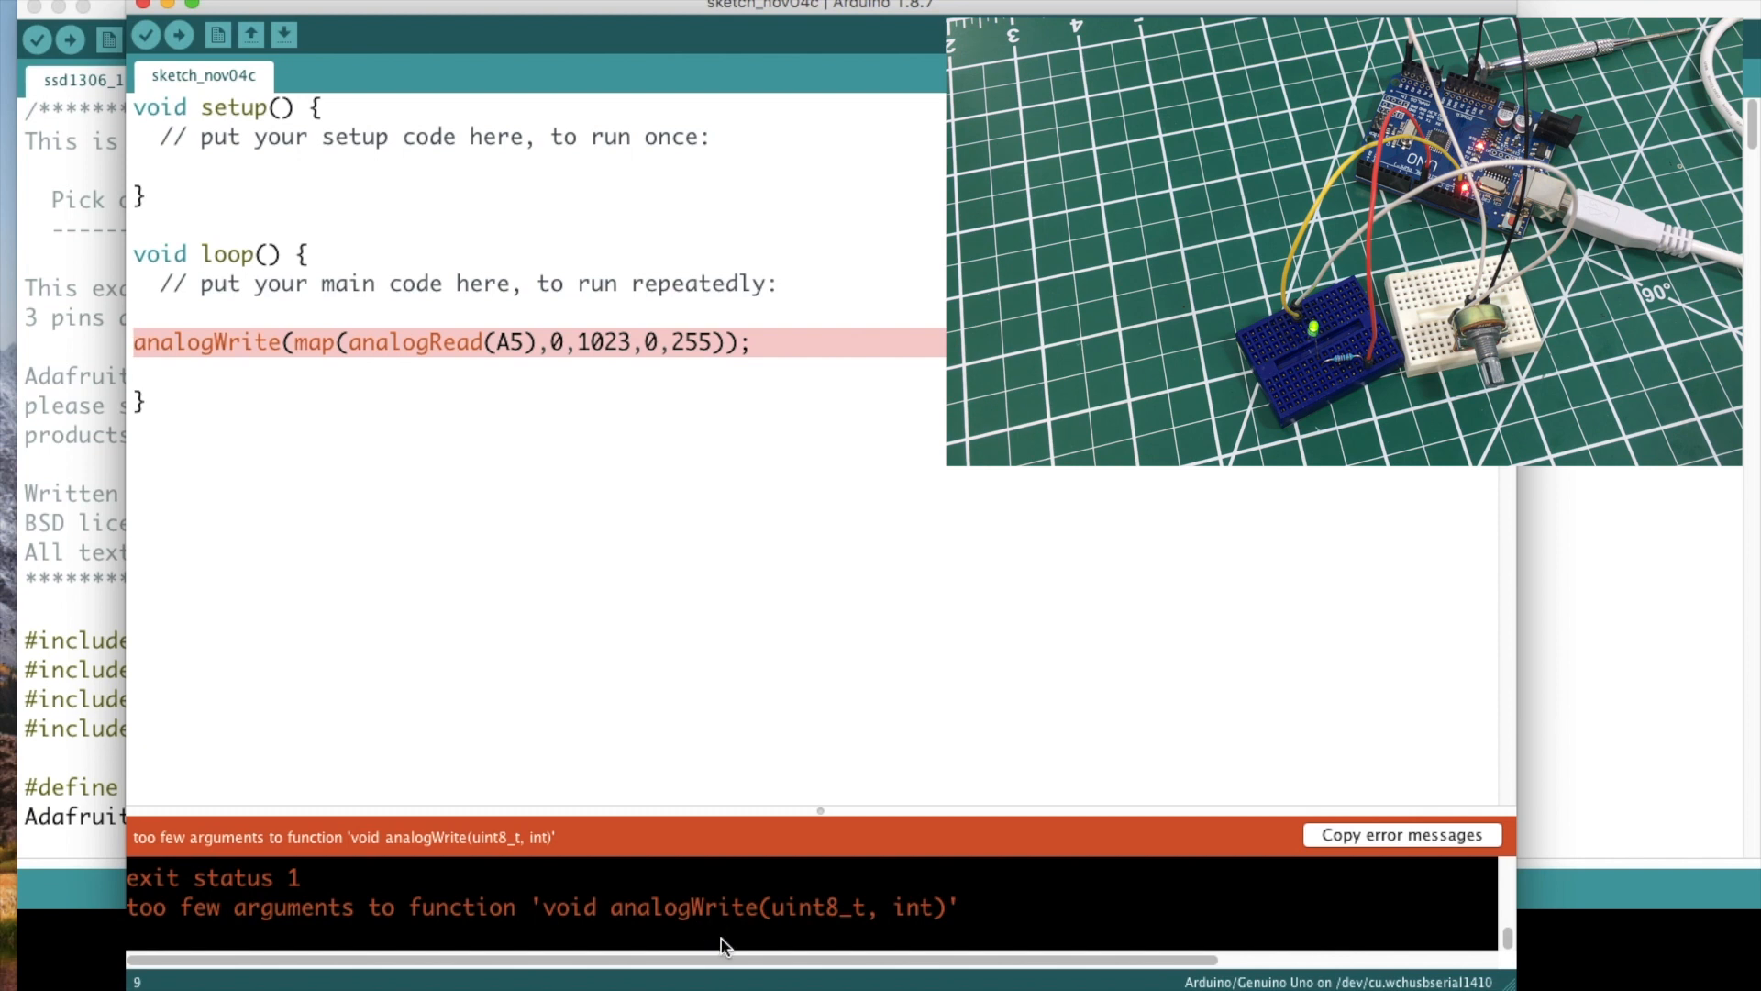
pyautogui.moveTo(754, 945)
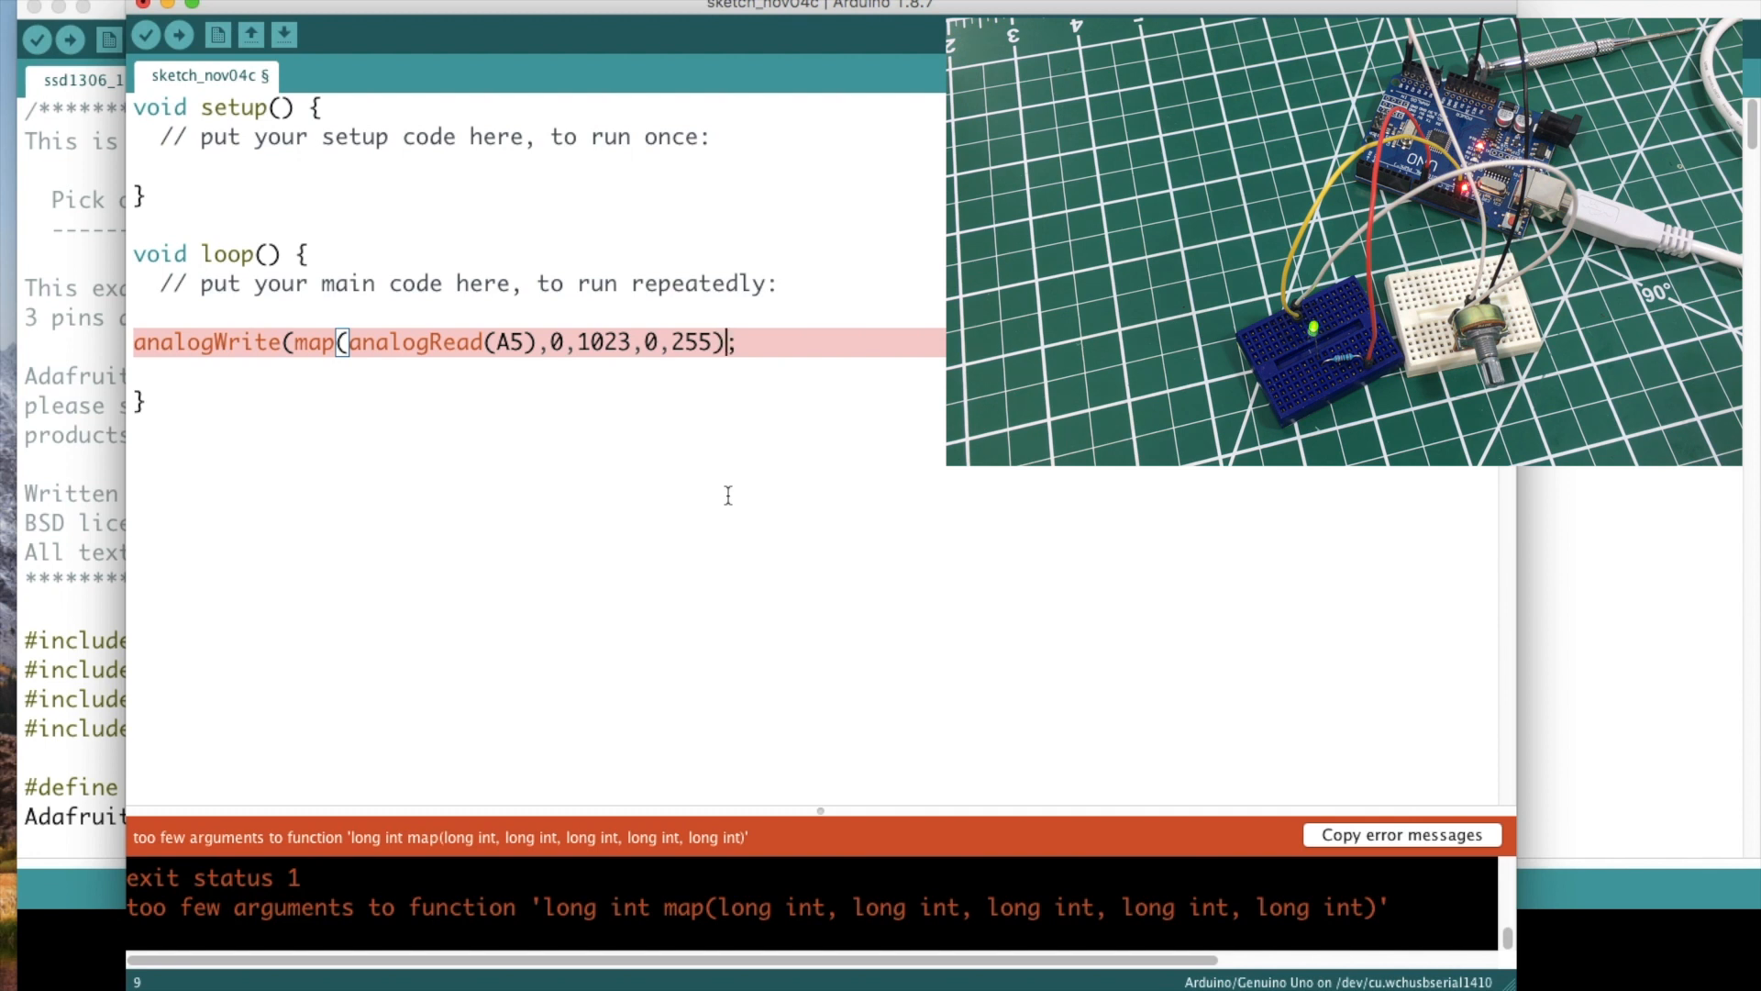
pyautogui.write(')')
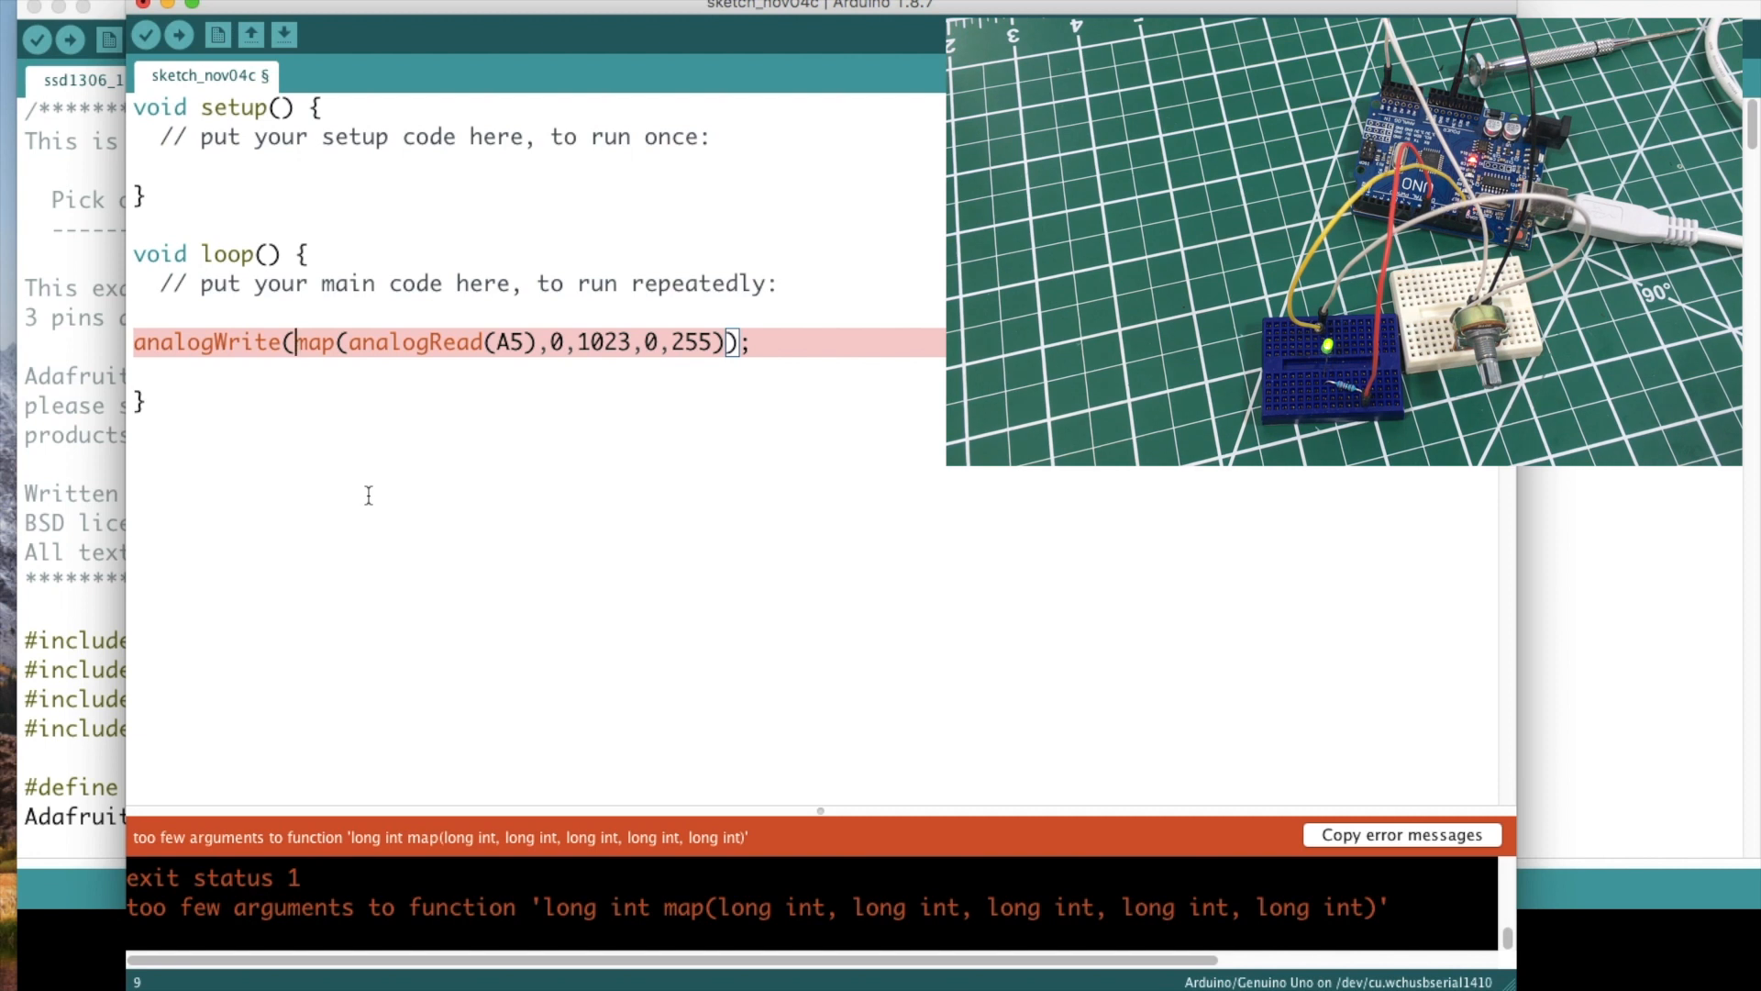
pyautogui.write('9,')
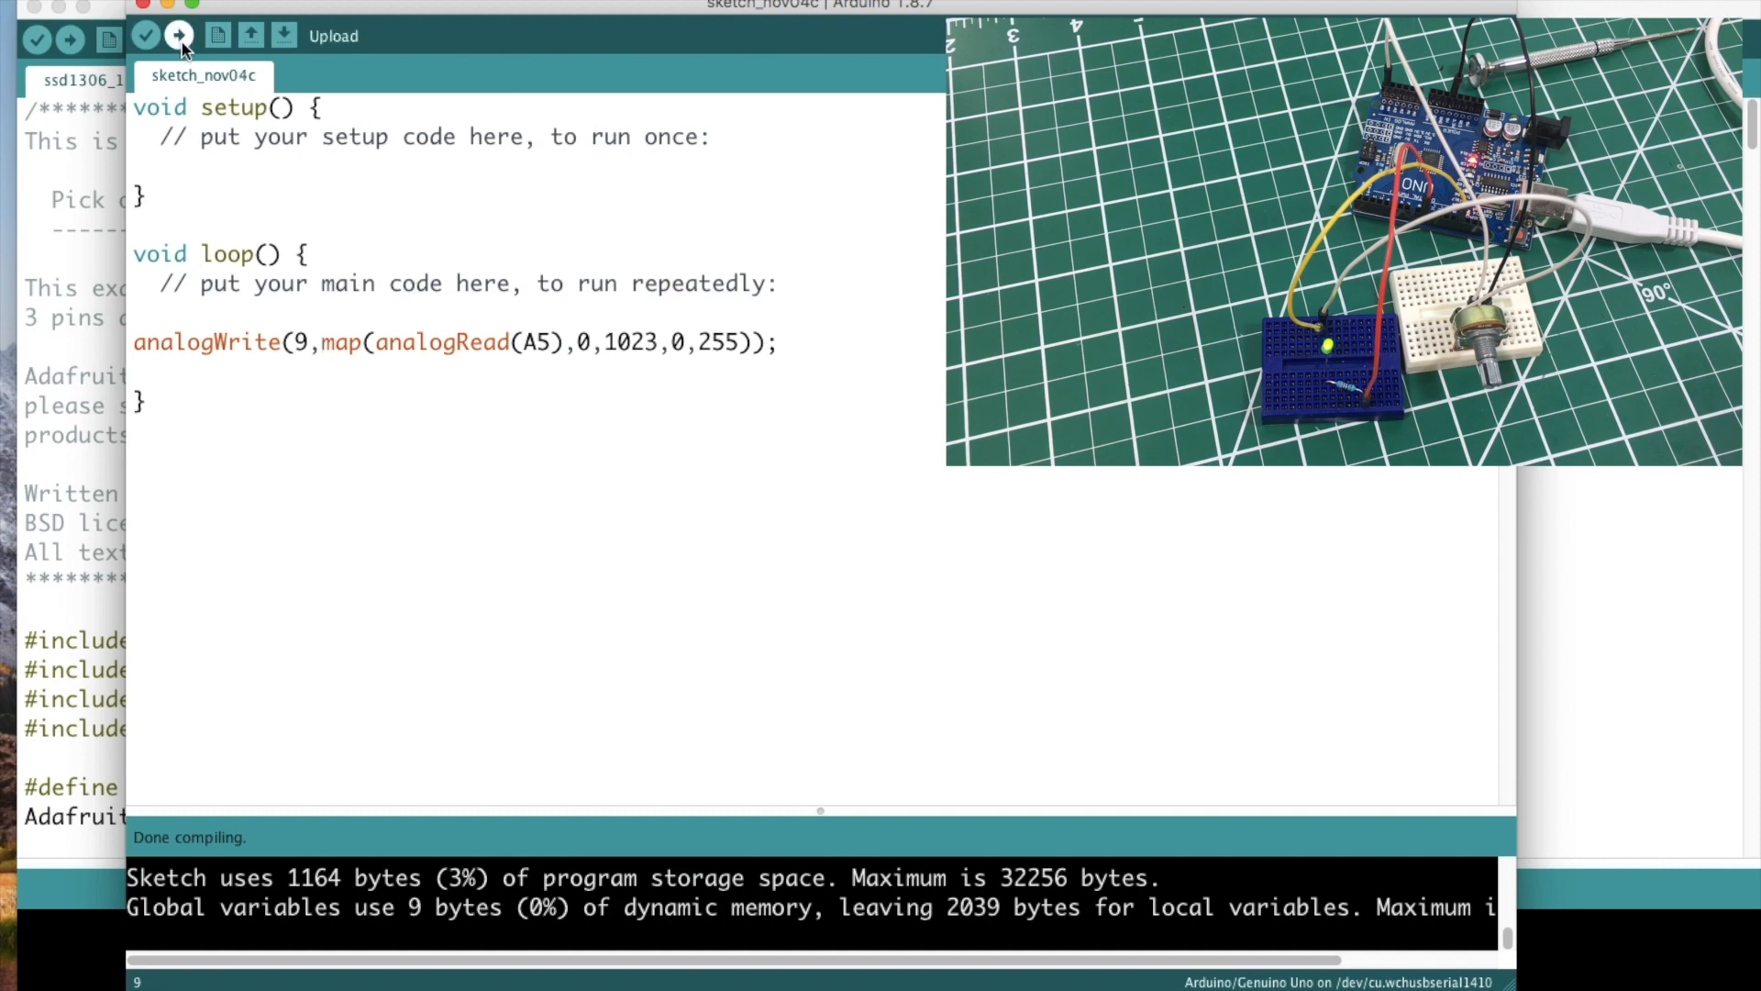
pyautogui.click(178, 37)
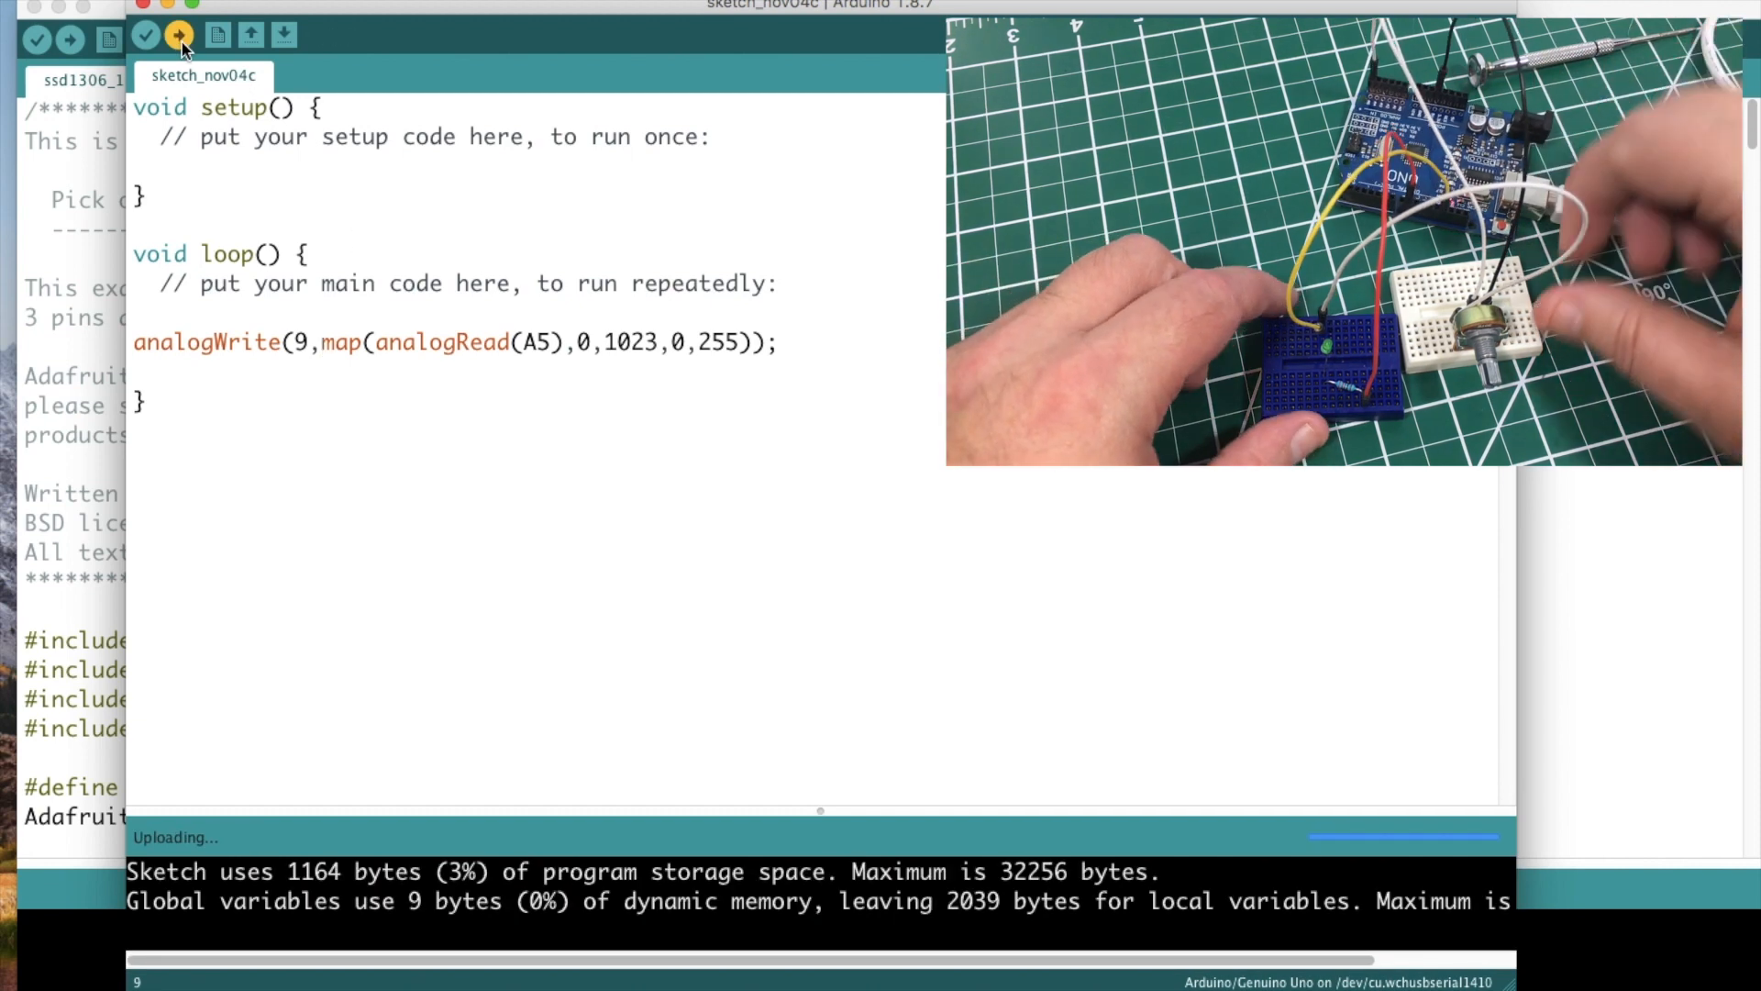